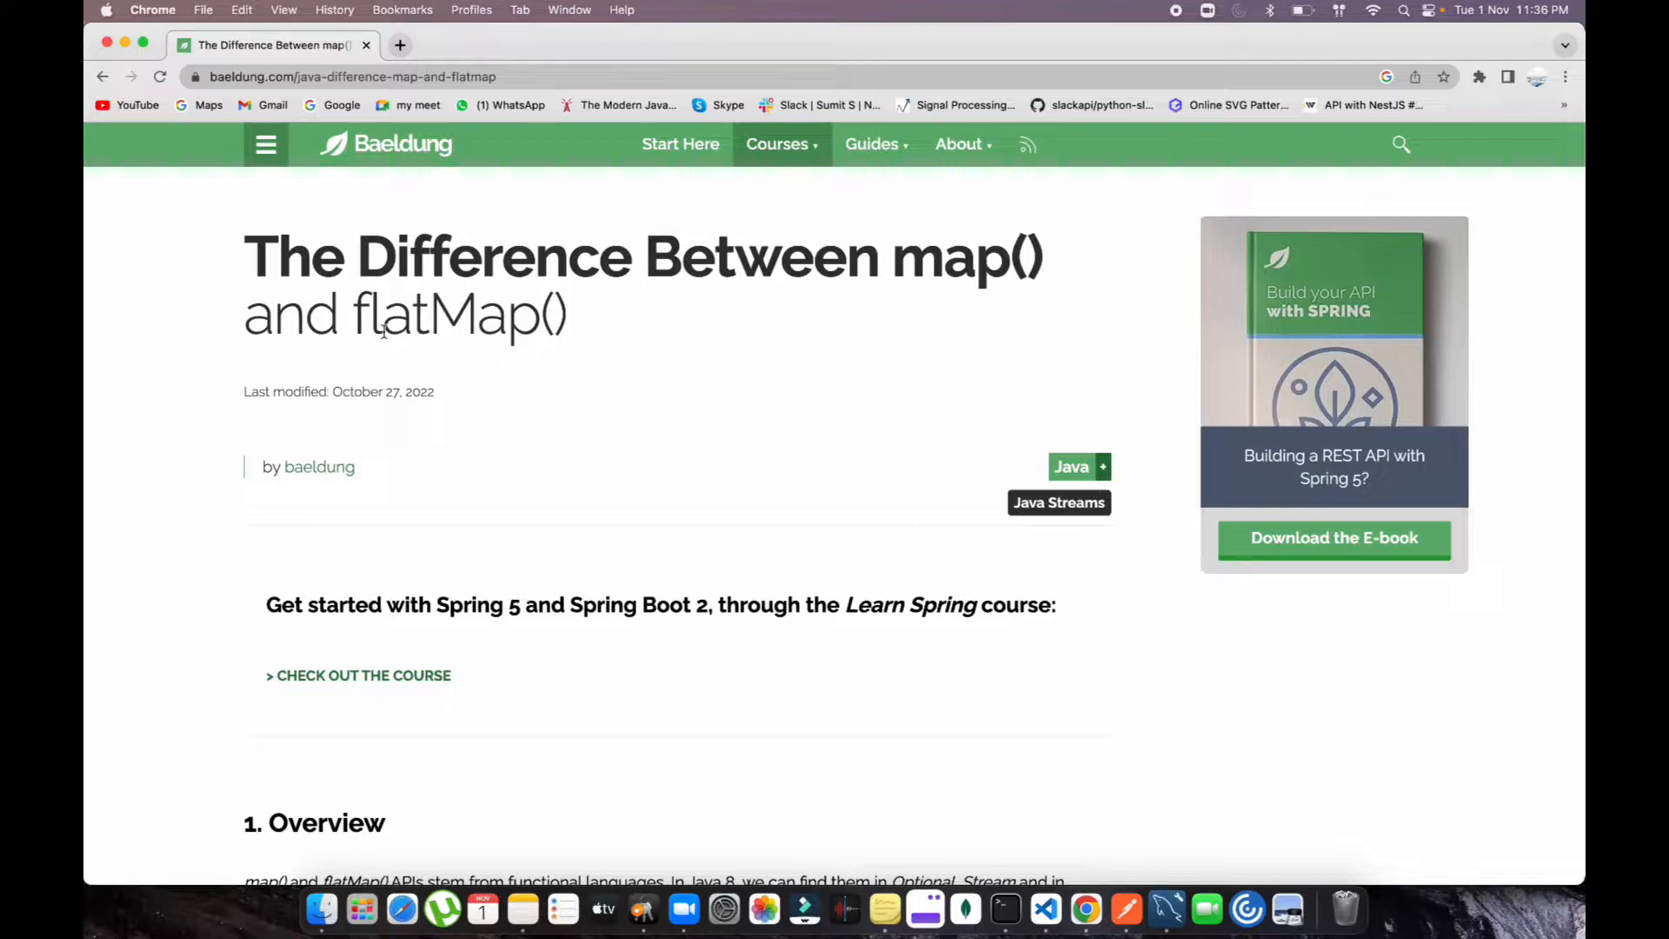
pyautogui.moveTo(746, 309)
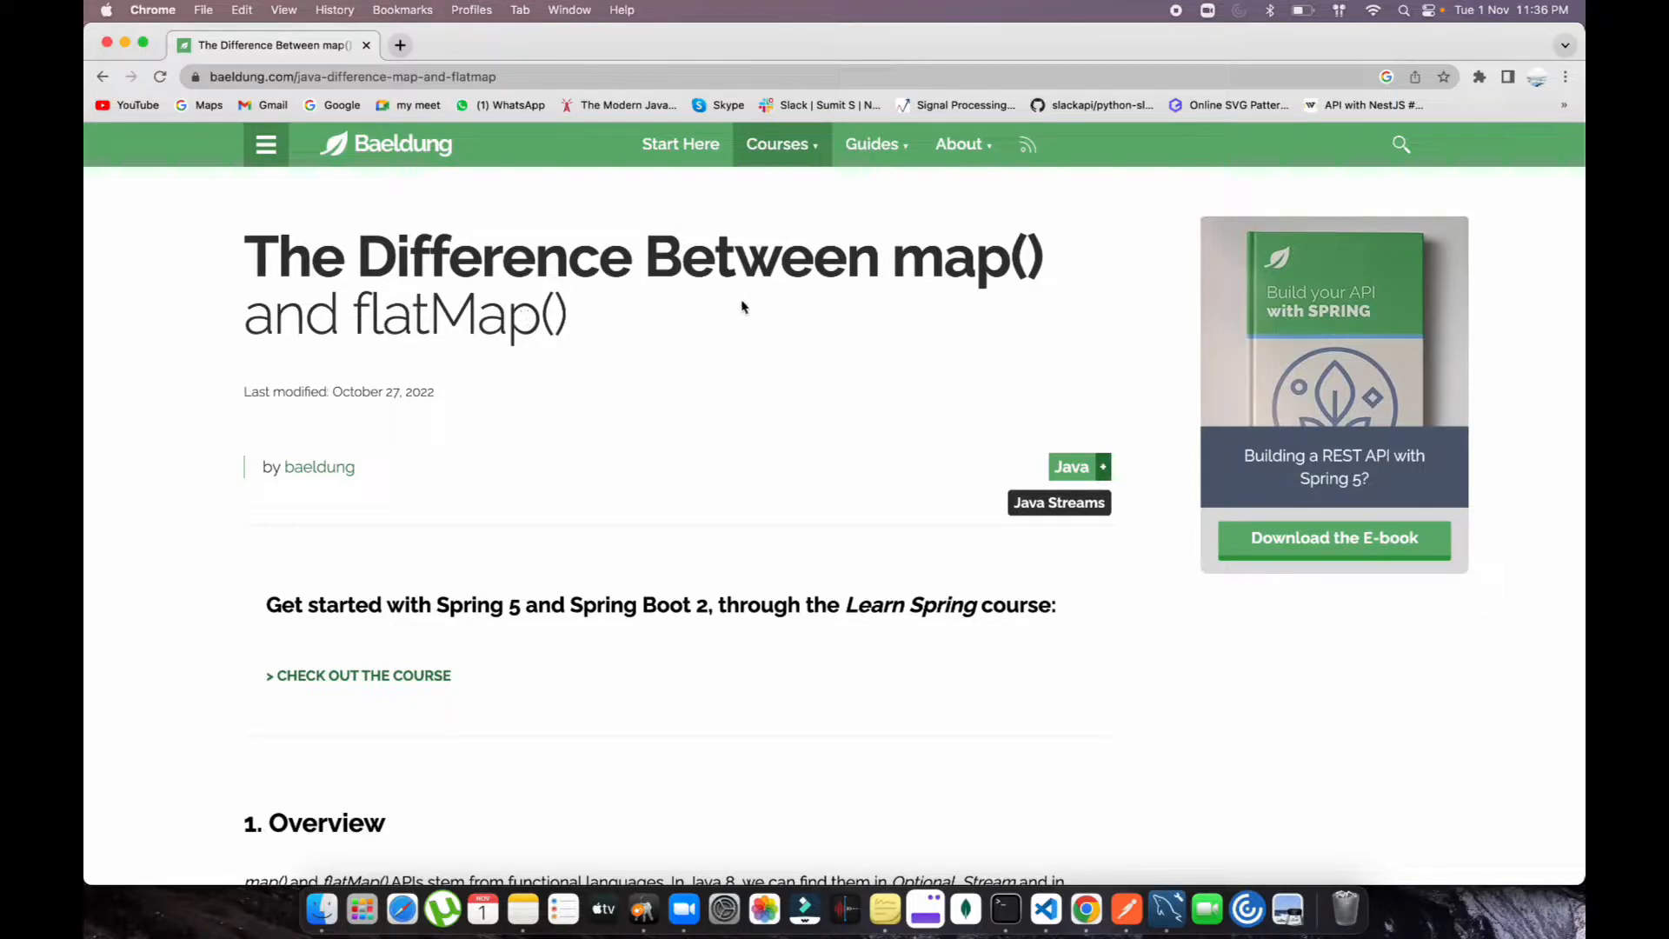
pyautogui.moveTo(733, 286)
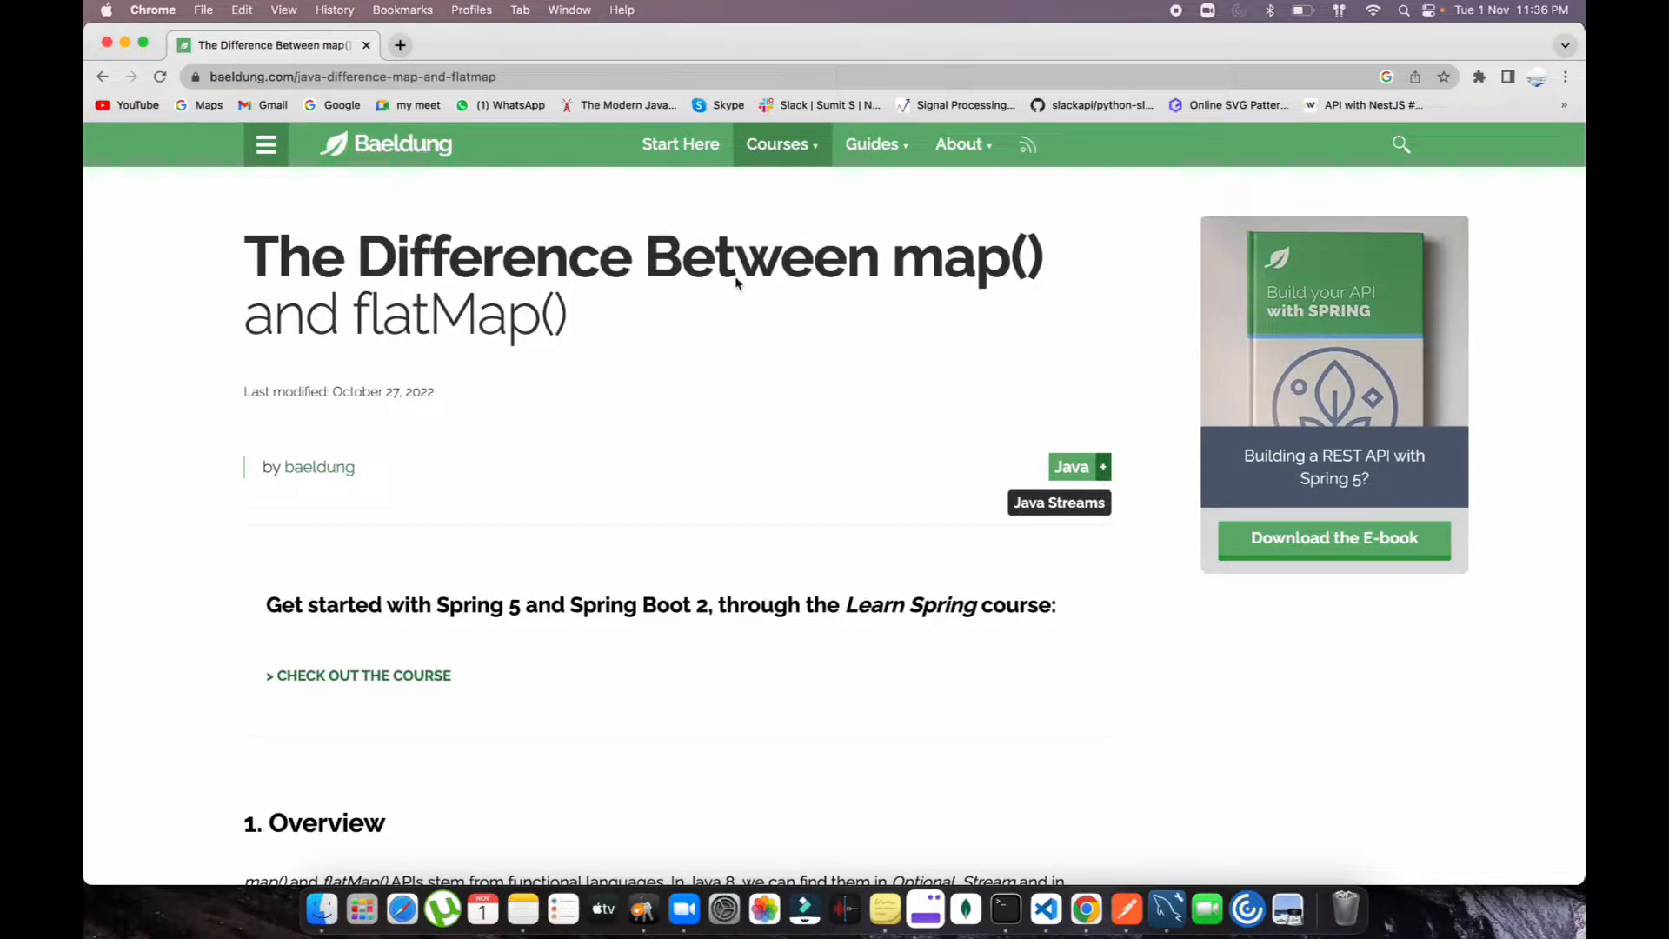
pyautogui.moveTo(937, 277)
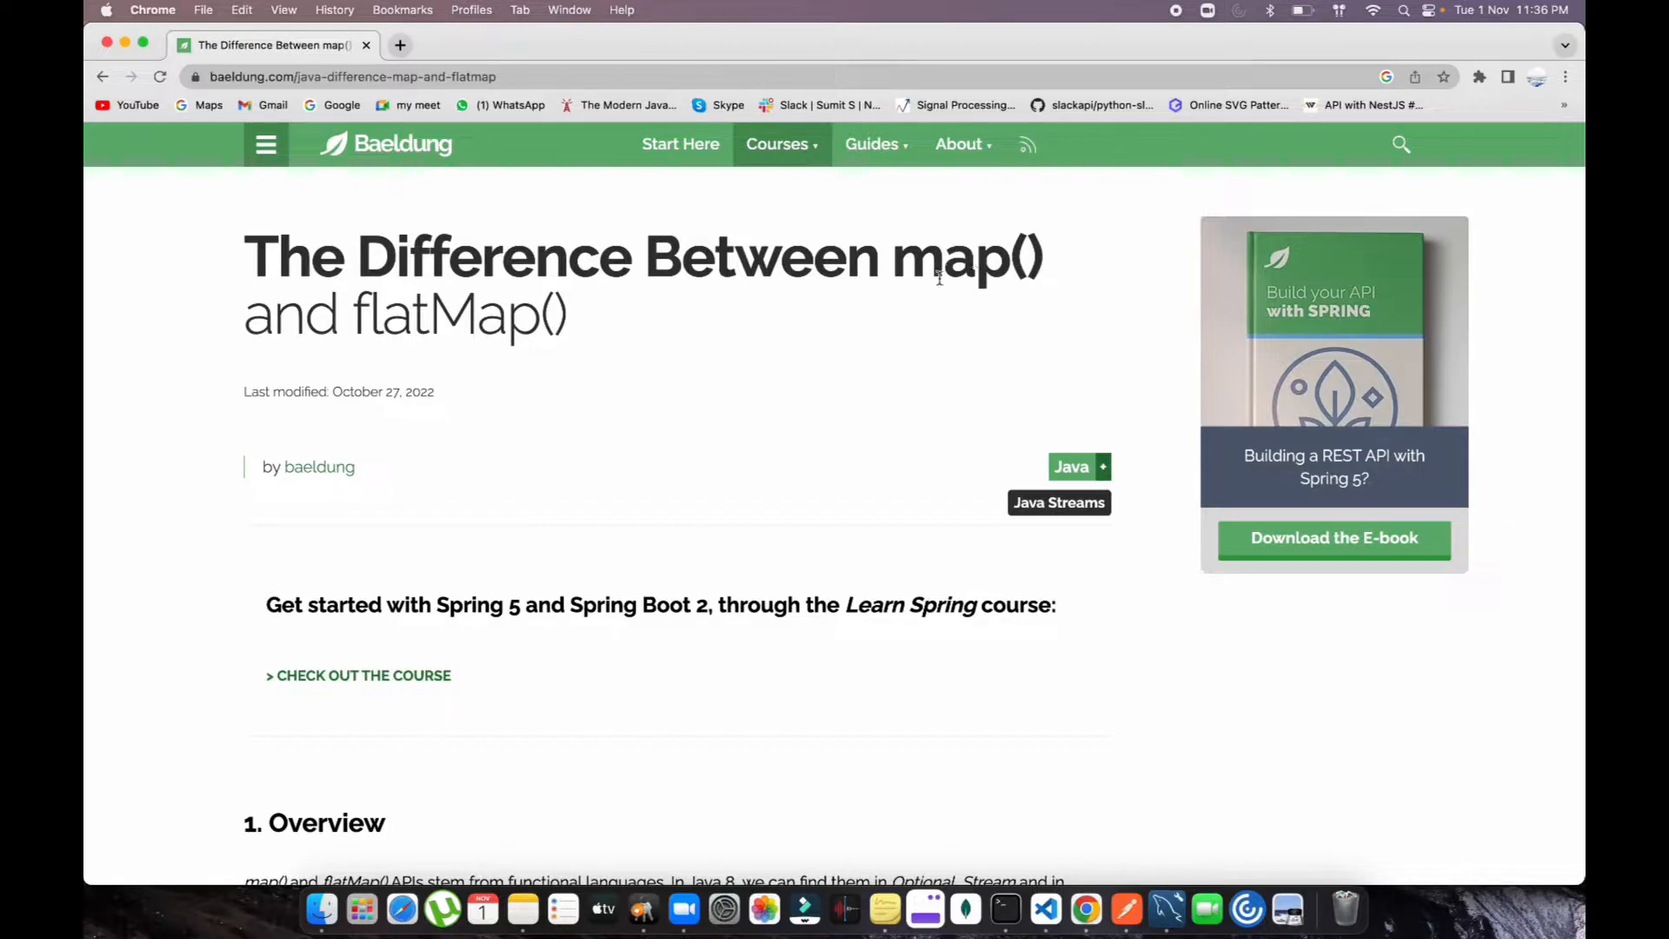
pyautogui.moveTo(485, 320)
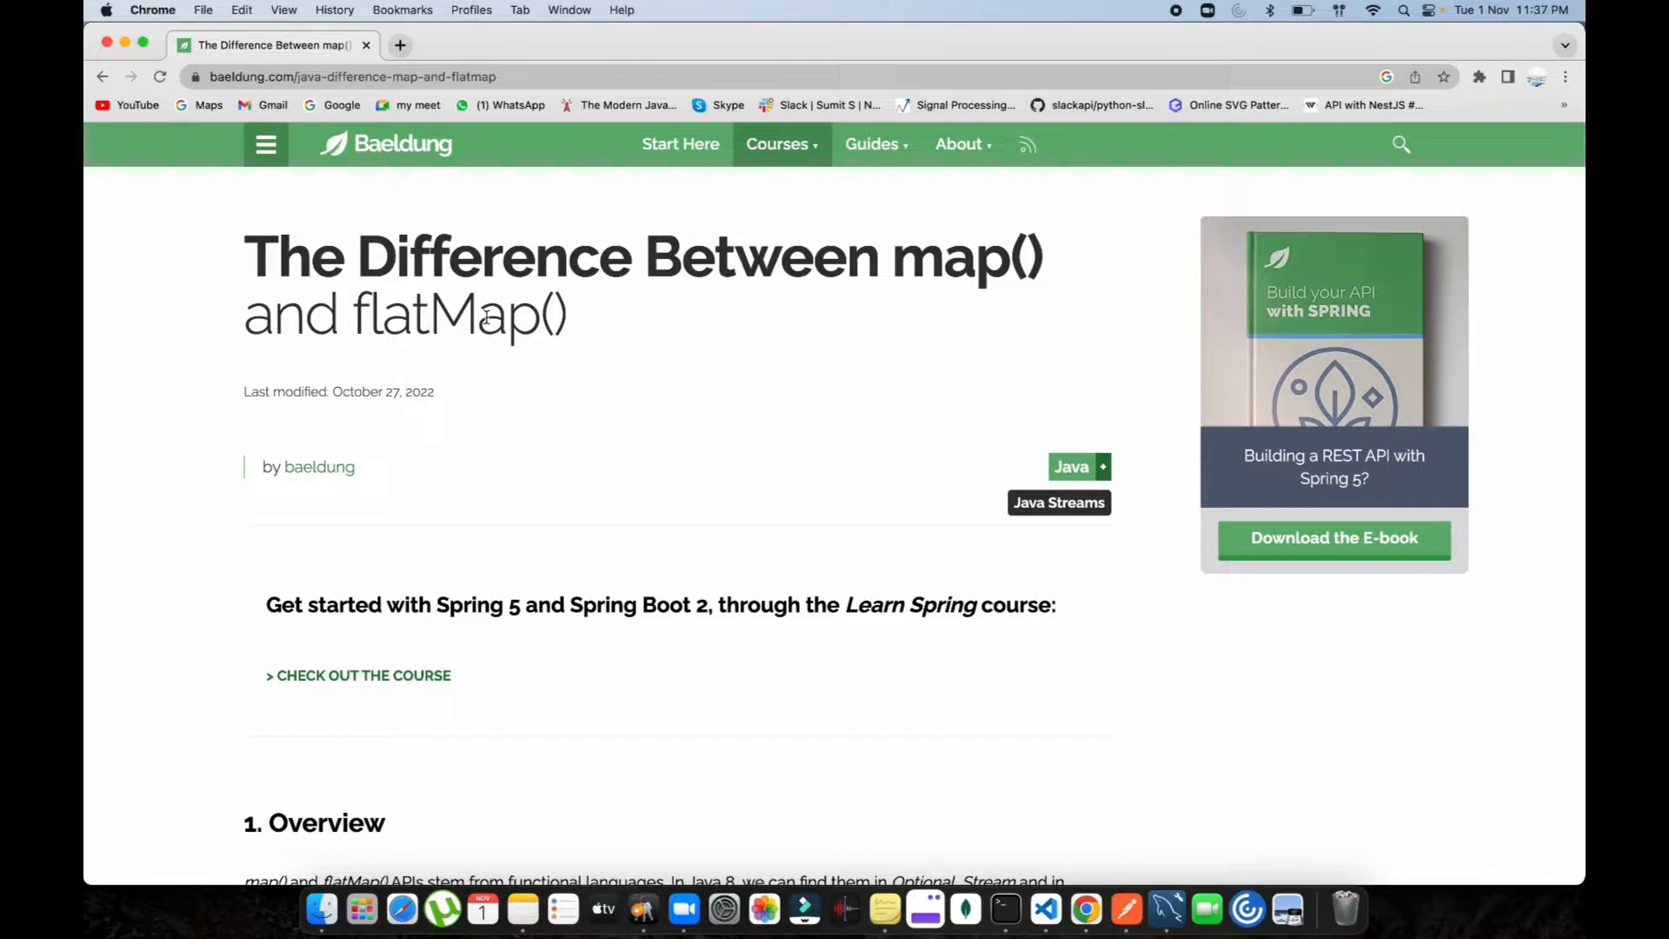
# Scroll the Baeldung article past the overview and Optionals examples to section 3 on Streams.
pyautogui.scroll(-3)
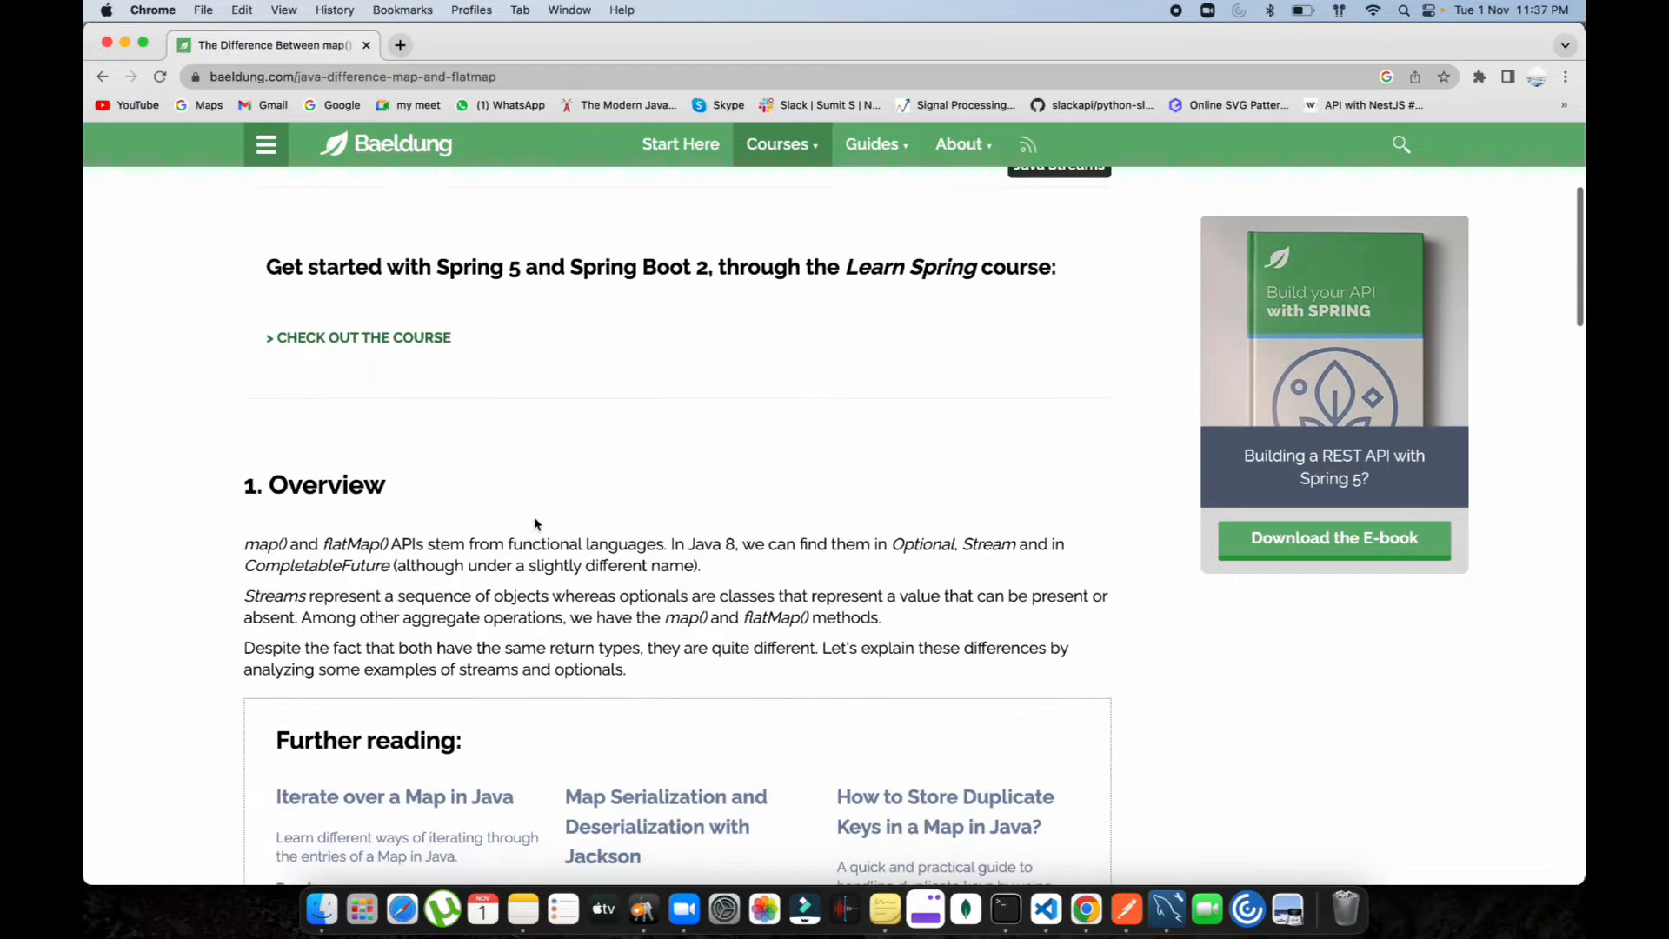
pyautogui.scroll(3)
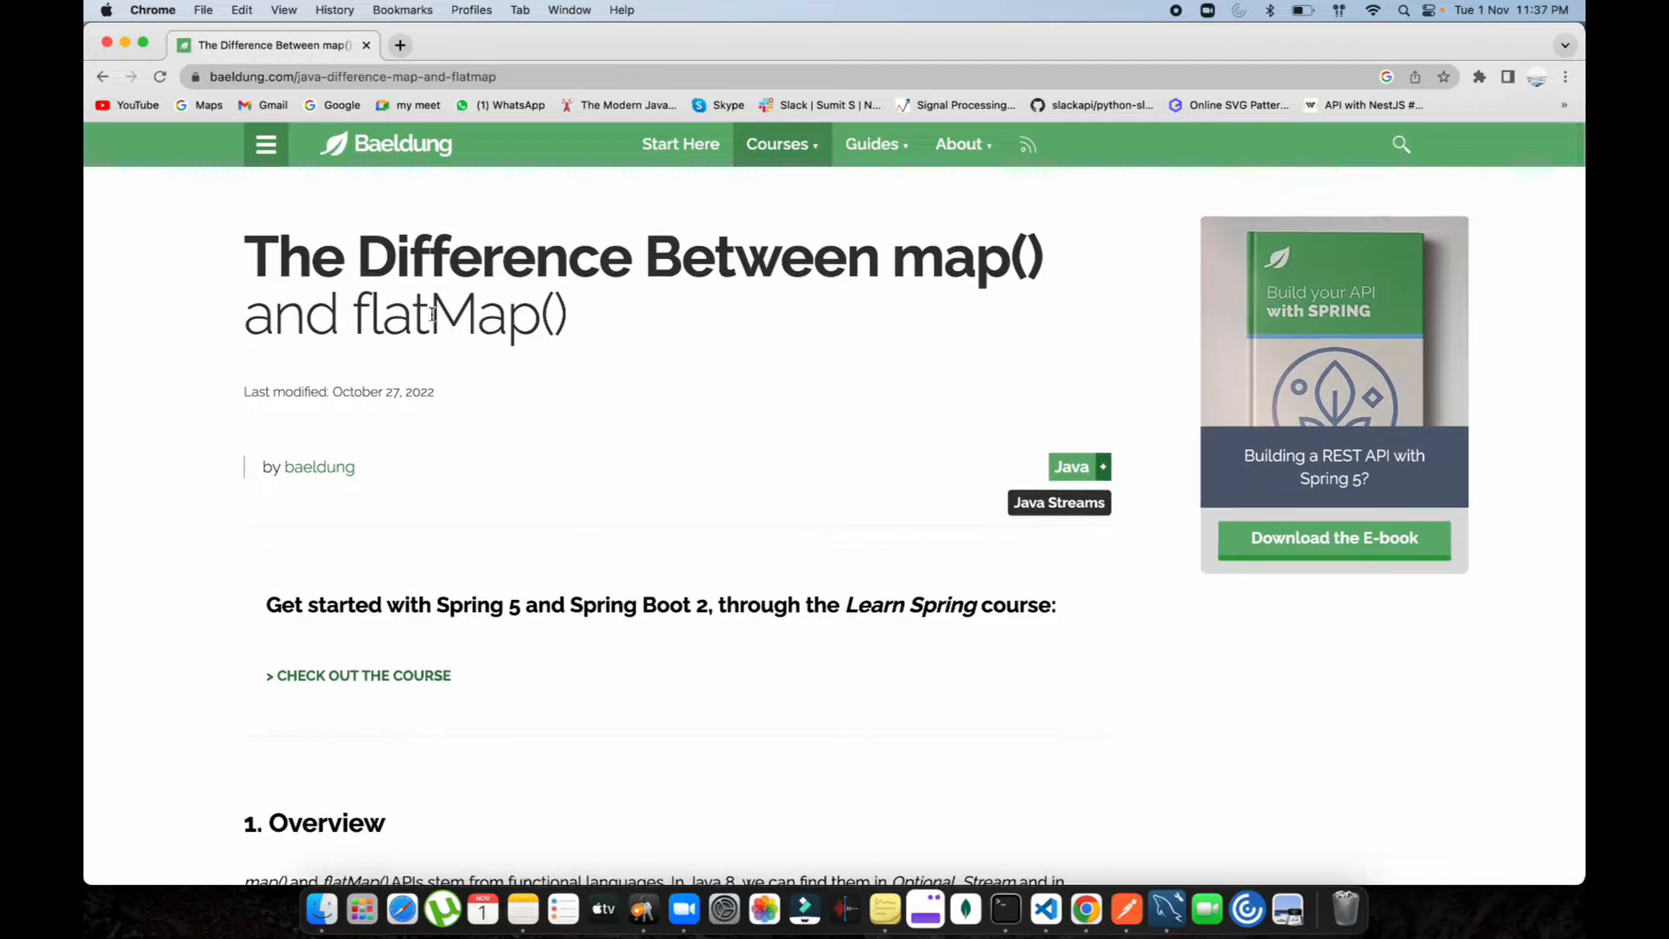
pyautogui.scroll(-3)
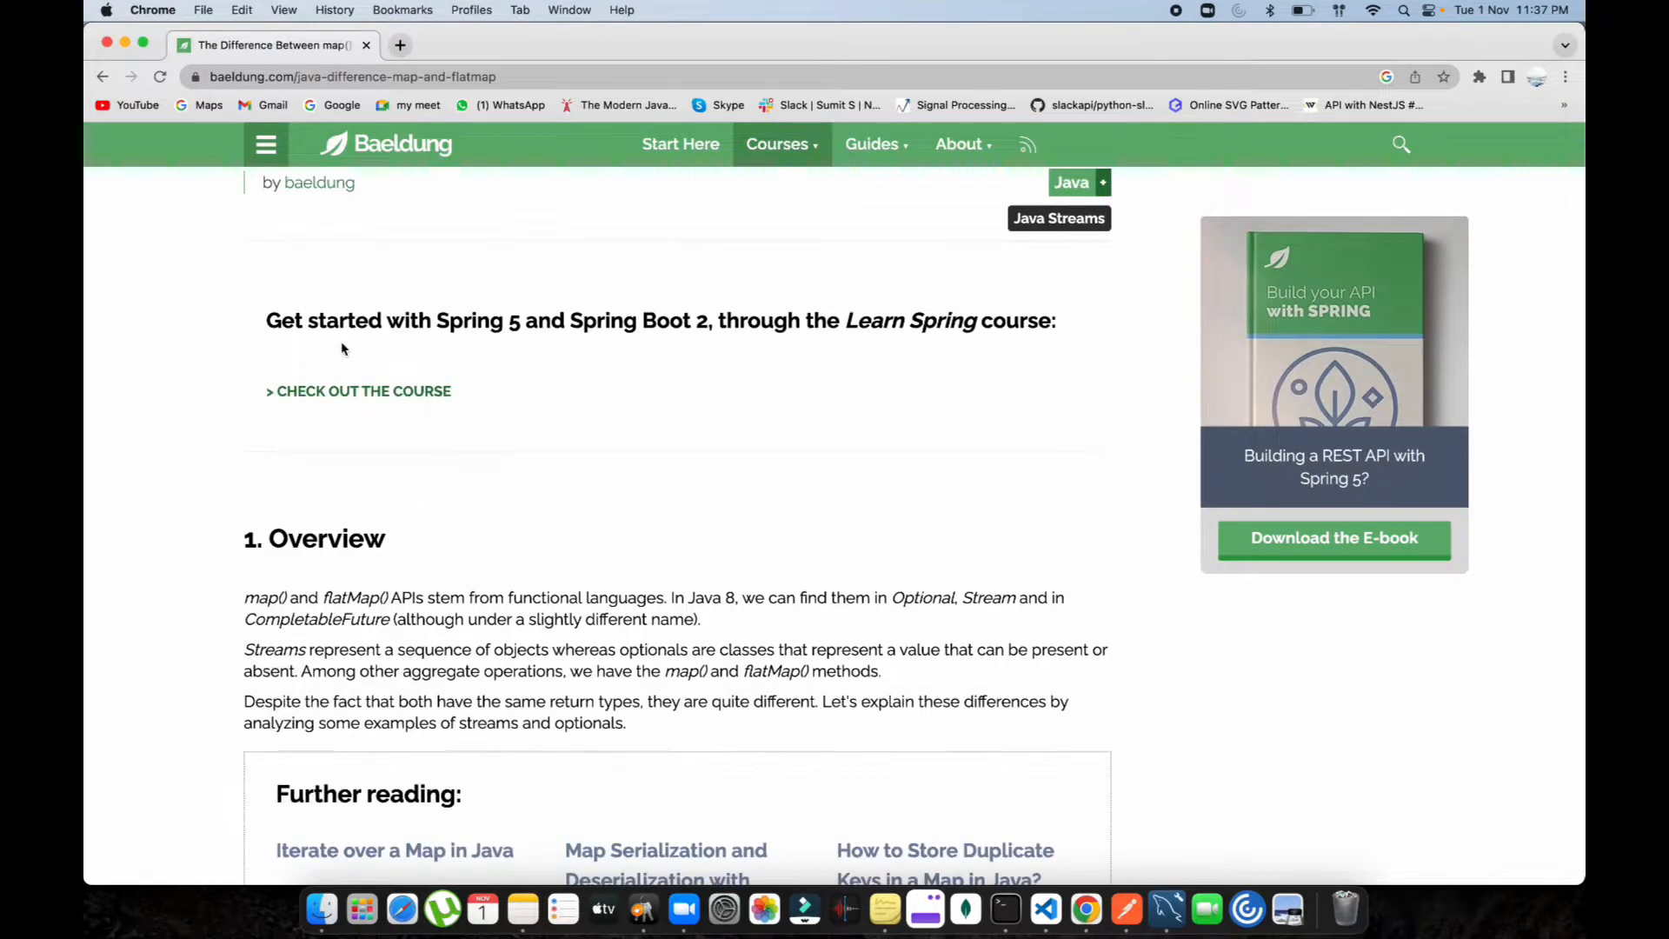
pyautogui.scroll(-3)
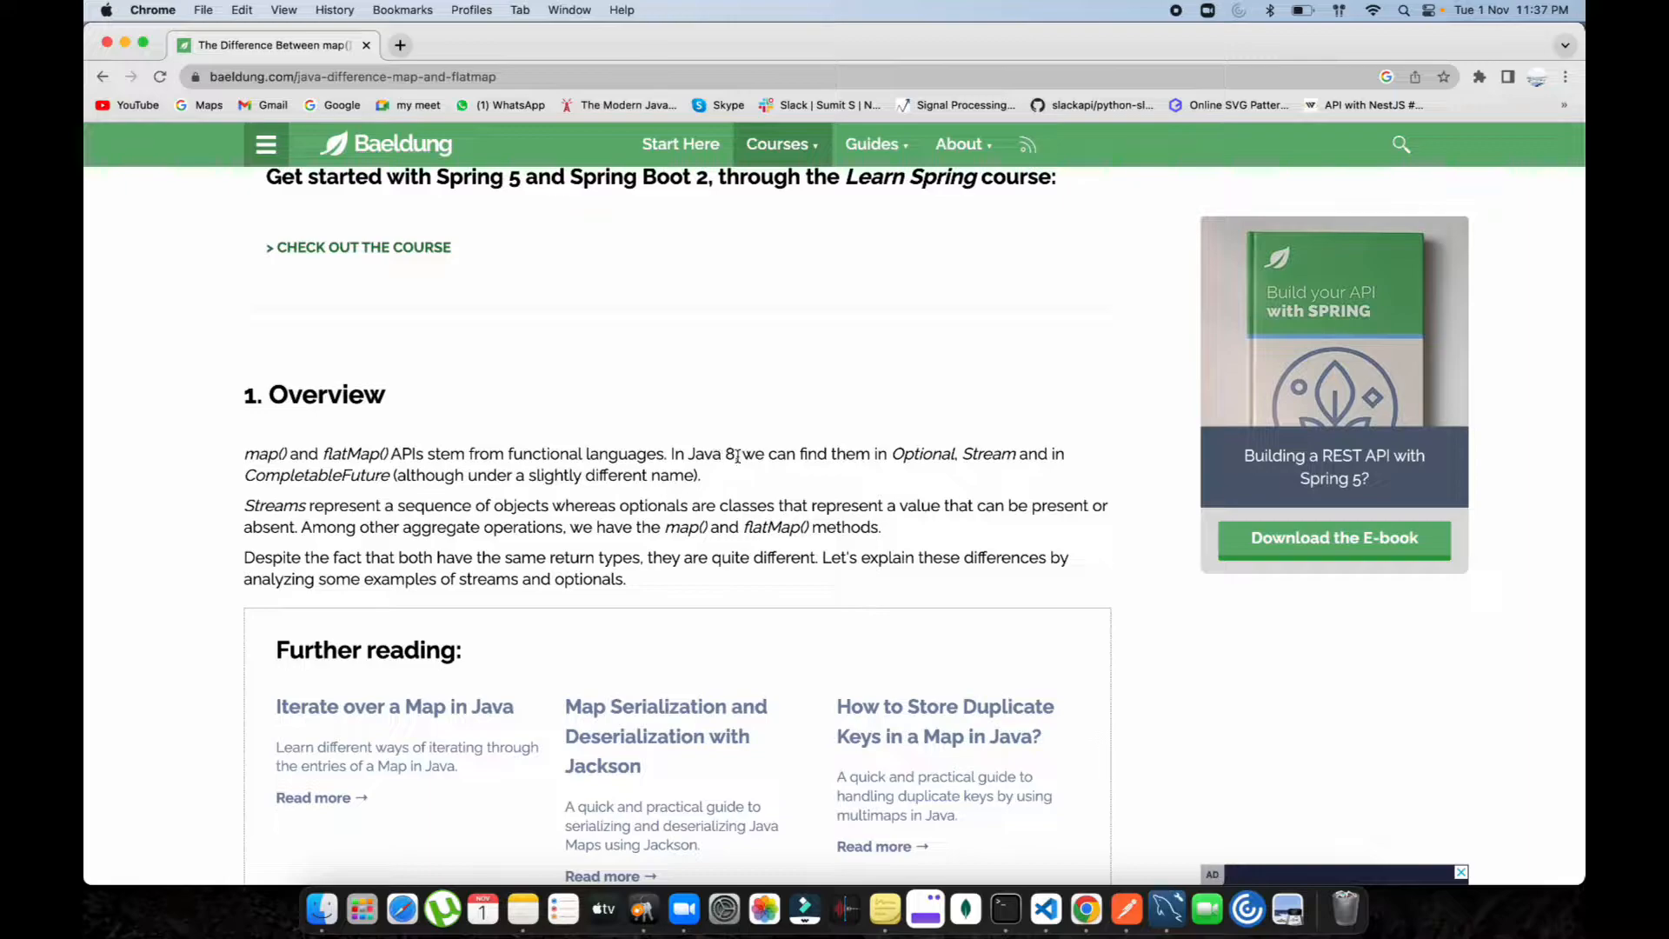
pyautogui.scroll(-3)
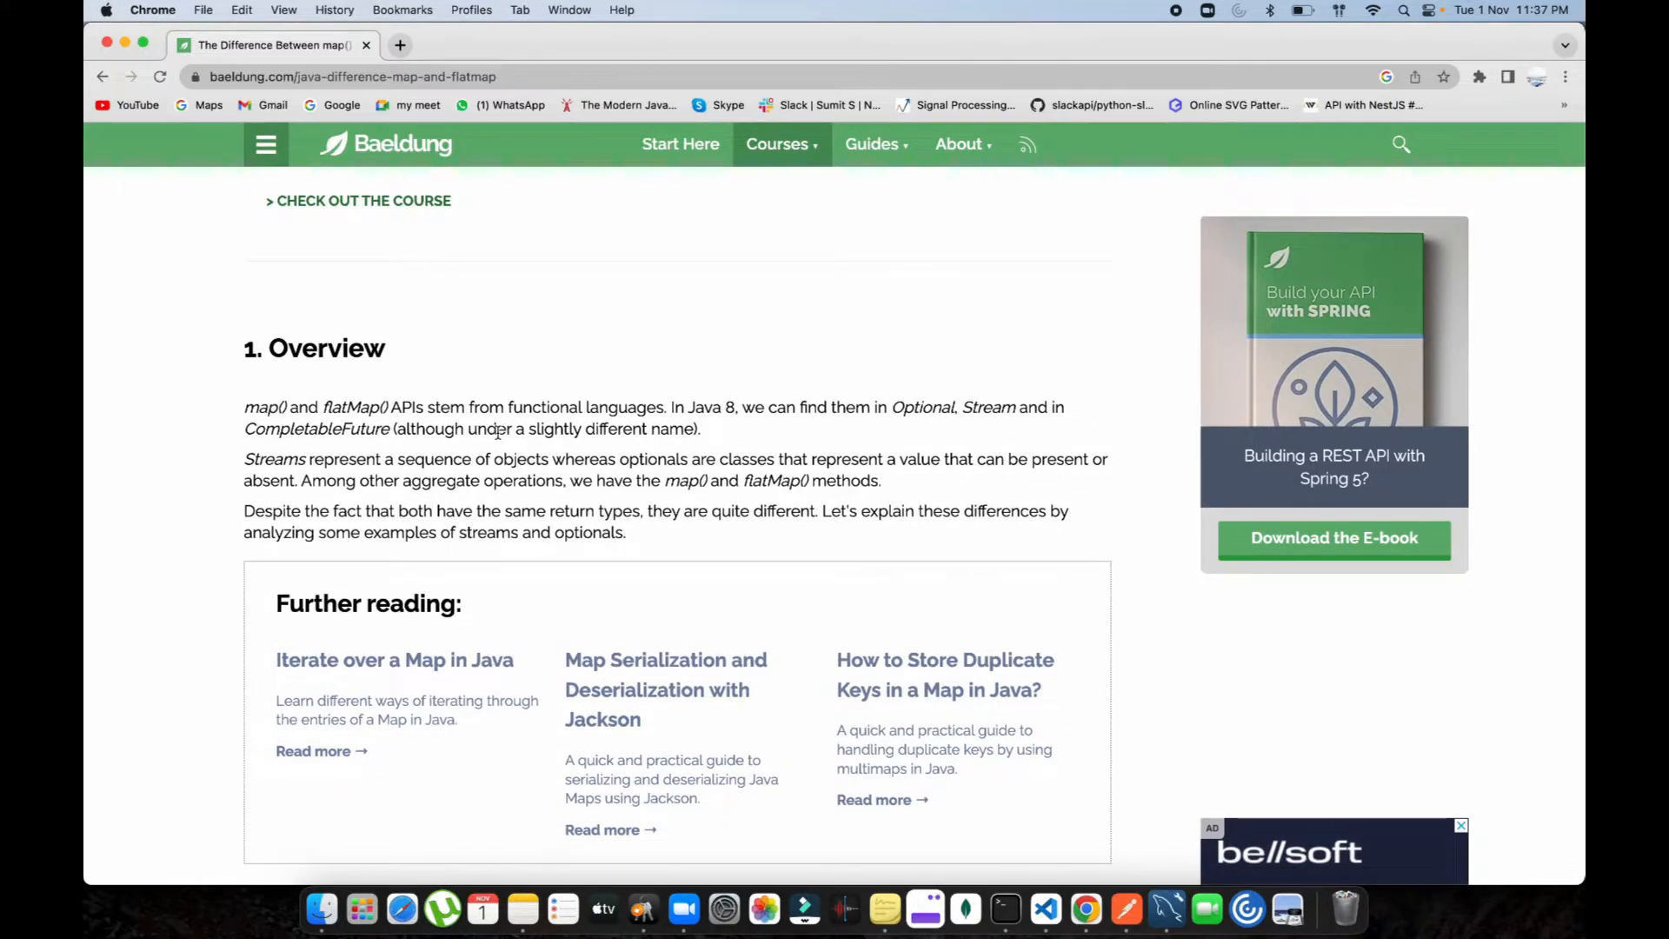
pyautogui.scroll(-3)
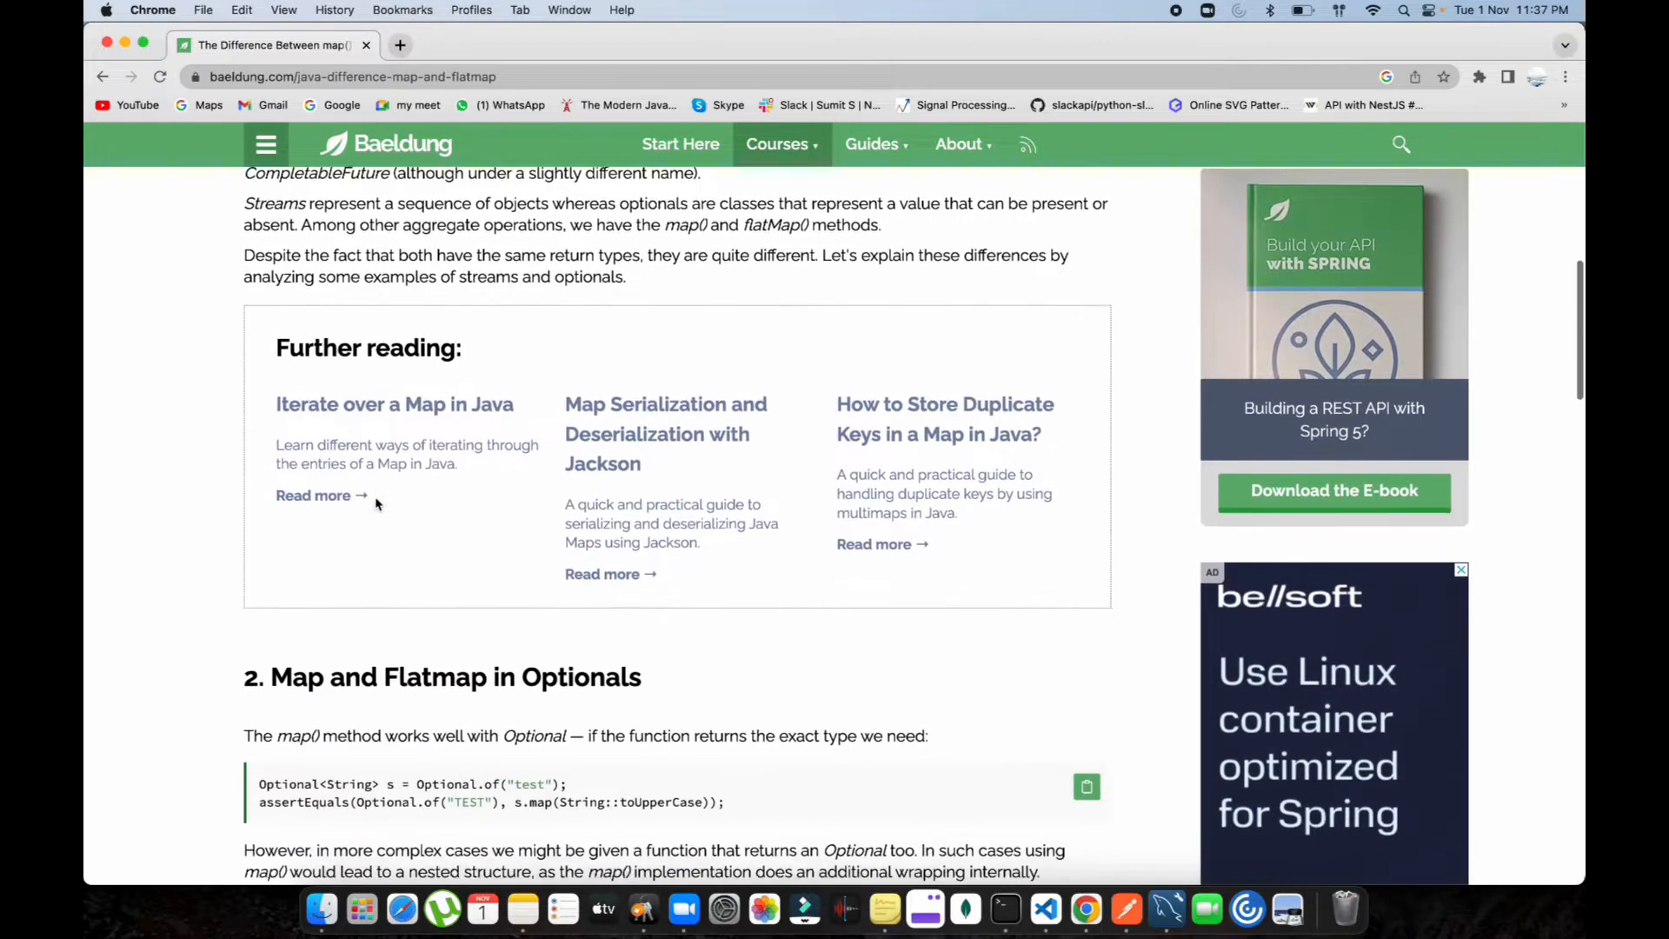
pyautogui.scroll(-3)
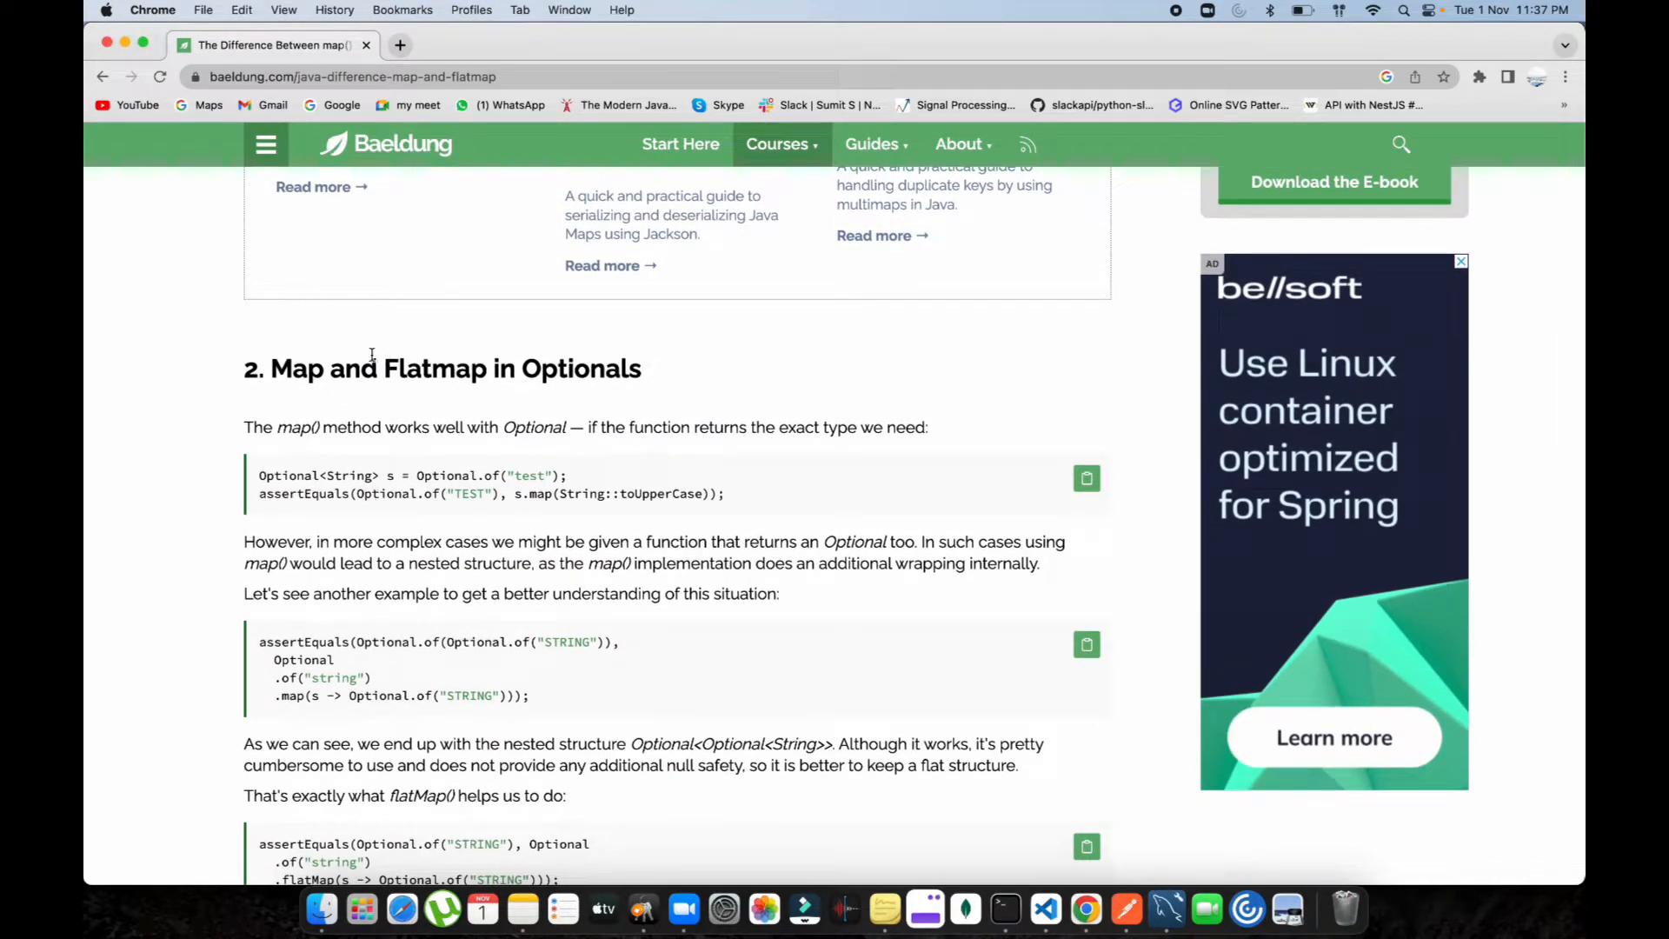
pyautogui.moveTo(457, 367)
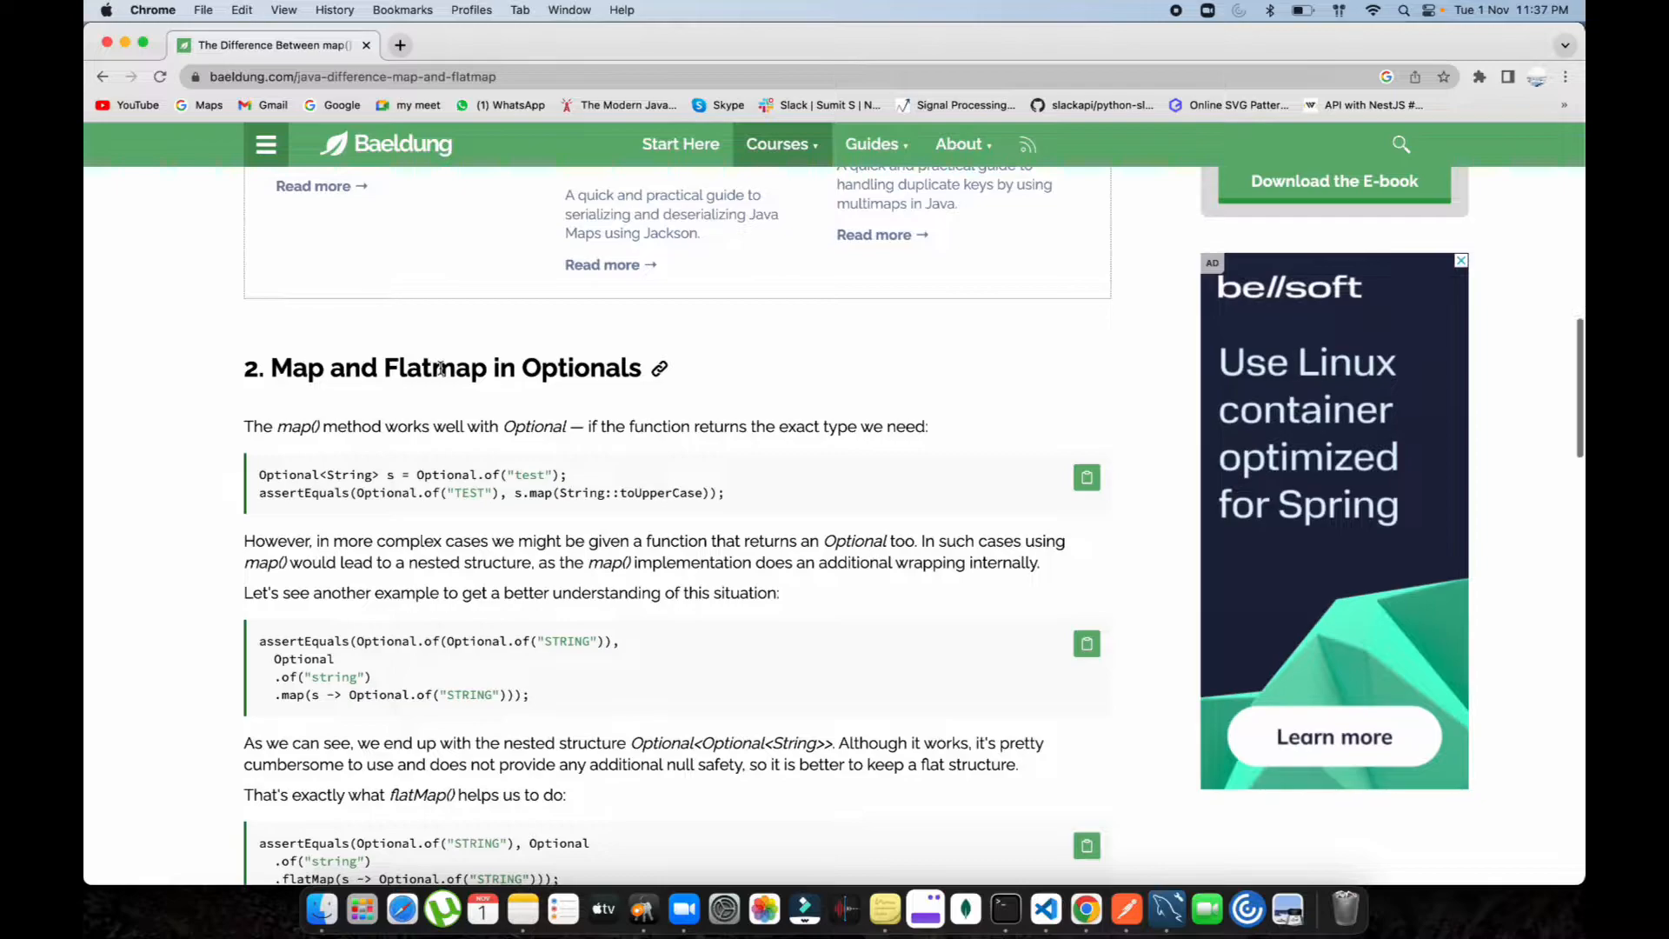
pyautogui.scroll(-3)
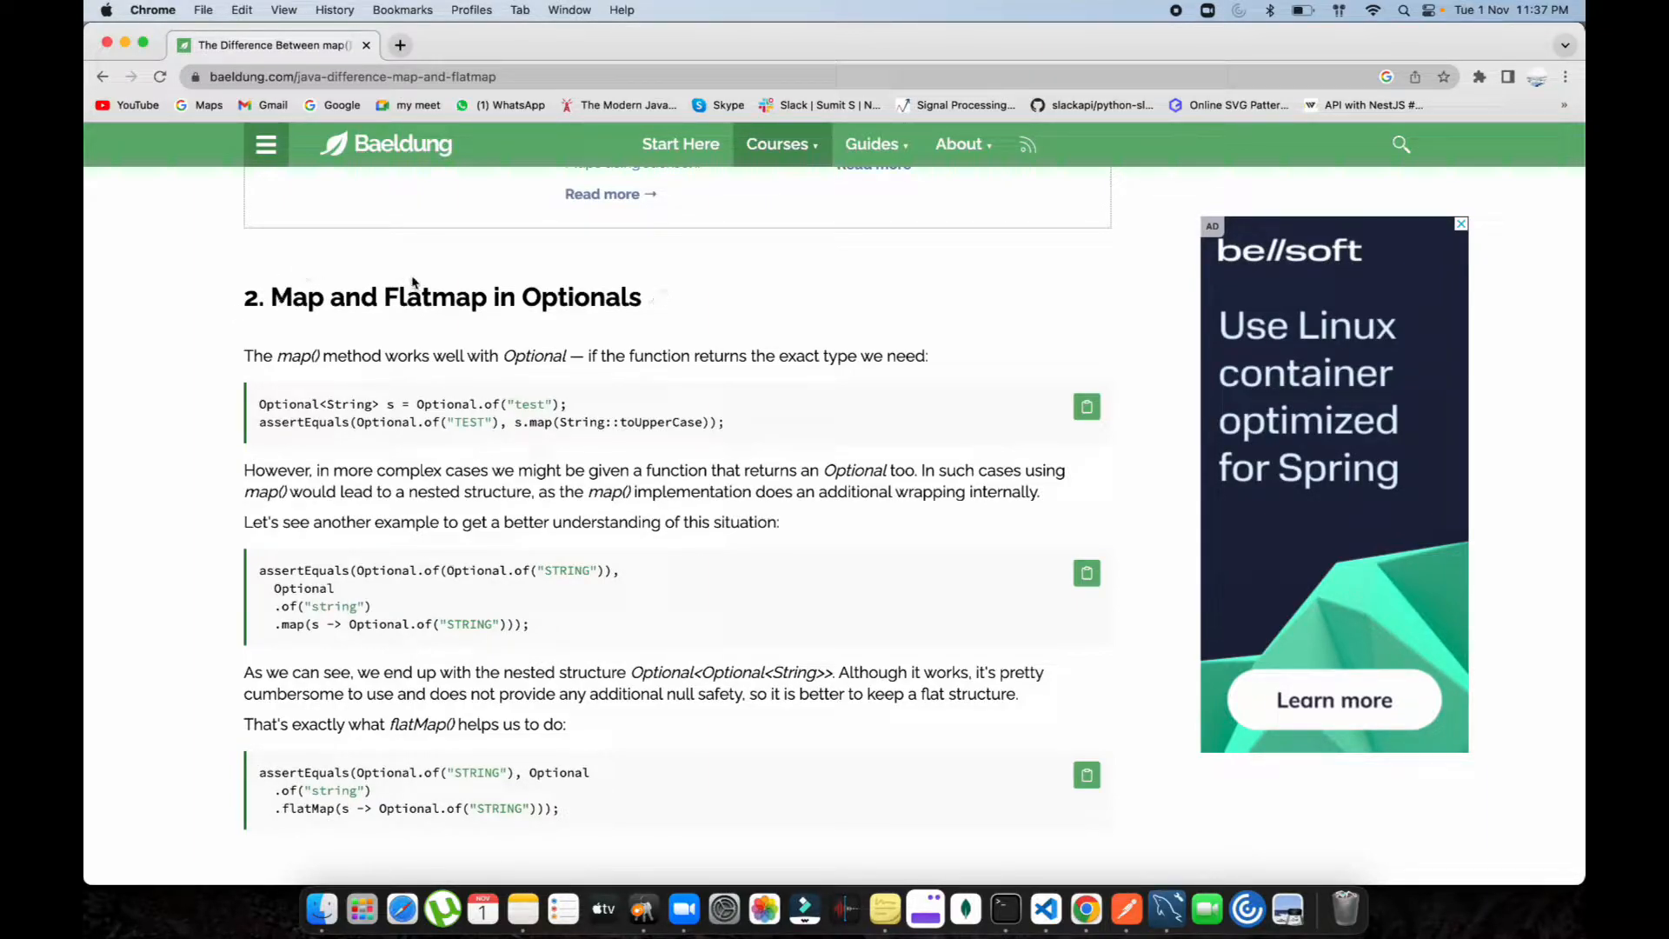
pyautogui.moveTo(310, 298)
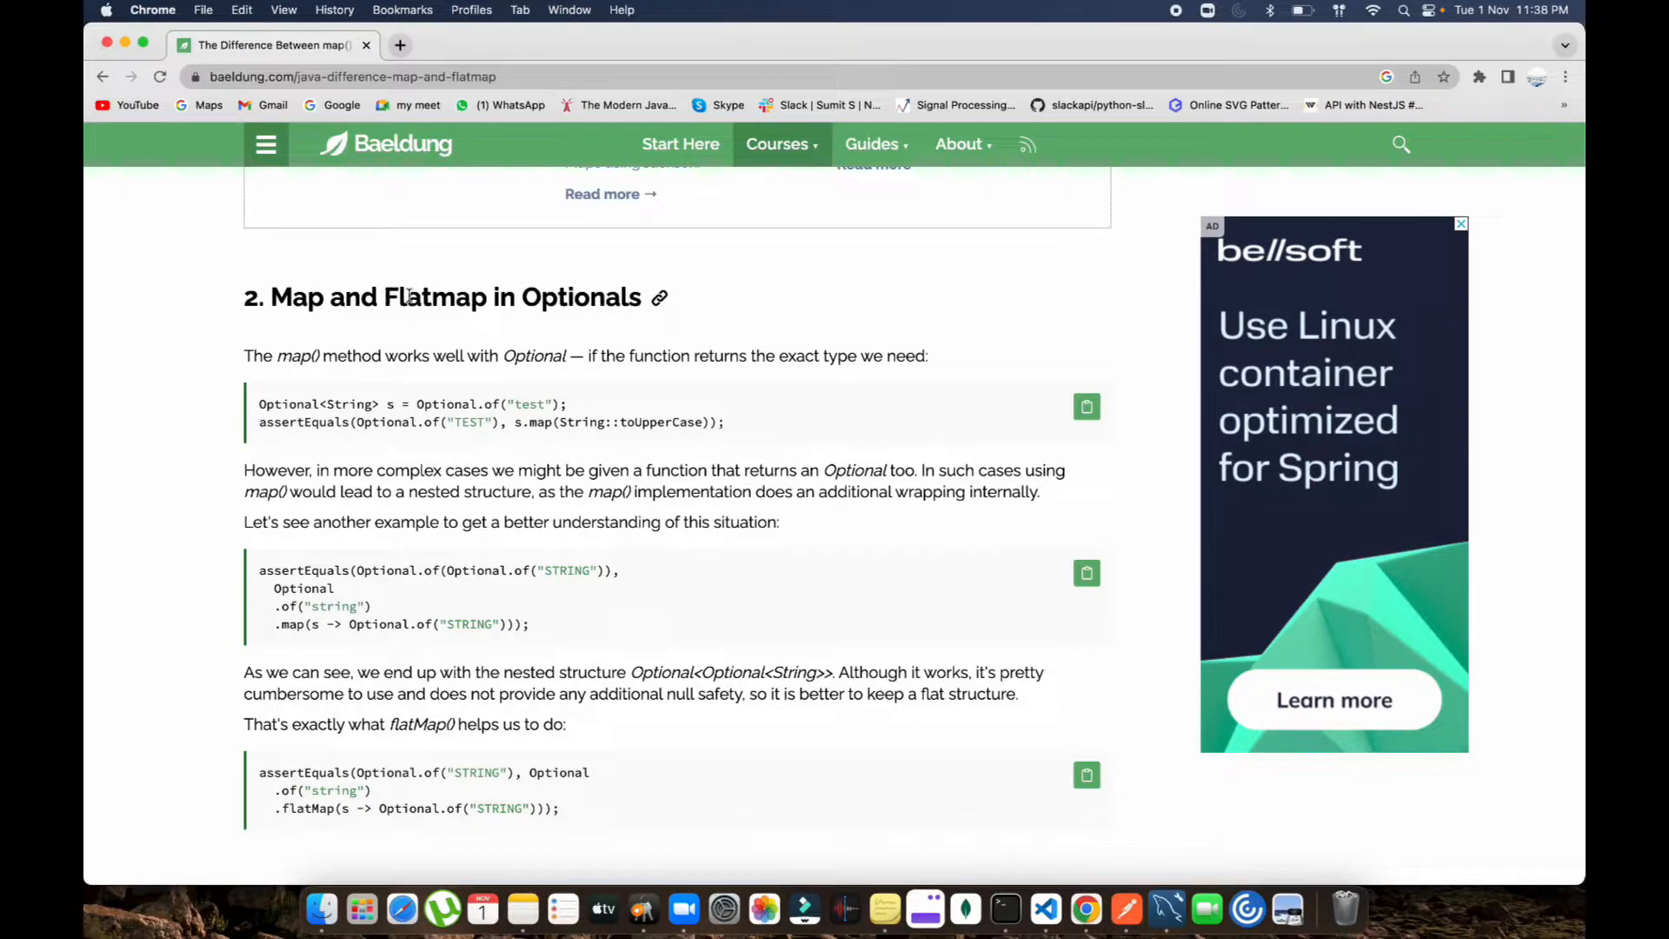
pyautogui.moveTo(838, 282)
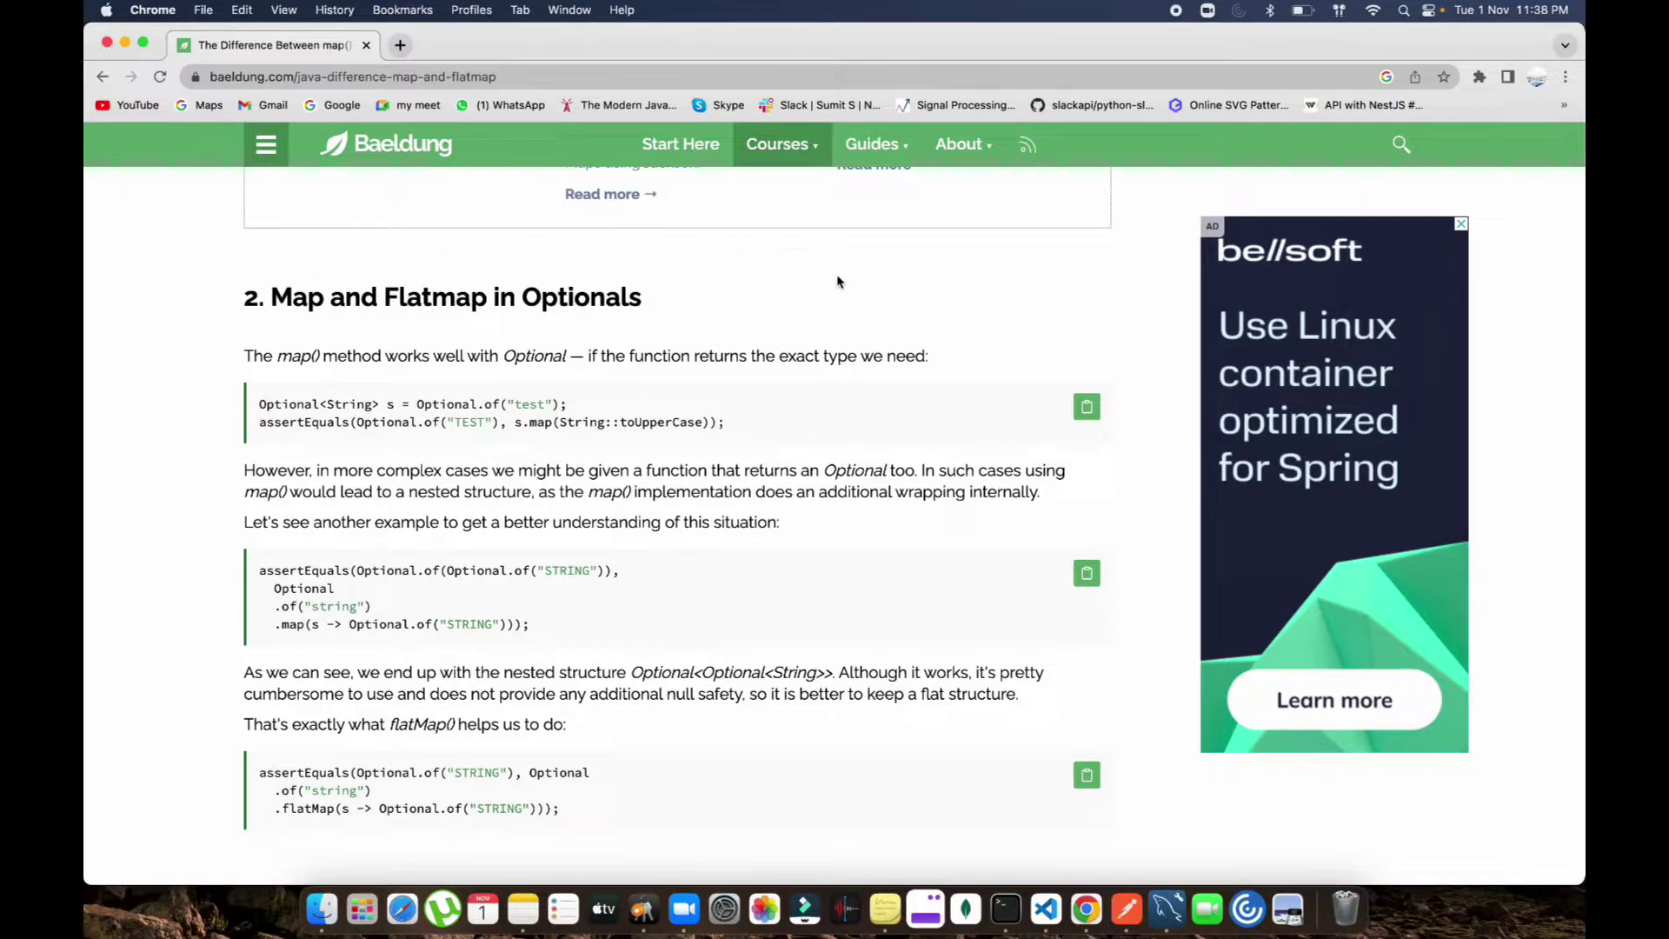
pyautogui.moveTo(788, 334)
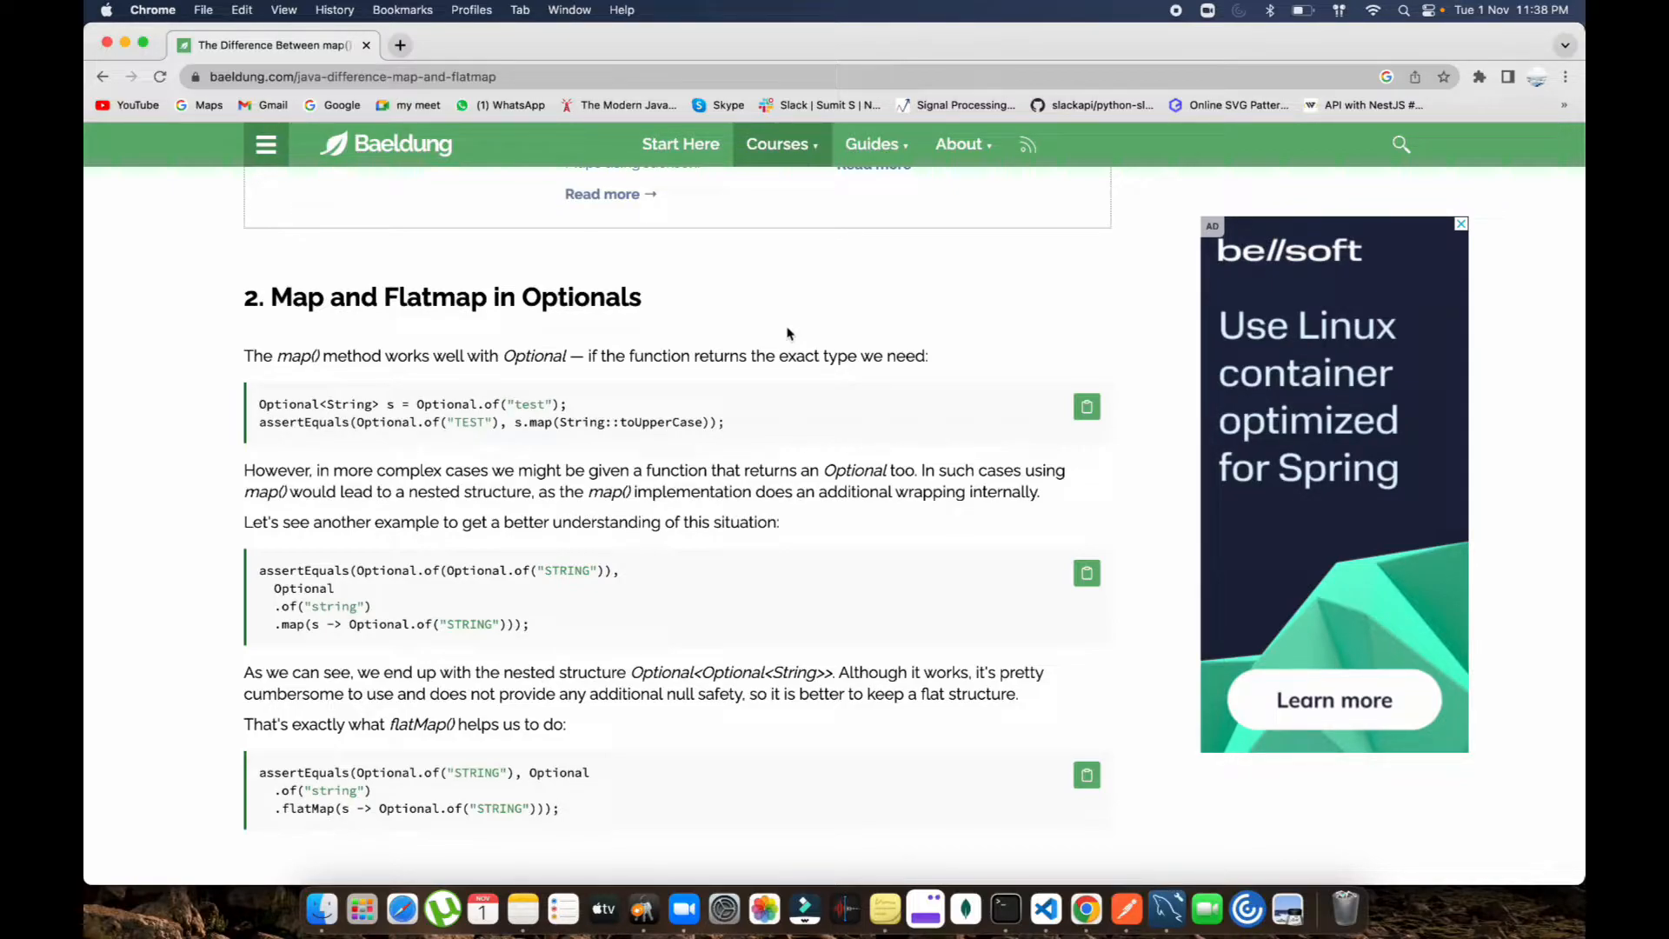
pyautogui.scroll(-3)
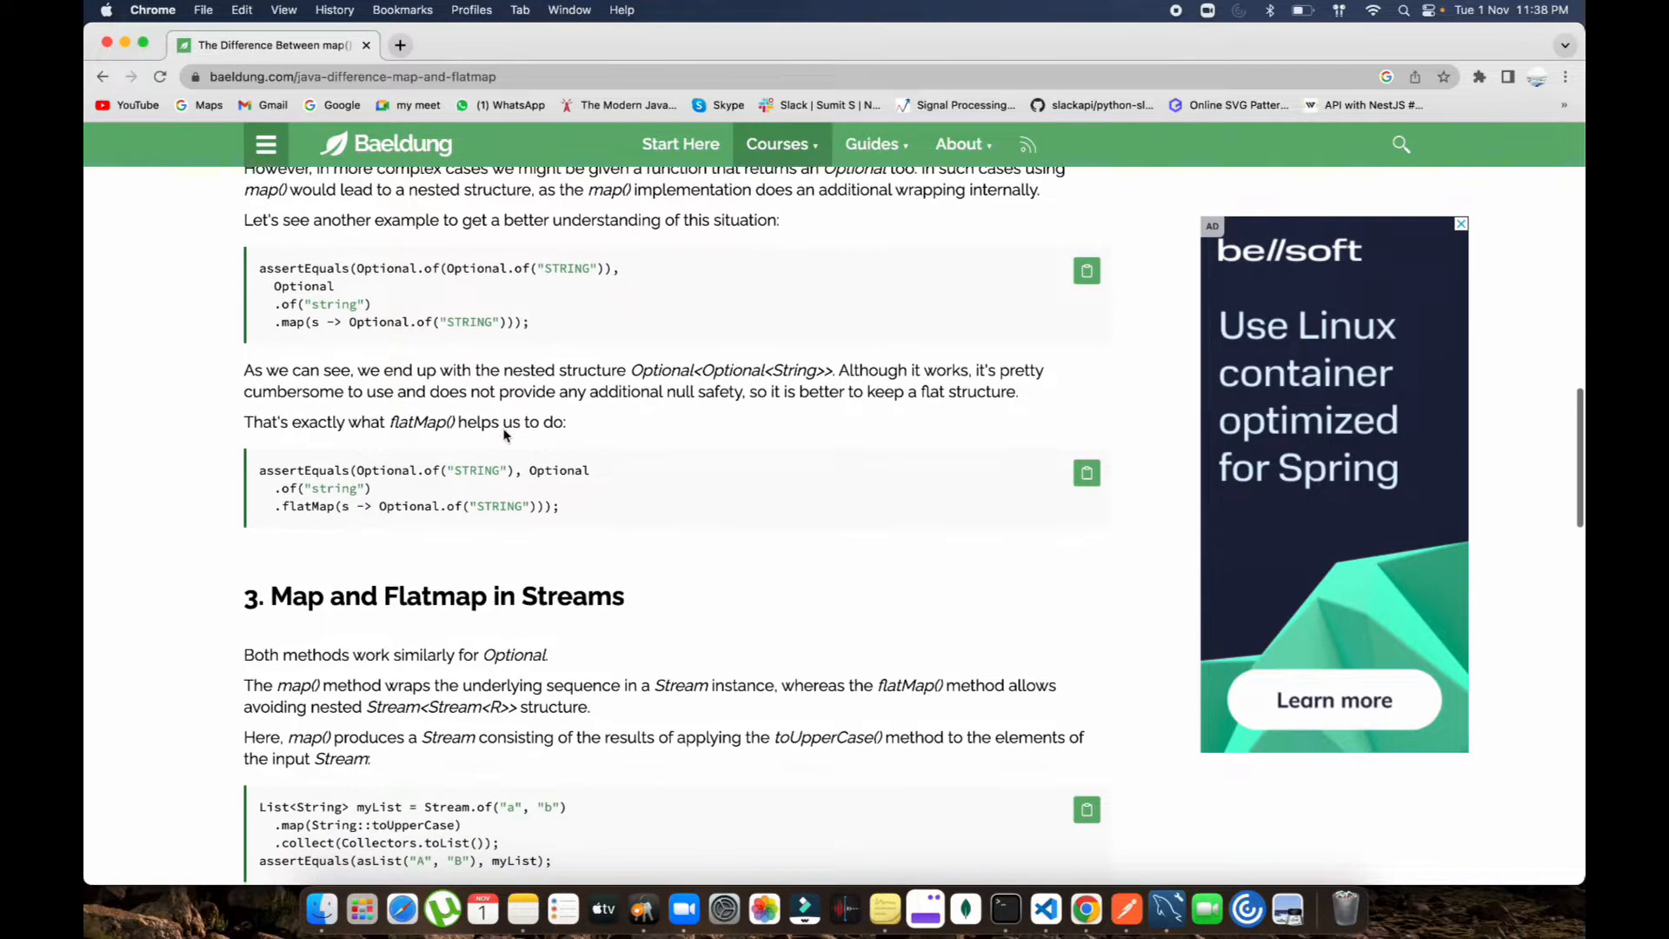
# In a new tab's console, enter const a= [[1,2],[3,4],[5,6]], retyped after a SyntaxError typo.
pyautogui.click(400, 45)
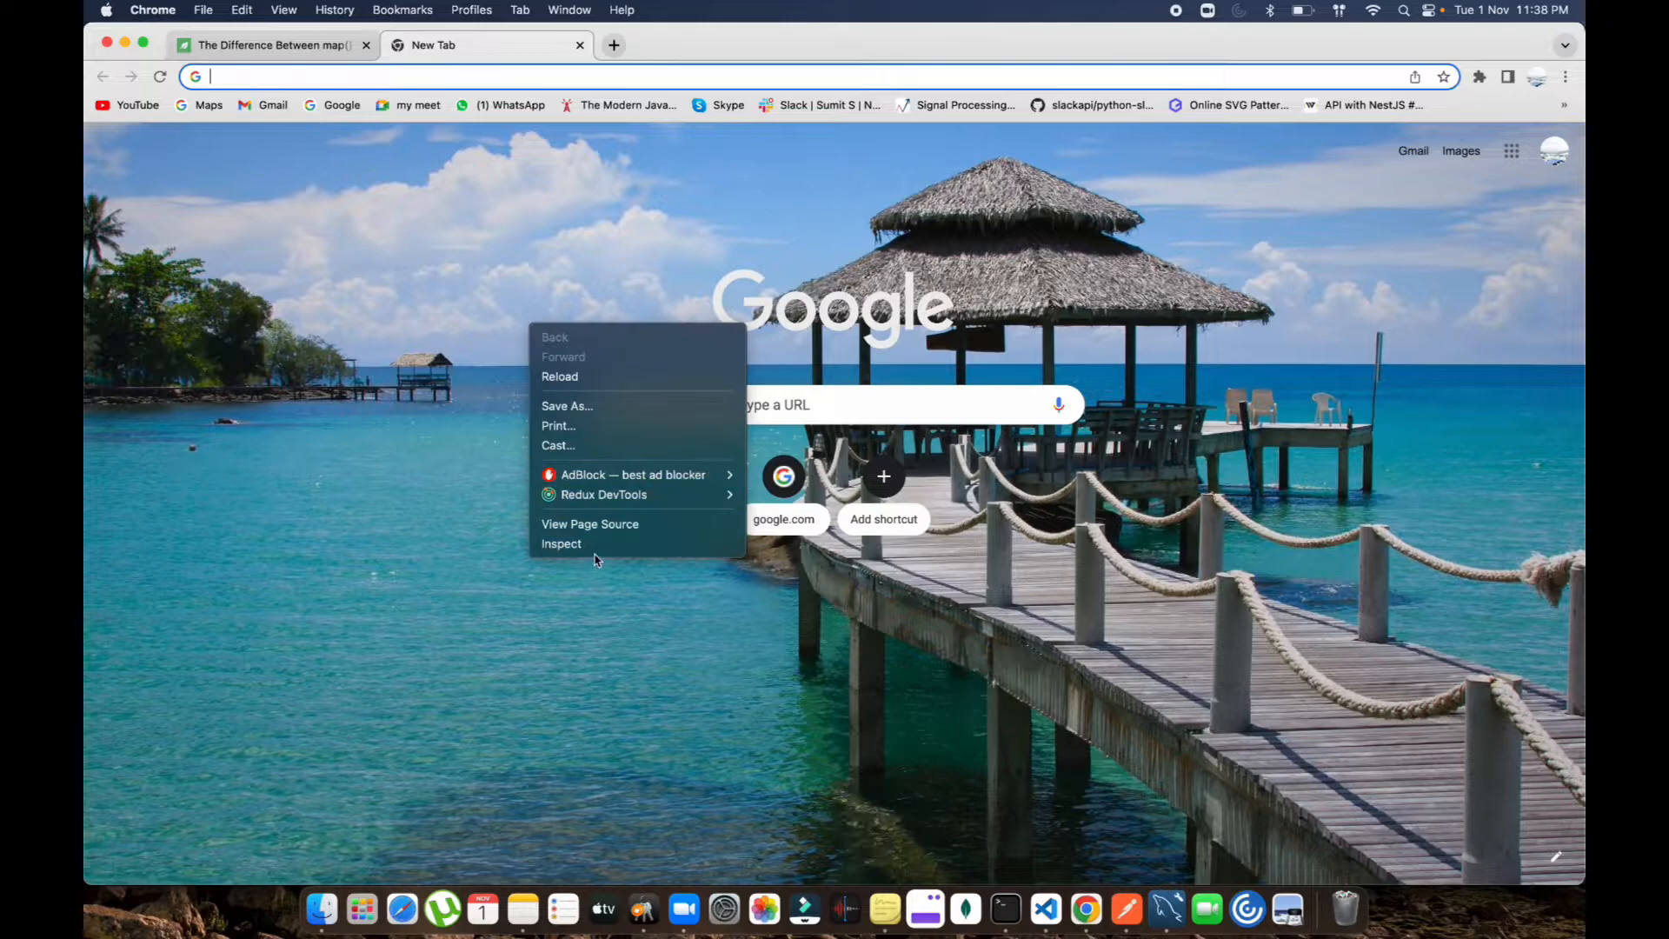
pyautogui.click(561, 544)
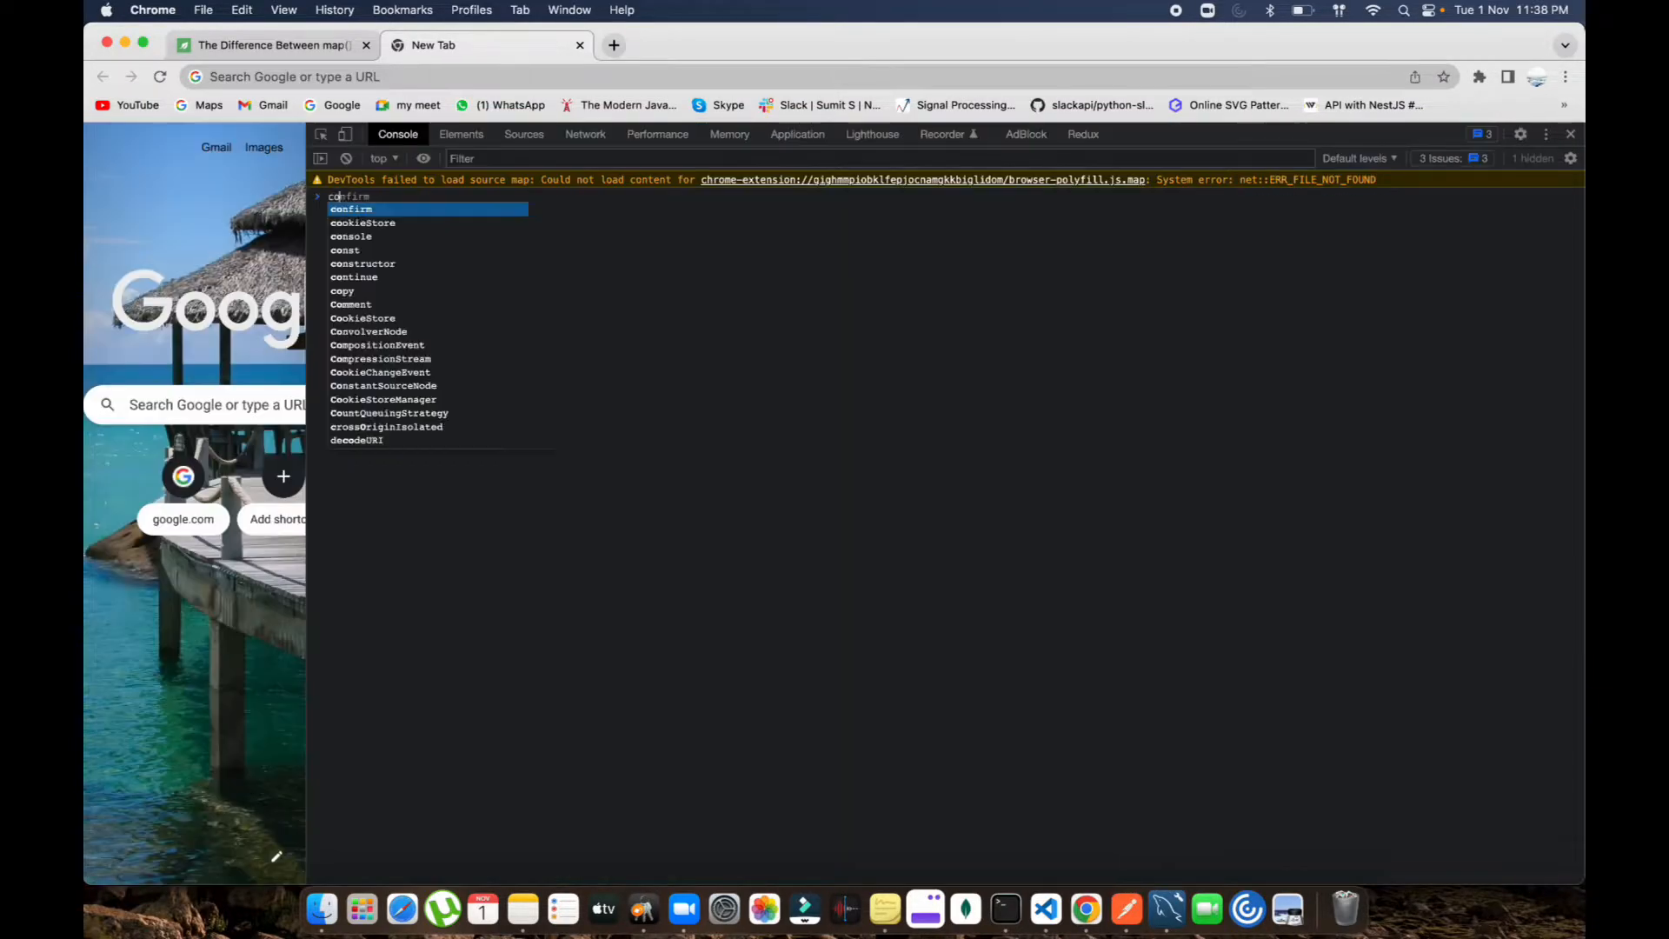
pyautogui.write('const a= []')
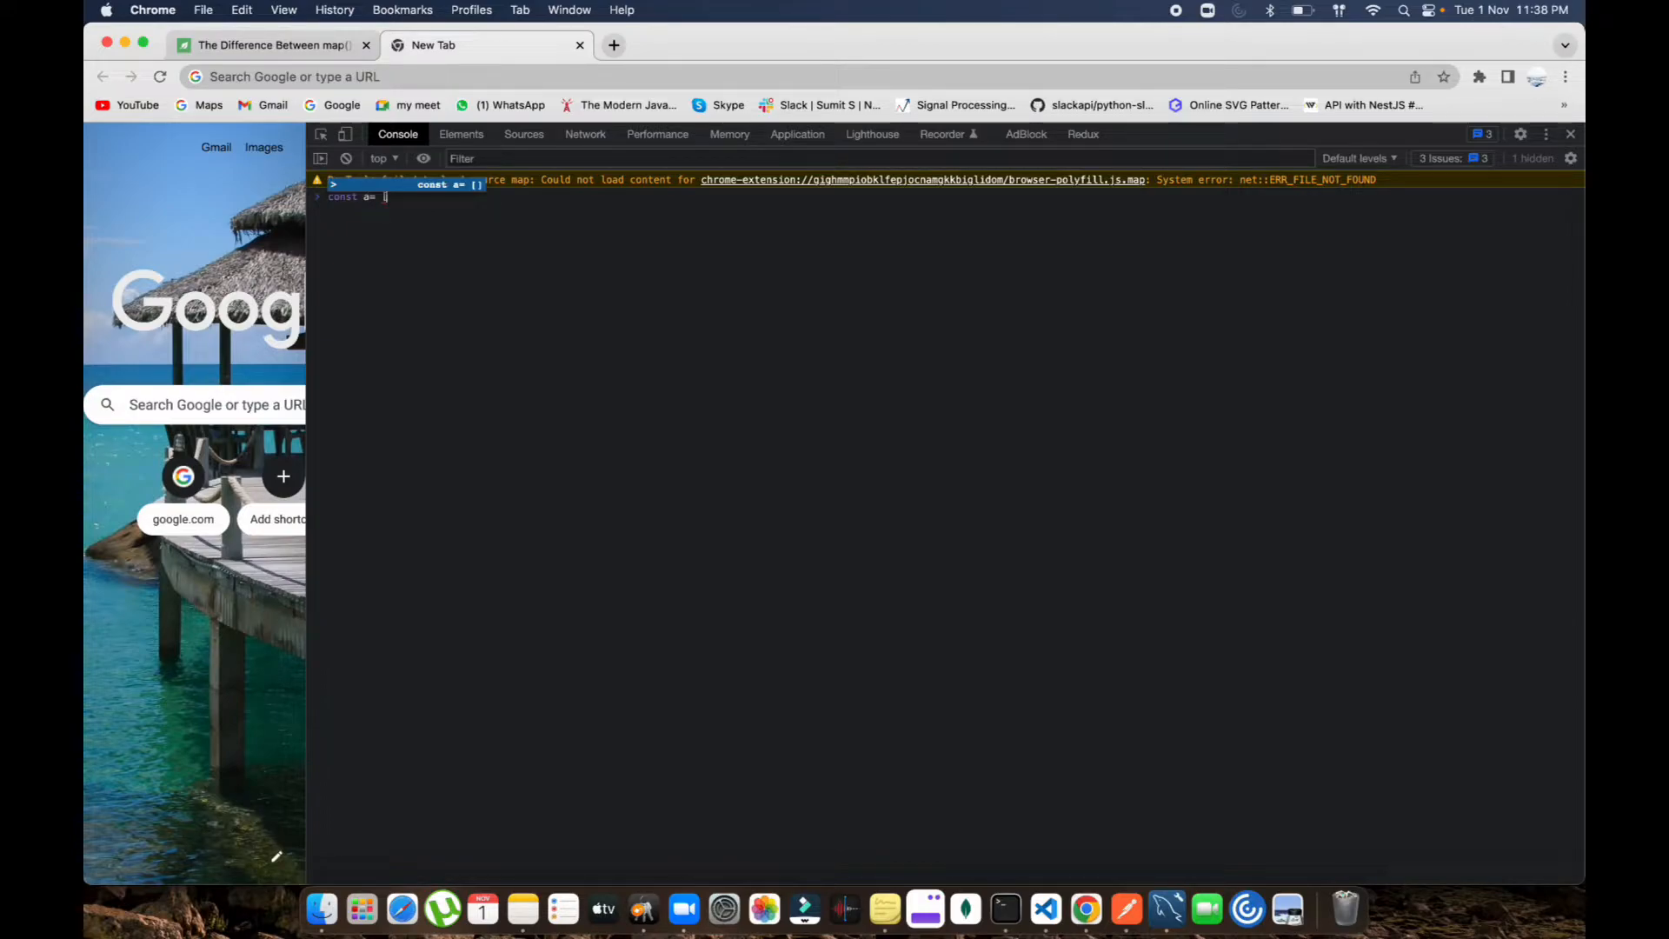
pyautogui.write('[1,2')
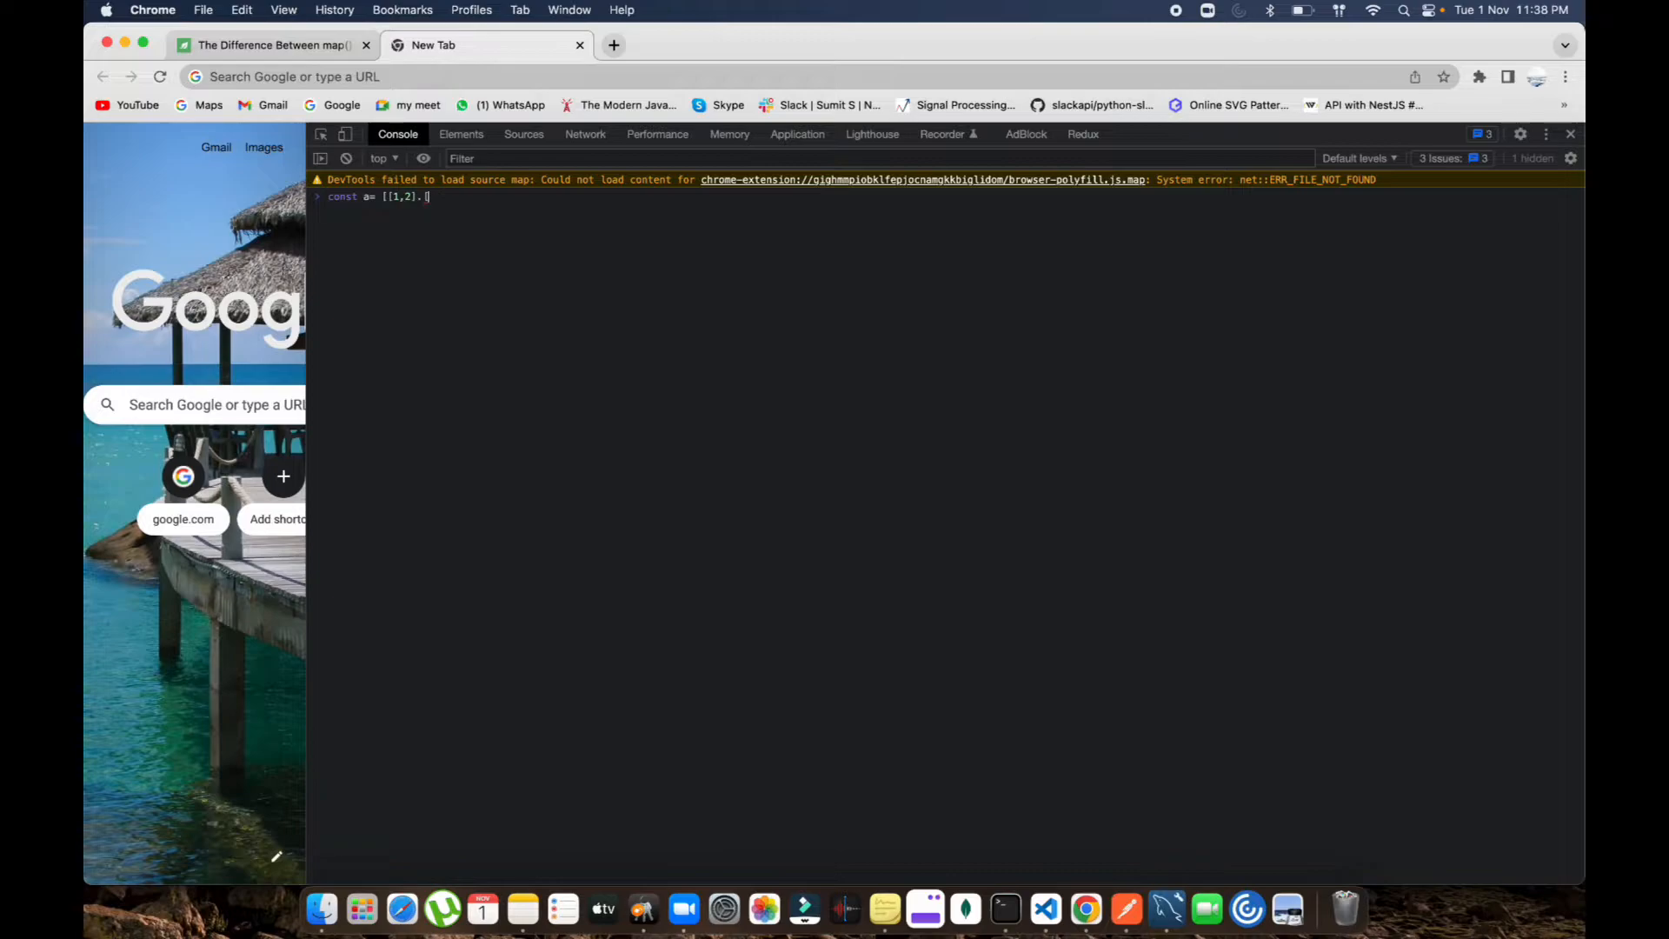
pyautogui.write('[3,4],')
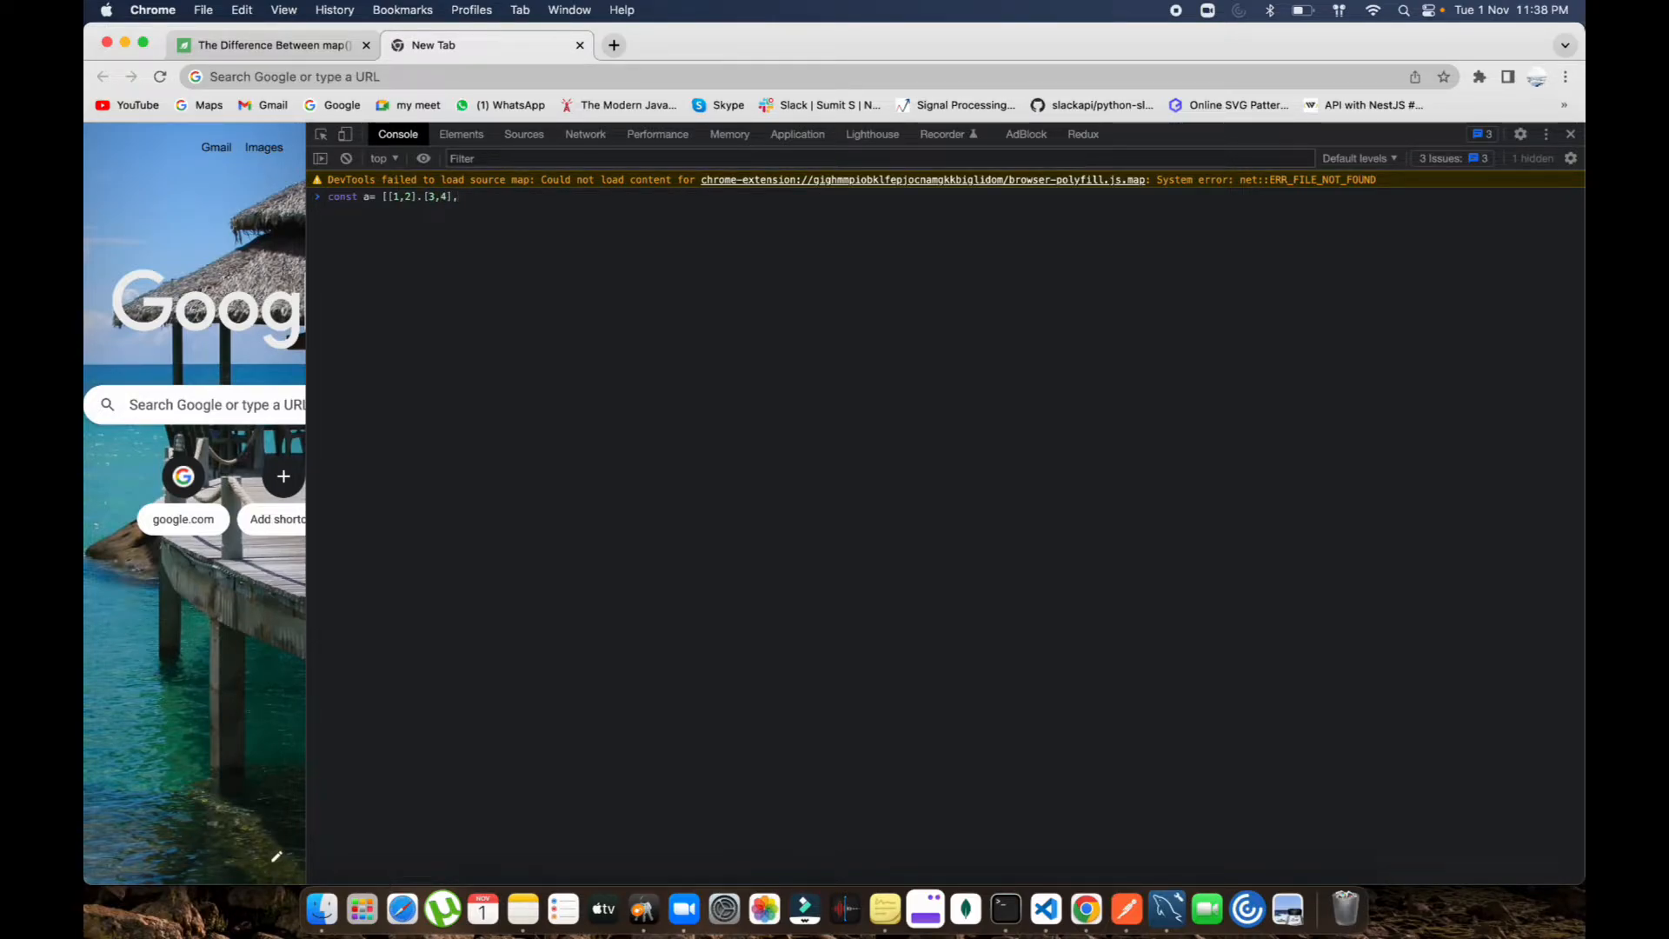
pyautogui.write('5,6')
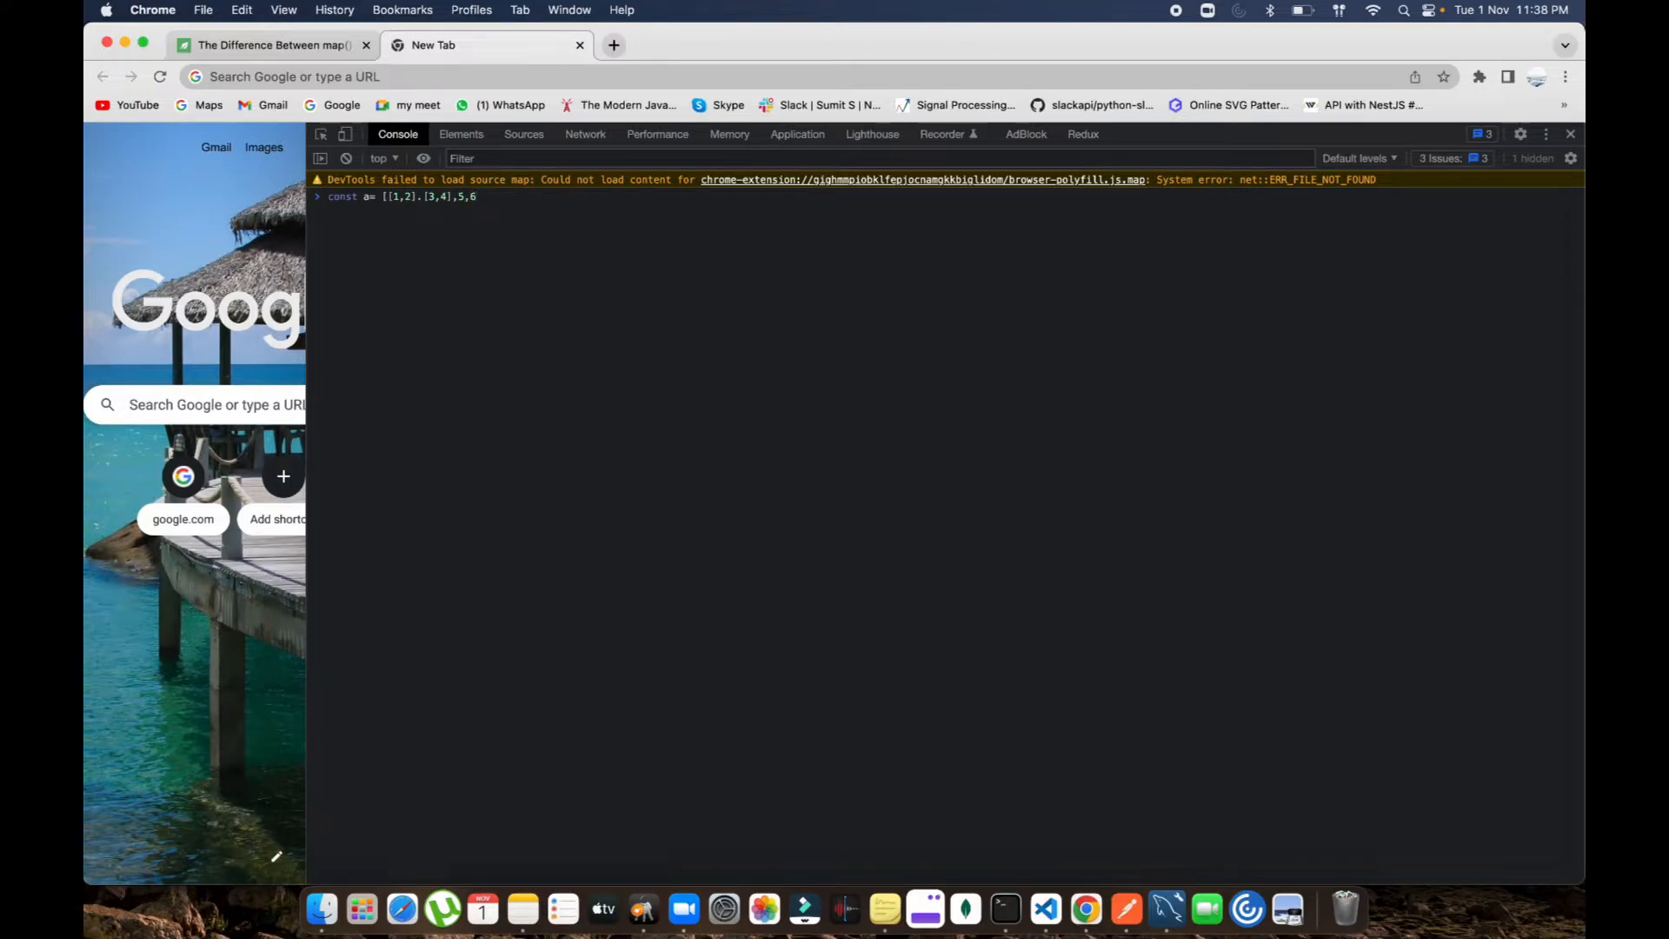
pyautogui.write('[')
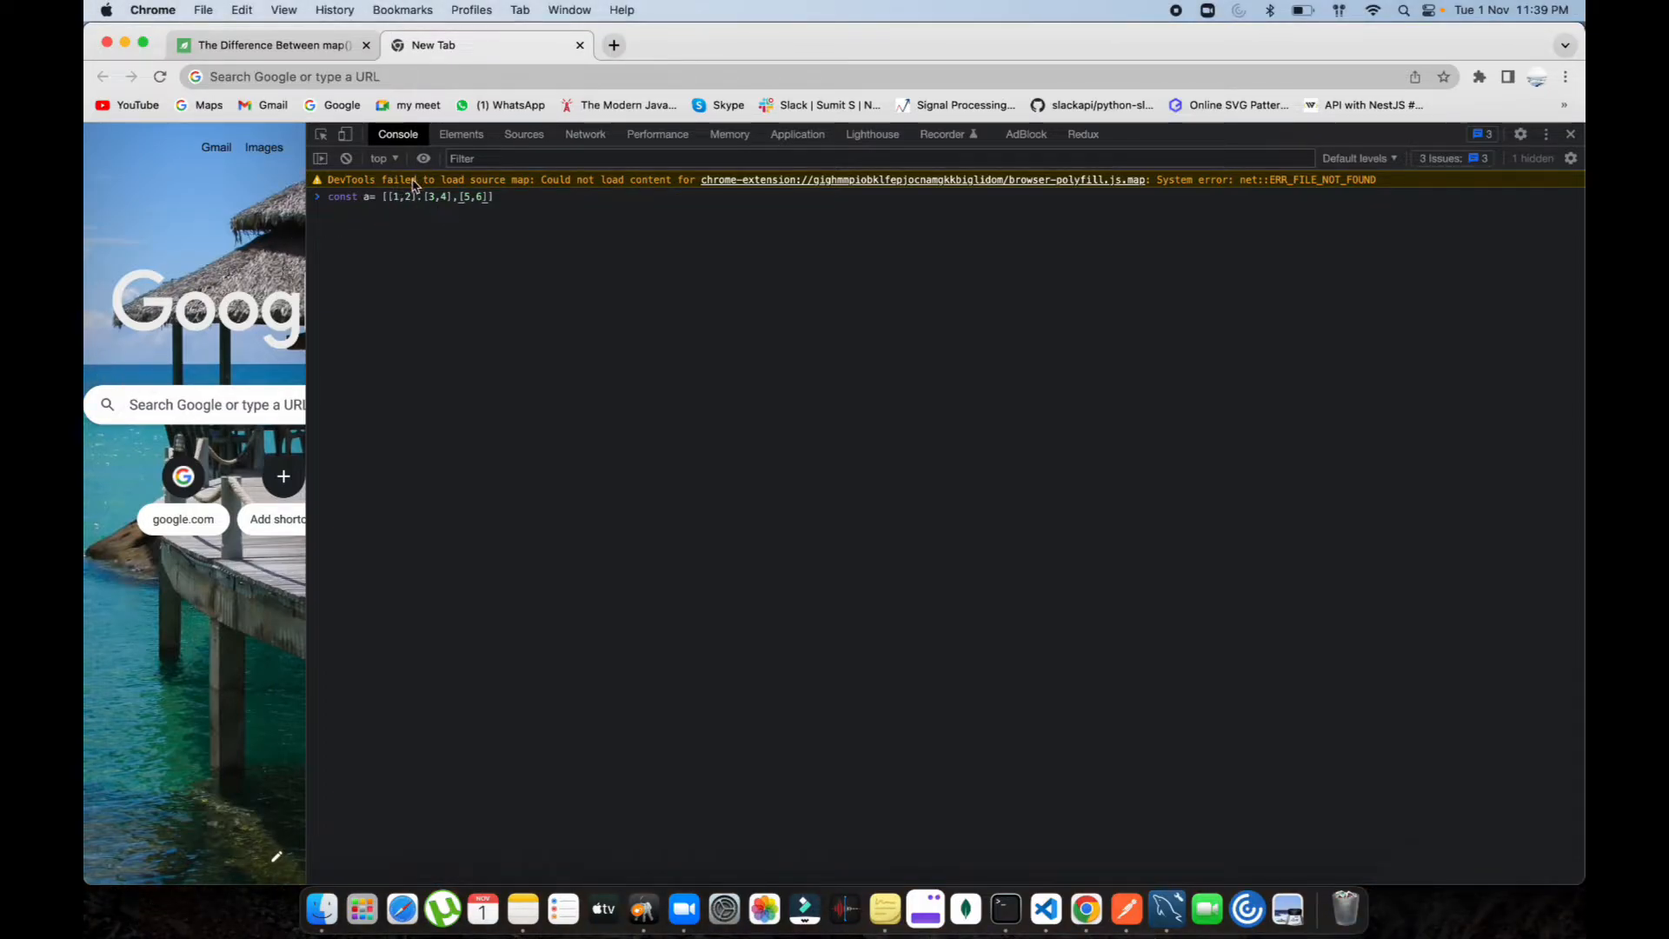
pyautogui.moveTo(538, 200)
pyautogui.write(',')
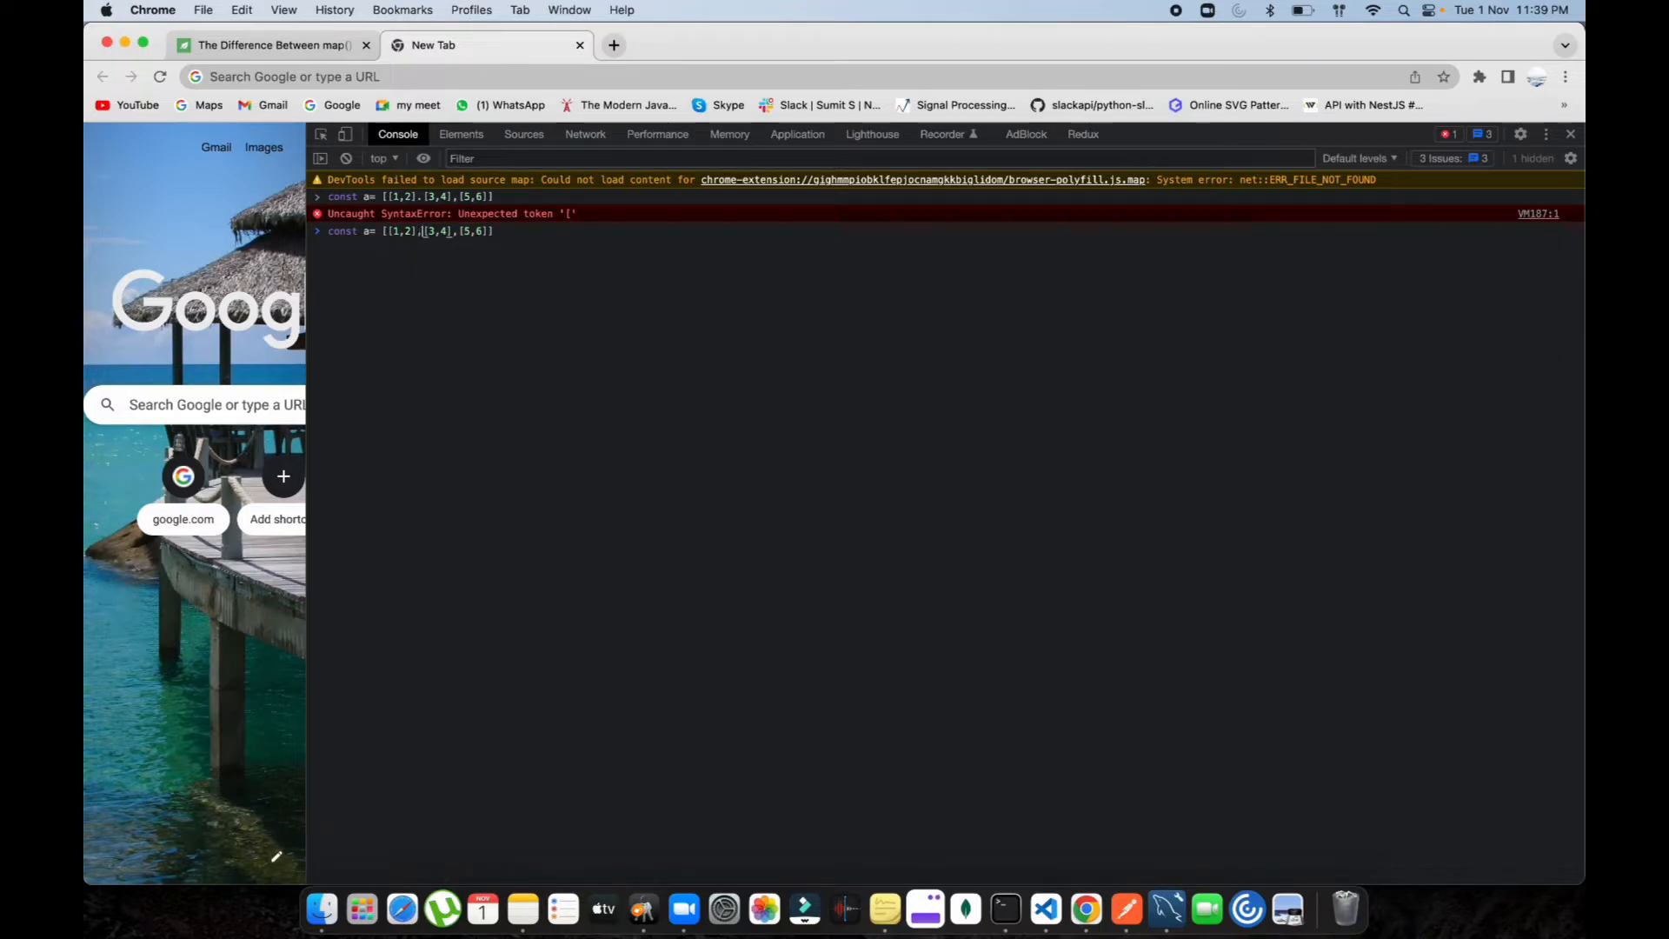
# Run the definition and inspect a, expanding its pairs [1,2], [3,4], [5,6].
pyautogui.press('Return')
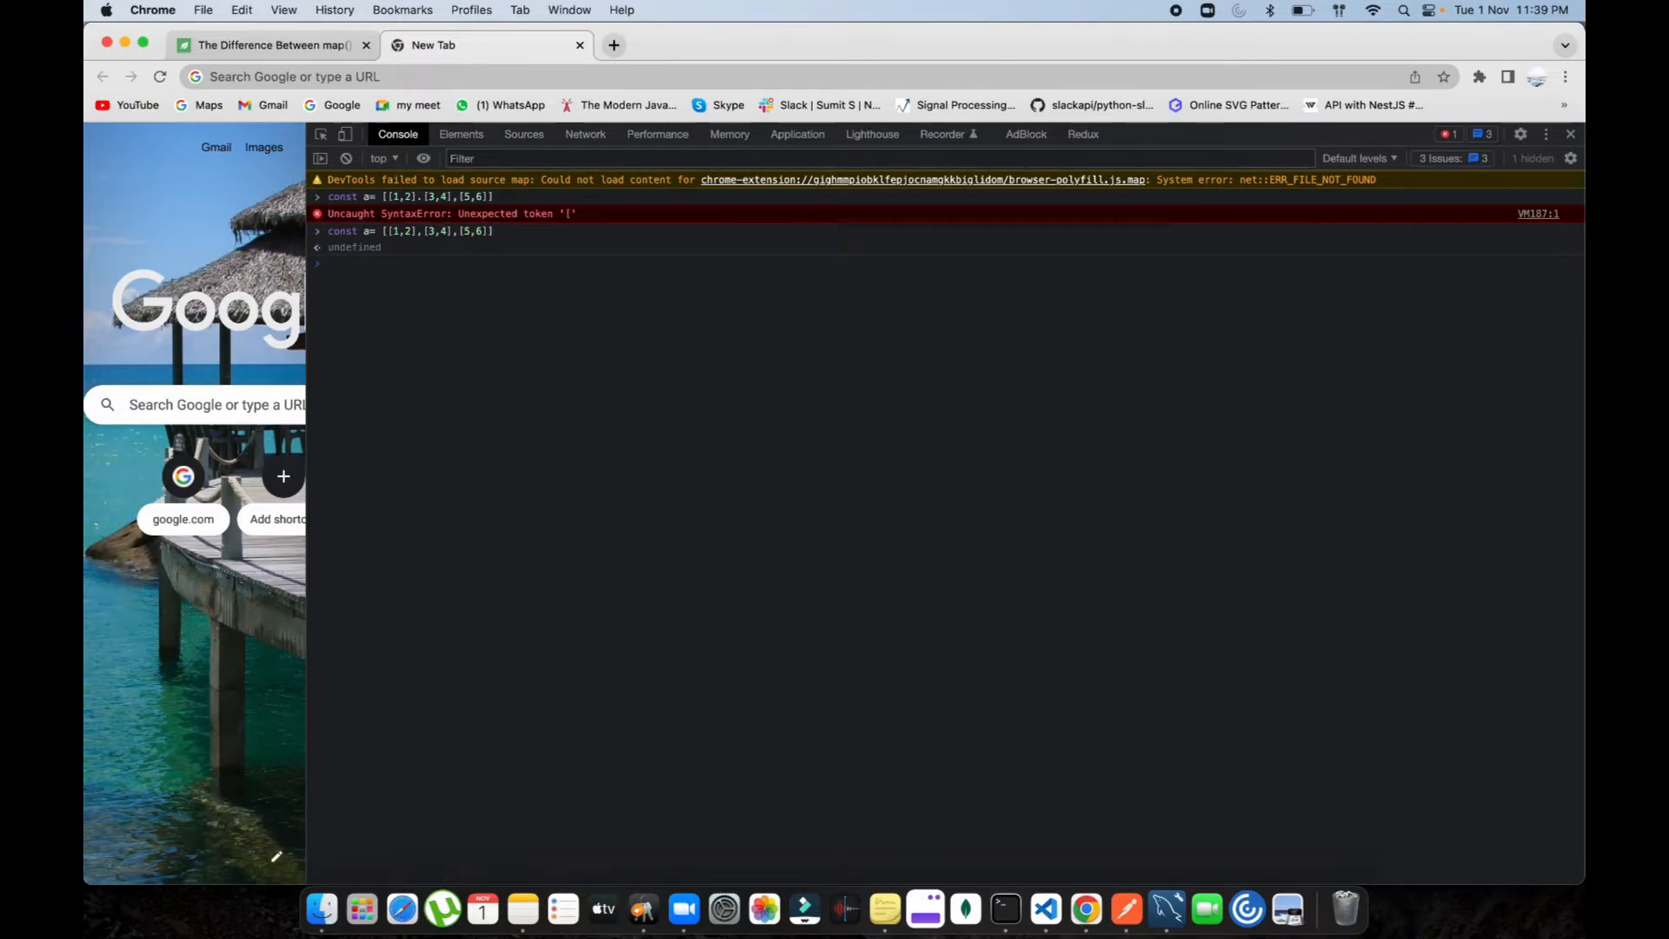
pyautogui.write('aler')
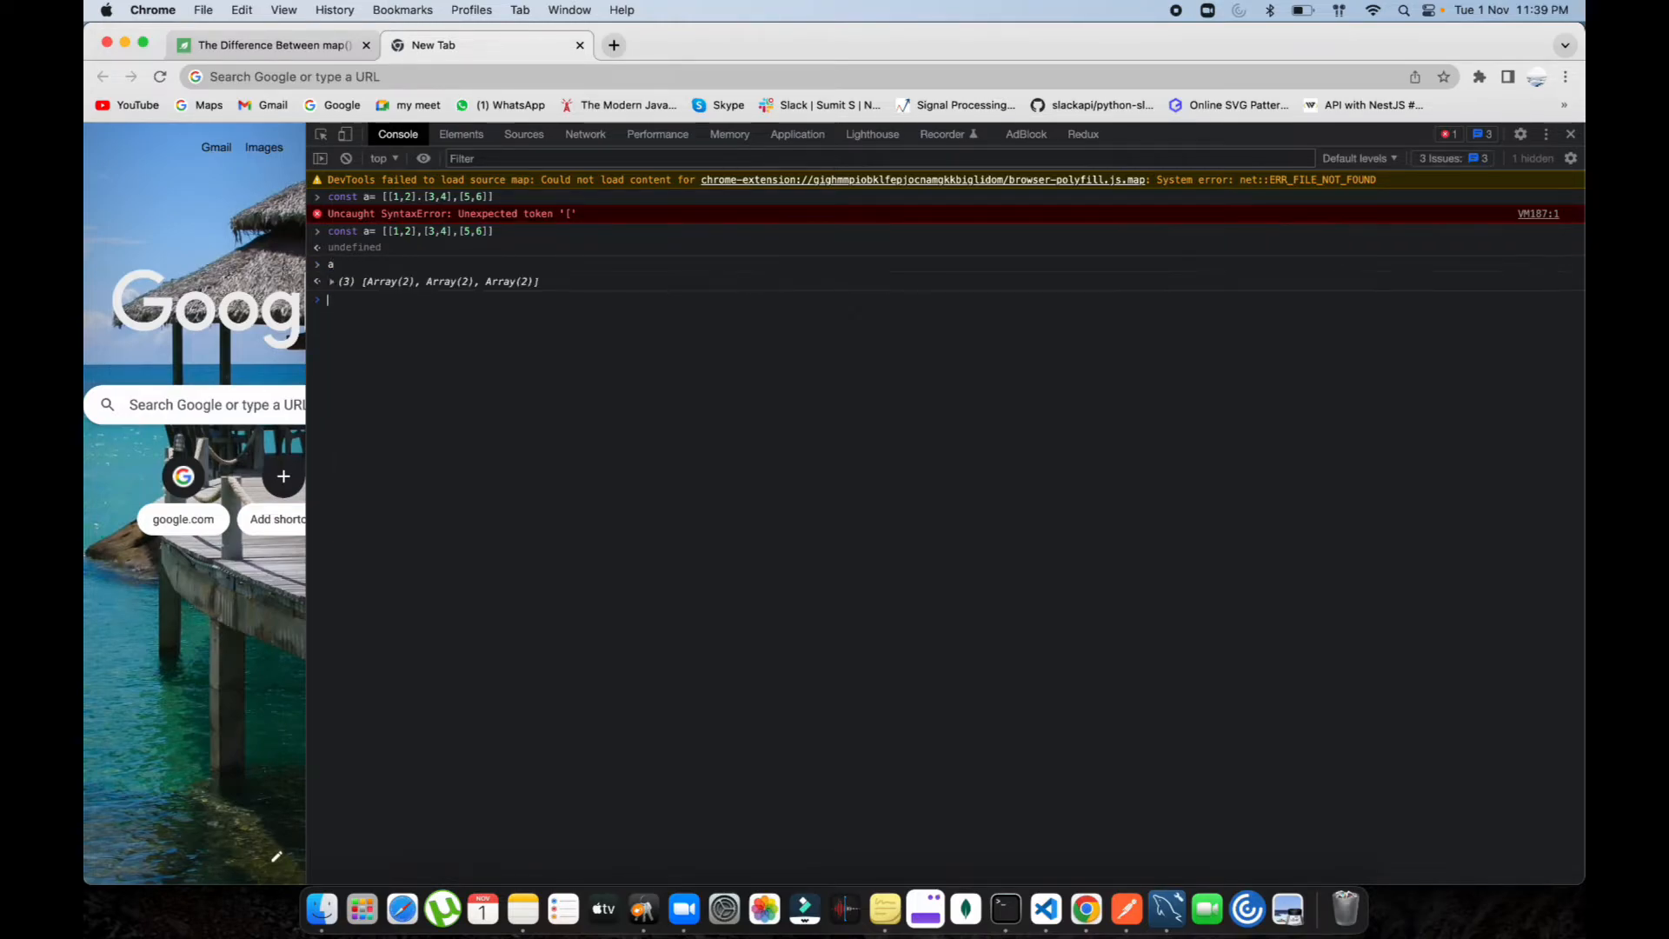
pyautogui.click(330, 282)
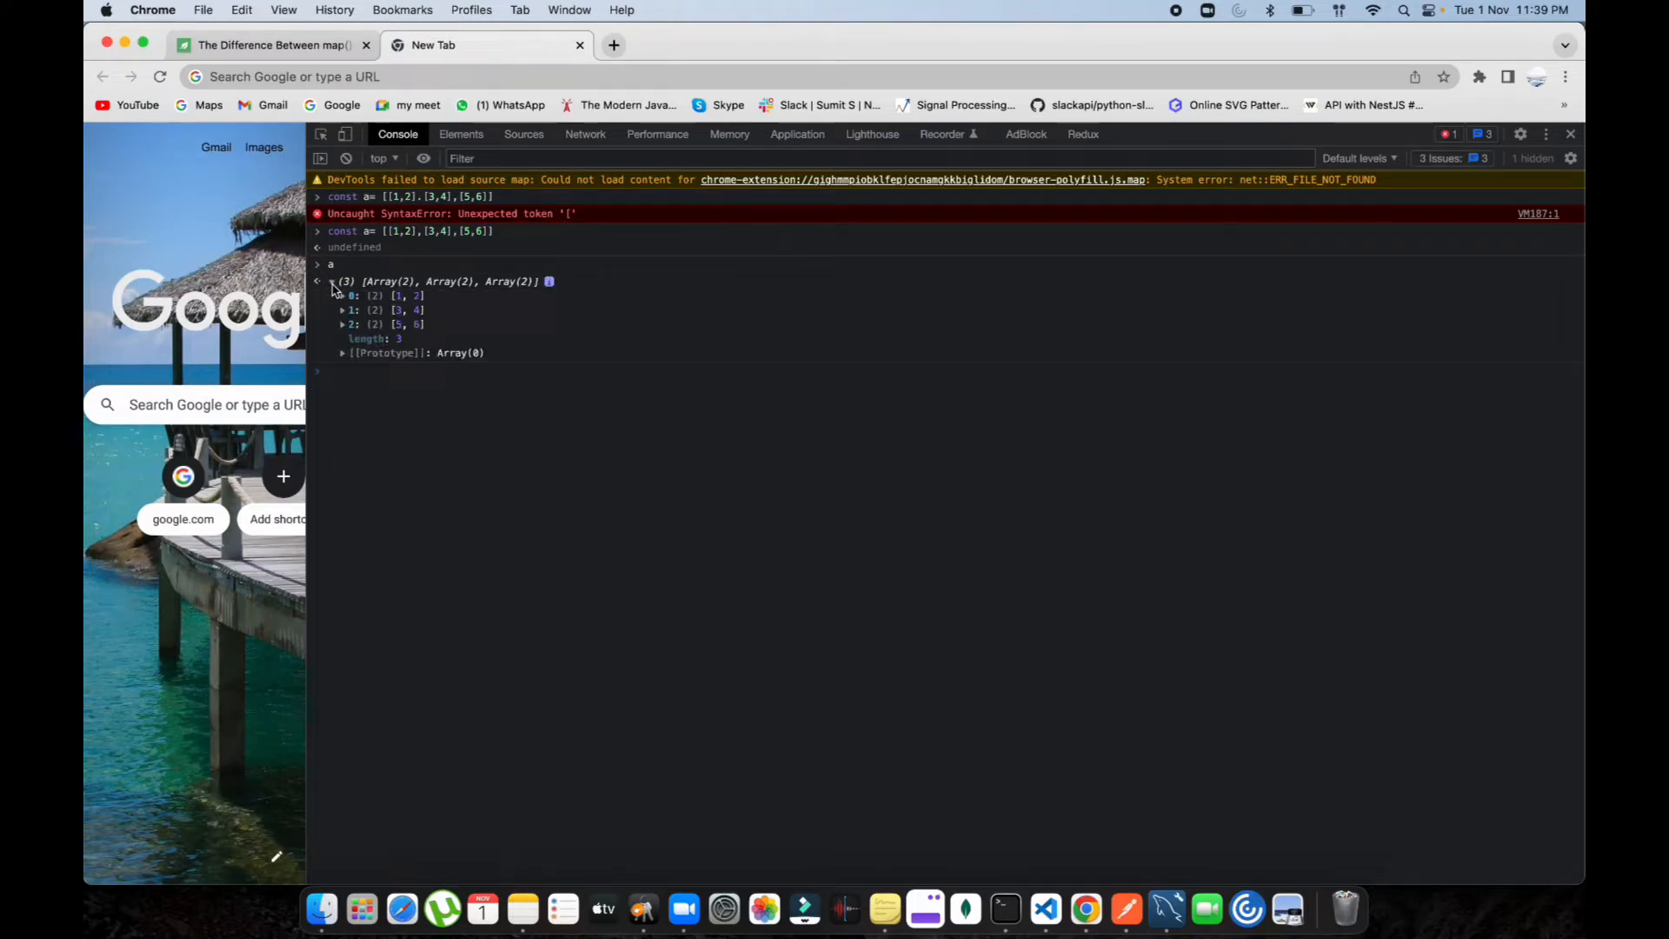
pyautogui.moveTo(406, 322)
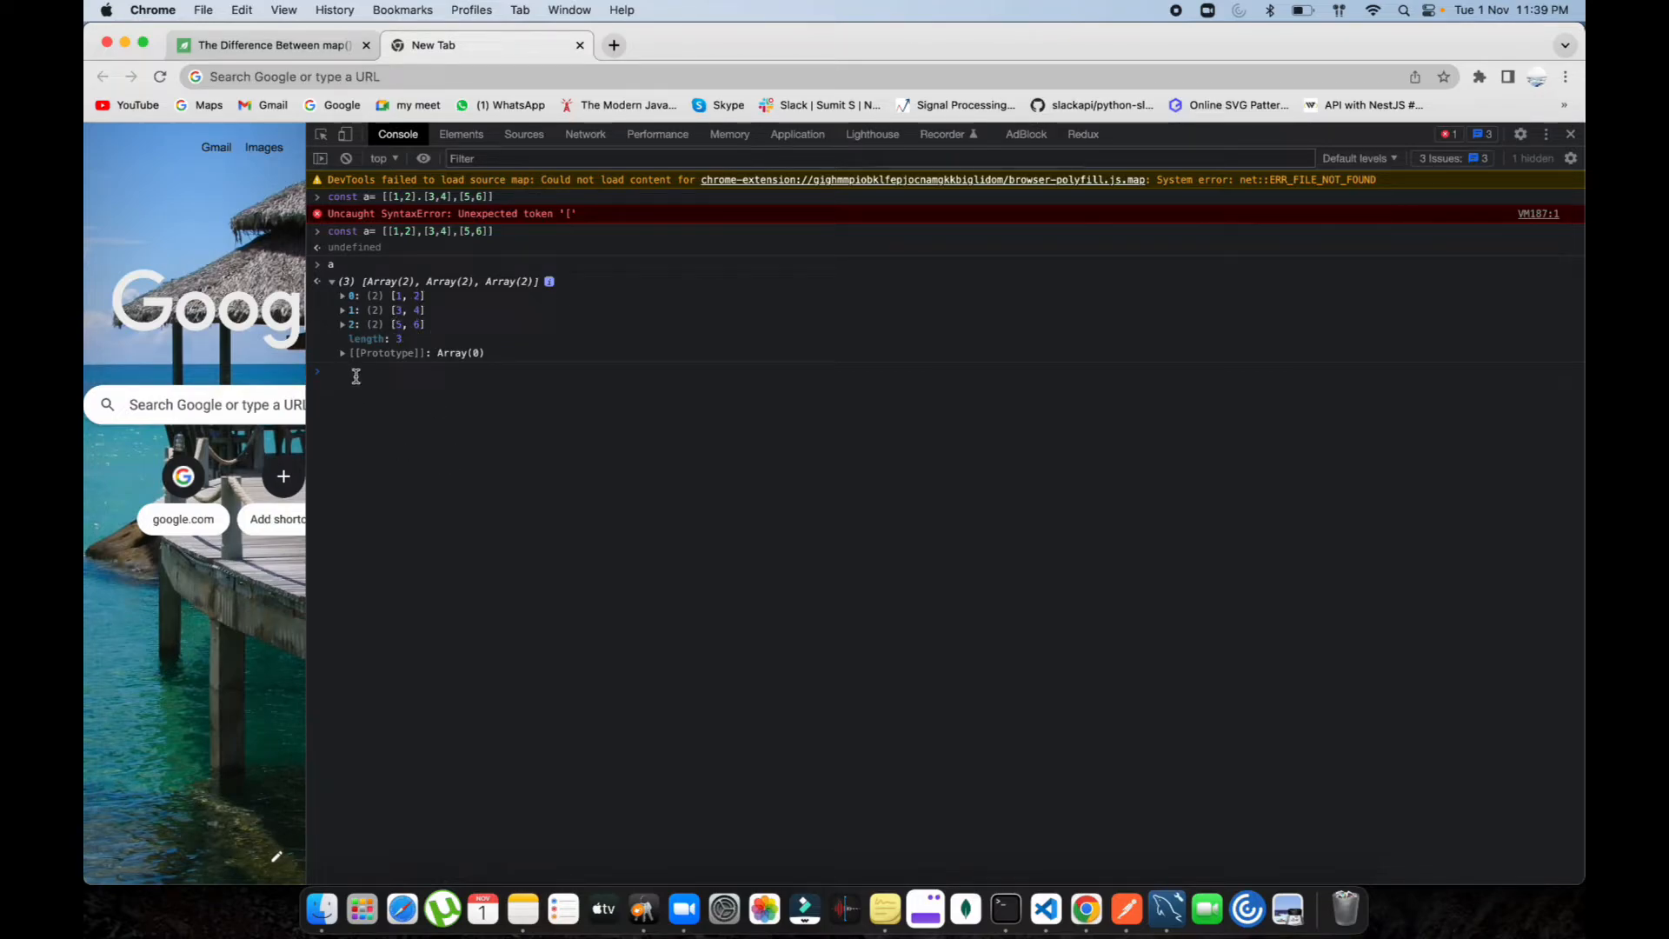
# Run a.map(item=>item), which returns three arrays.
pyautogui.write('a.map(')
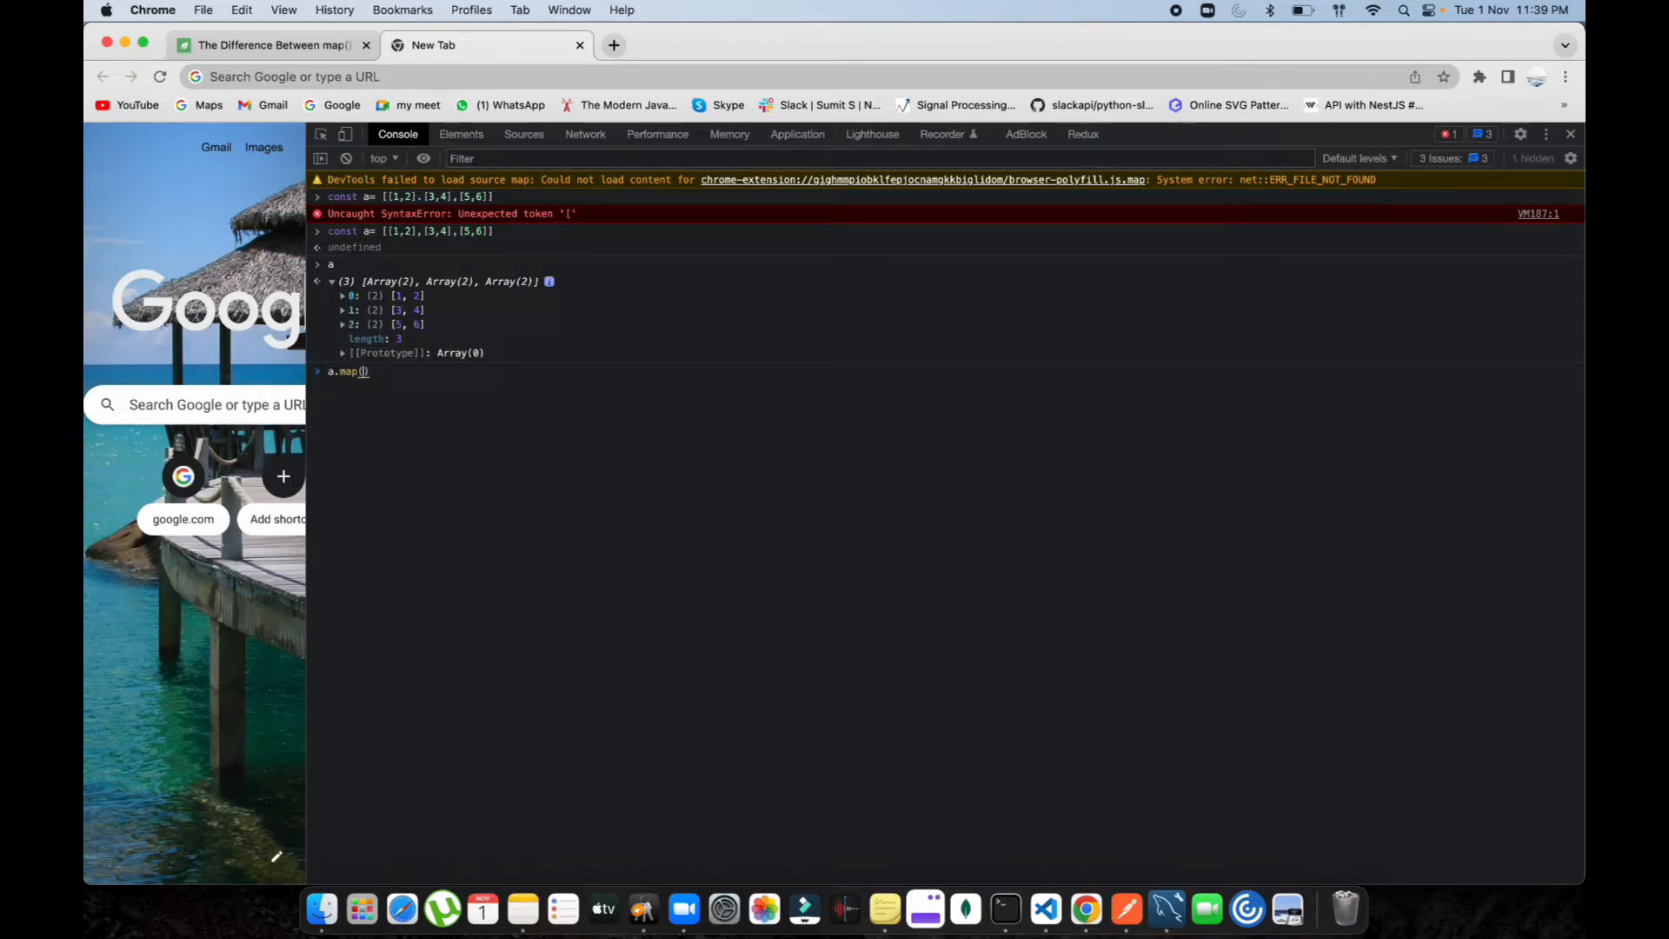
pyautogui.write('item=>item')
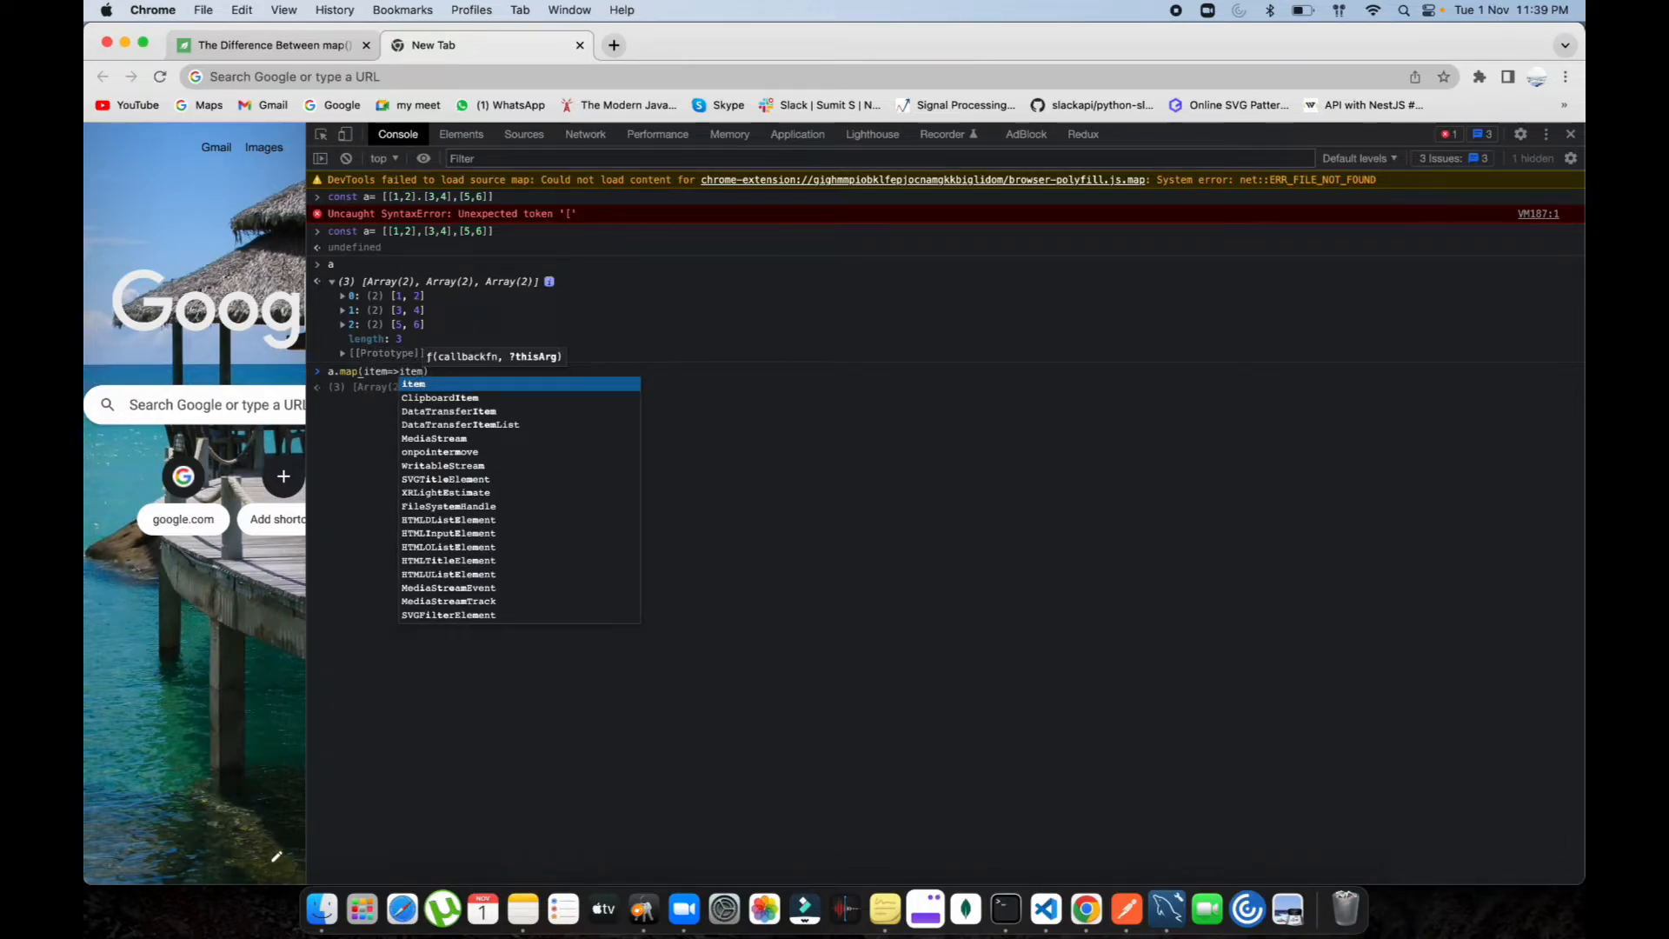
pyautogui.press('Return')
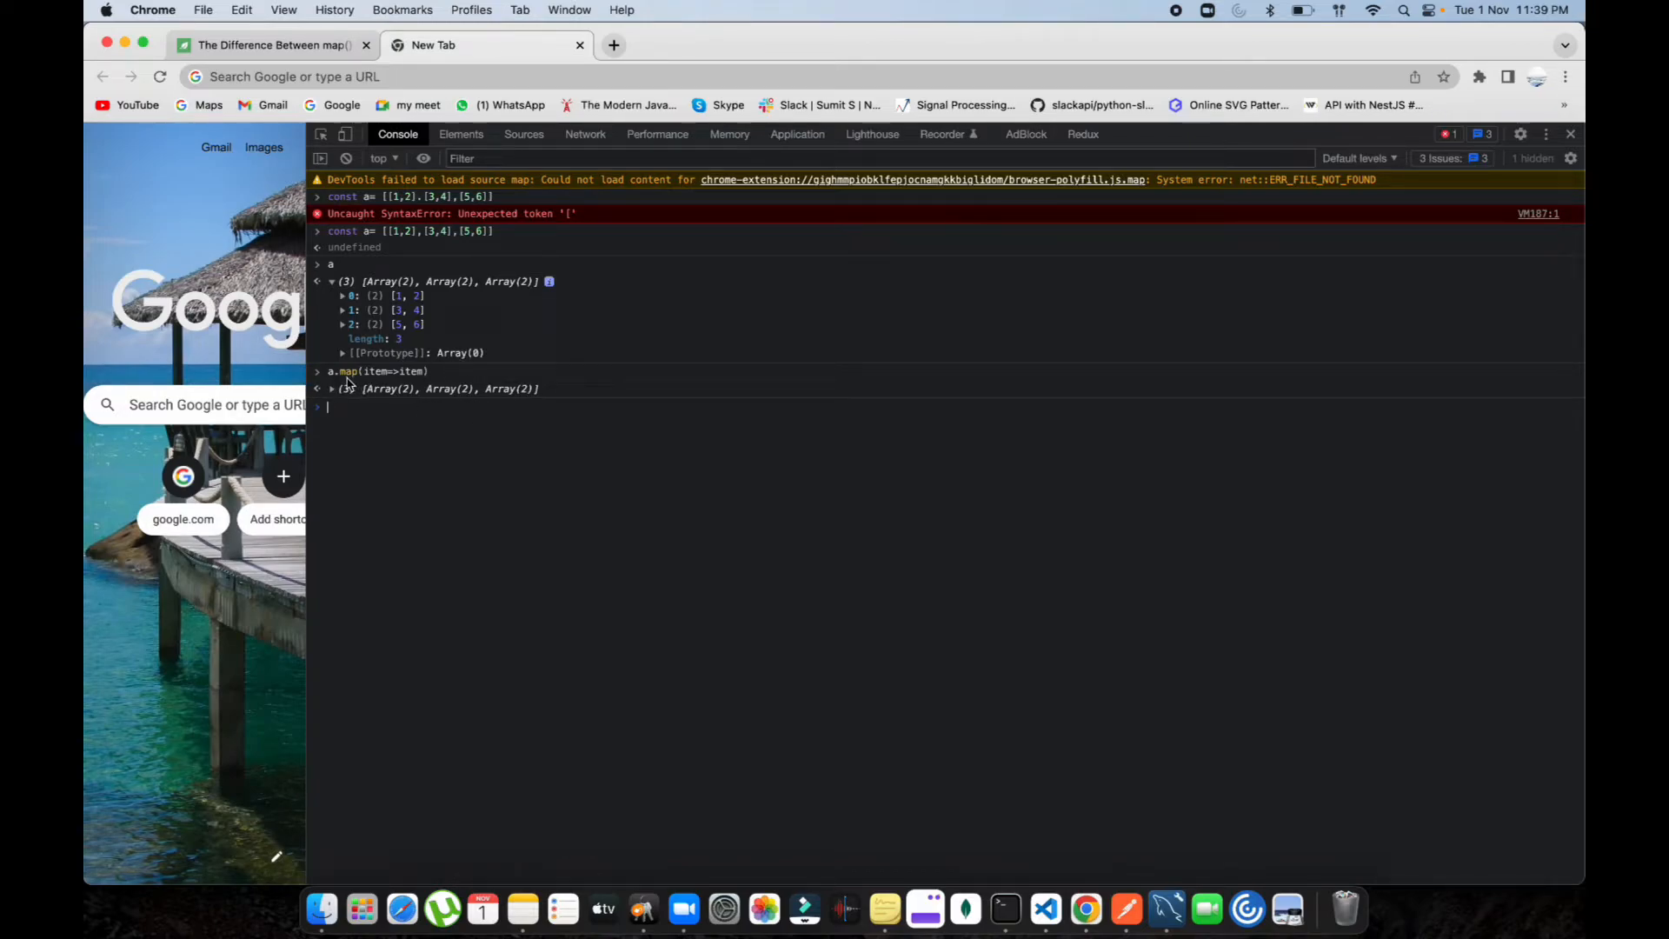
pyautogui.moveTo(515, 399)
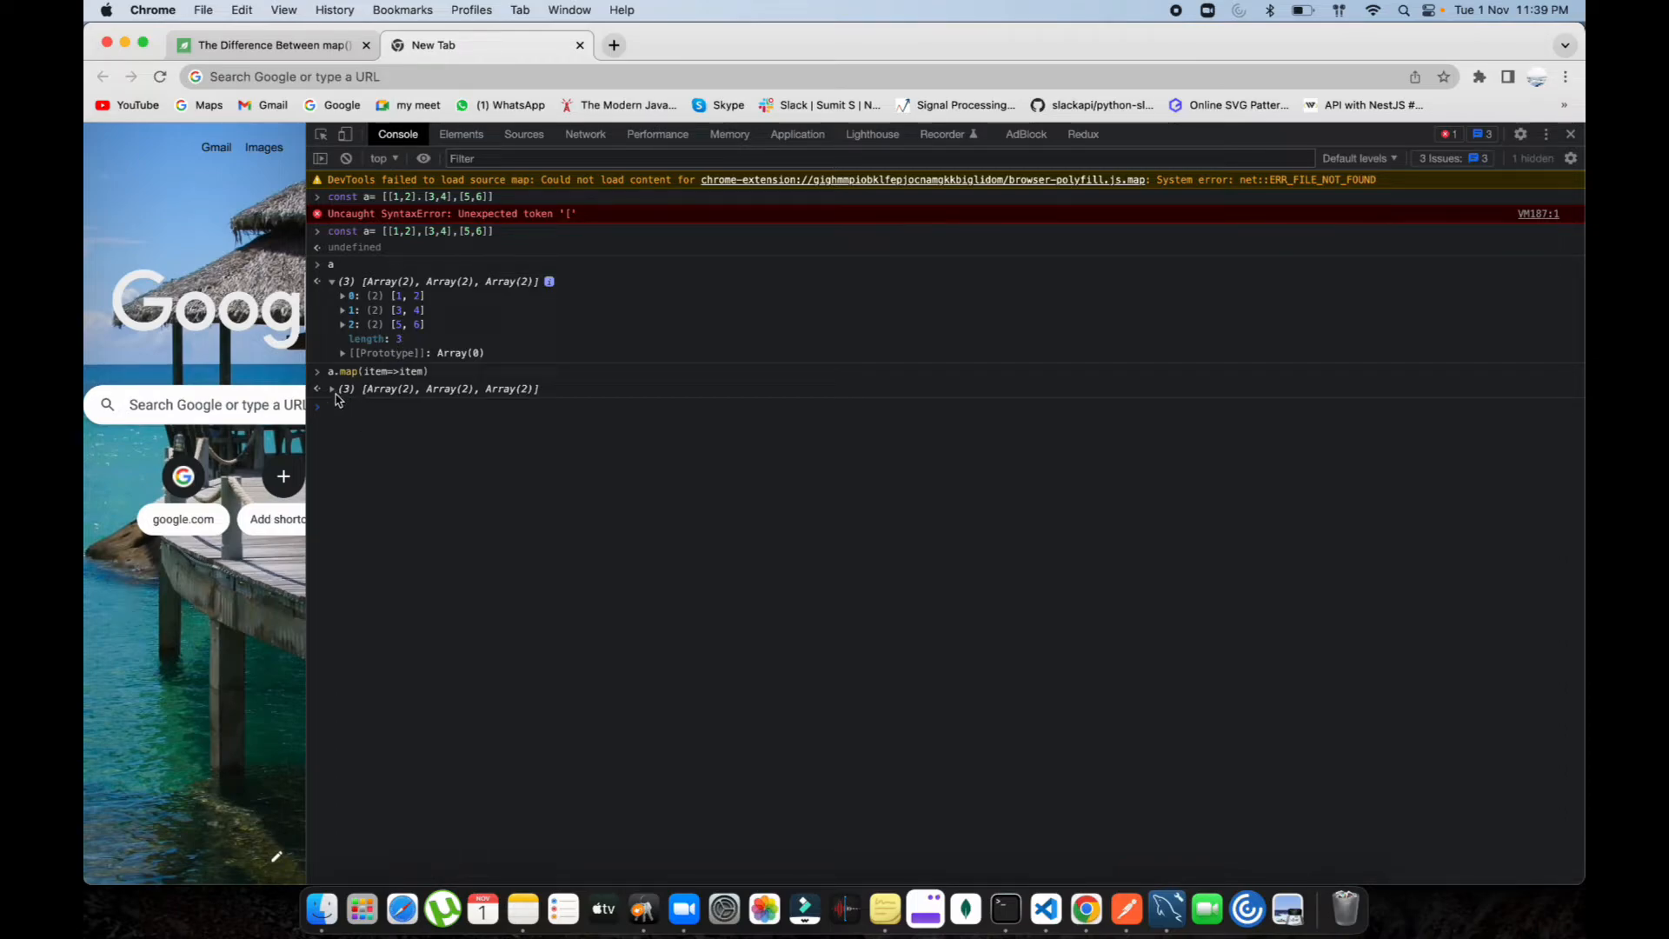
# Expand the map result's pairs, then run a.flatMap(item=>item) returning [1, 2, 3, 4, 5, 6].
pyautogui.click(330, 388)
pyautogui.write('a.flatMap(item=>it)')
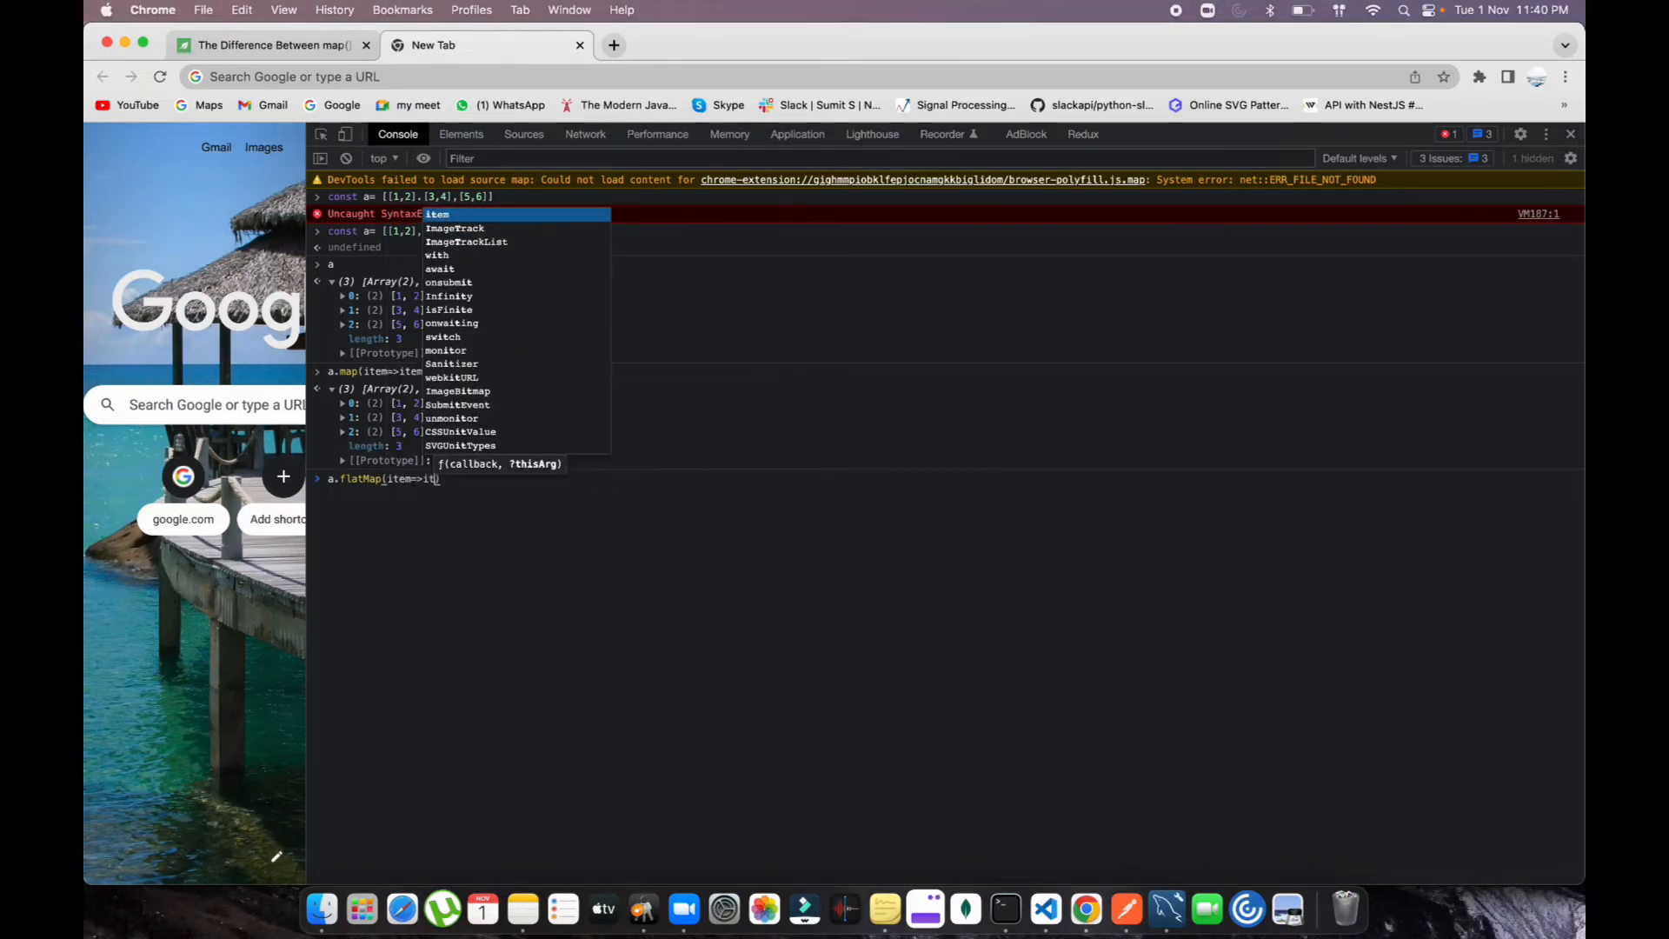
pyautogui.press('Return')
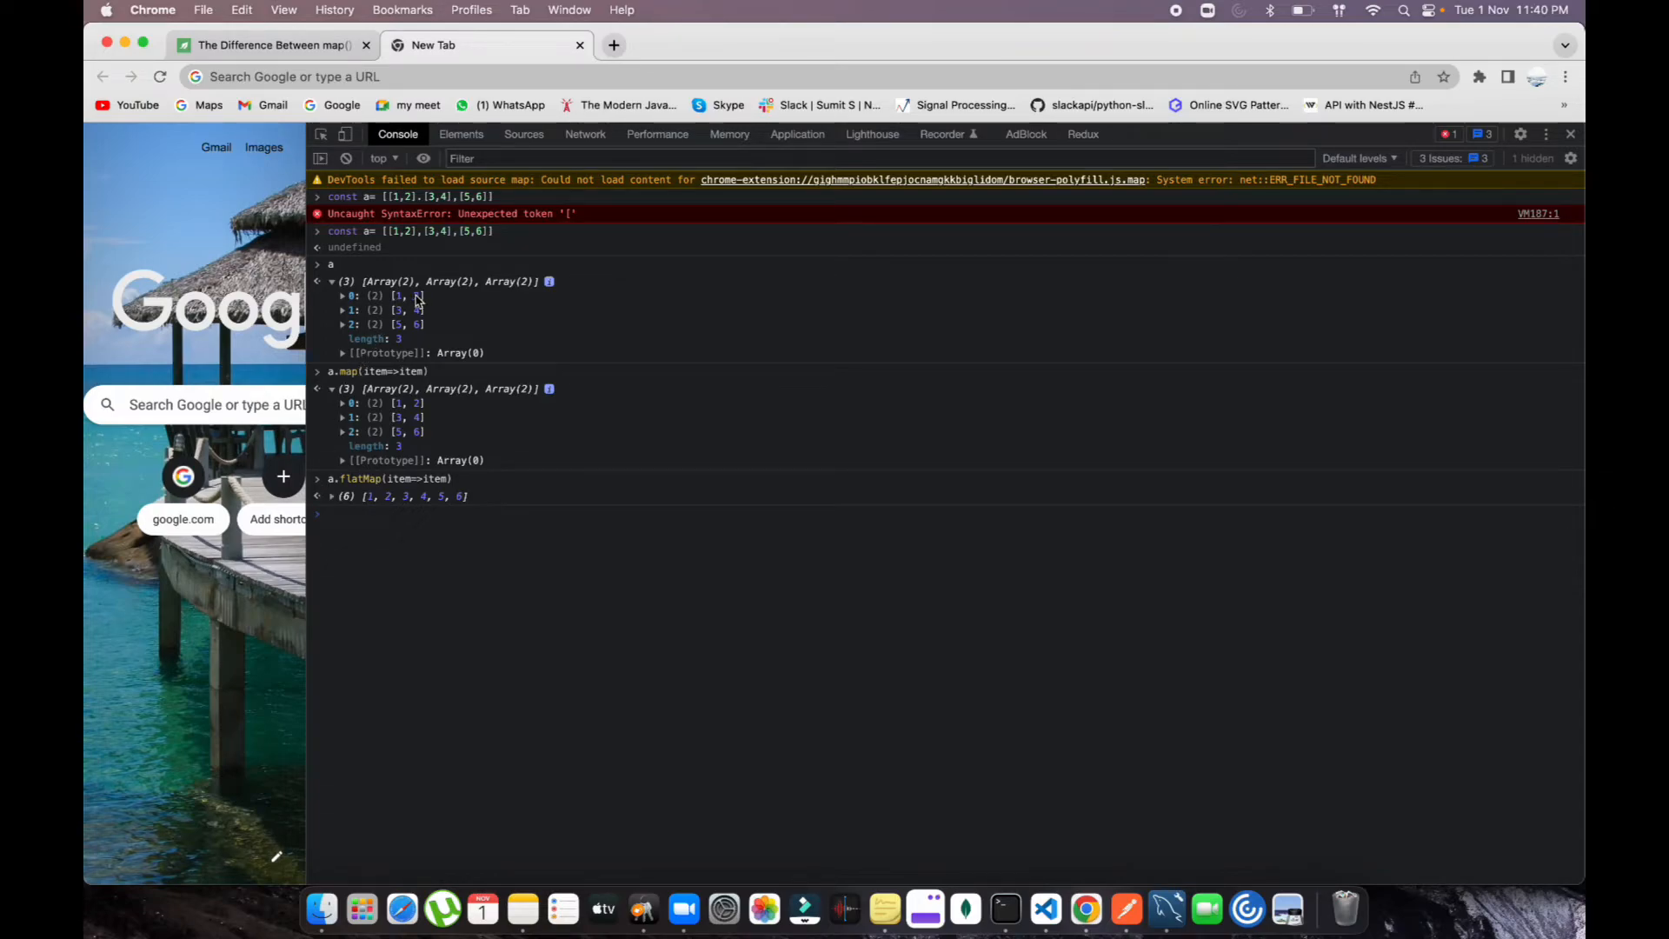
pyautogui.moveTo(454, 504)
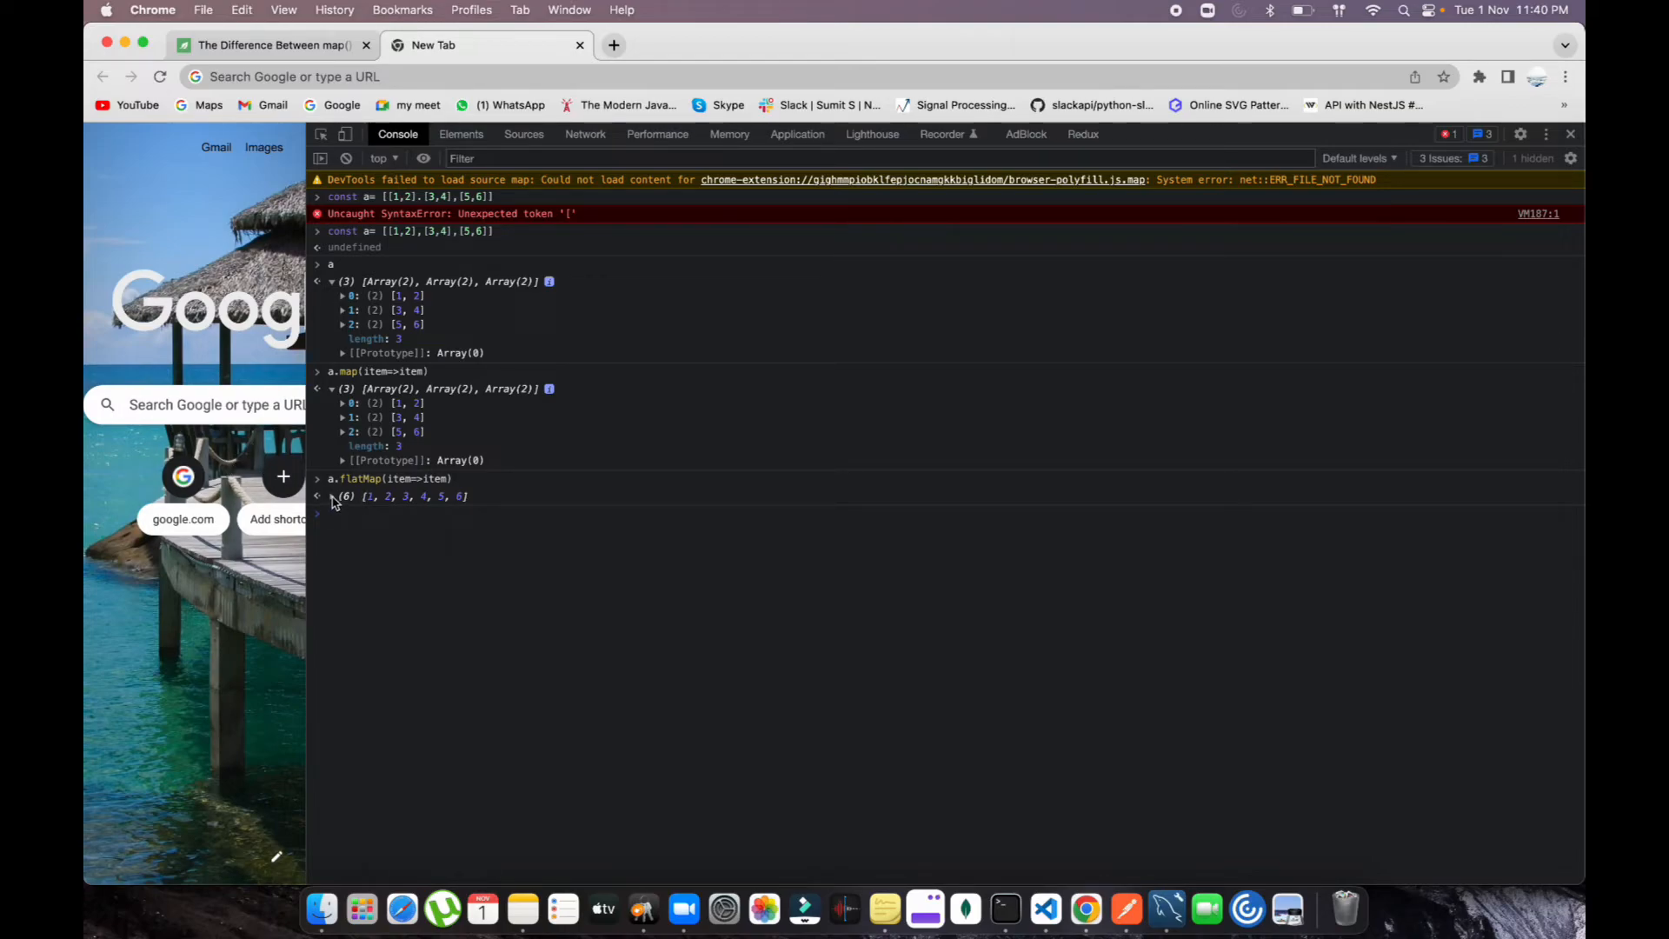
pyautogui.click(331, 496)
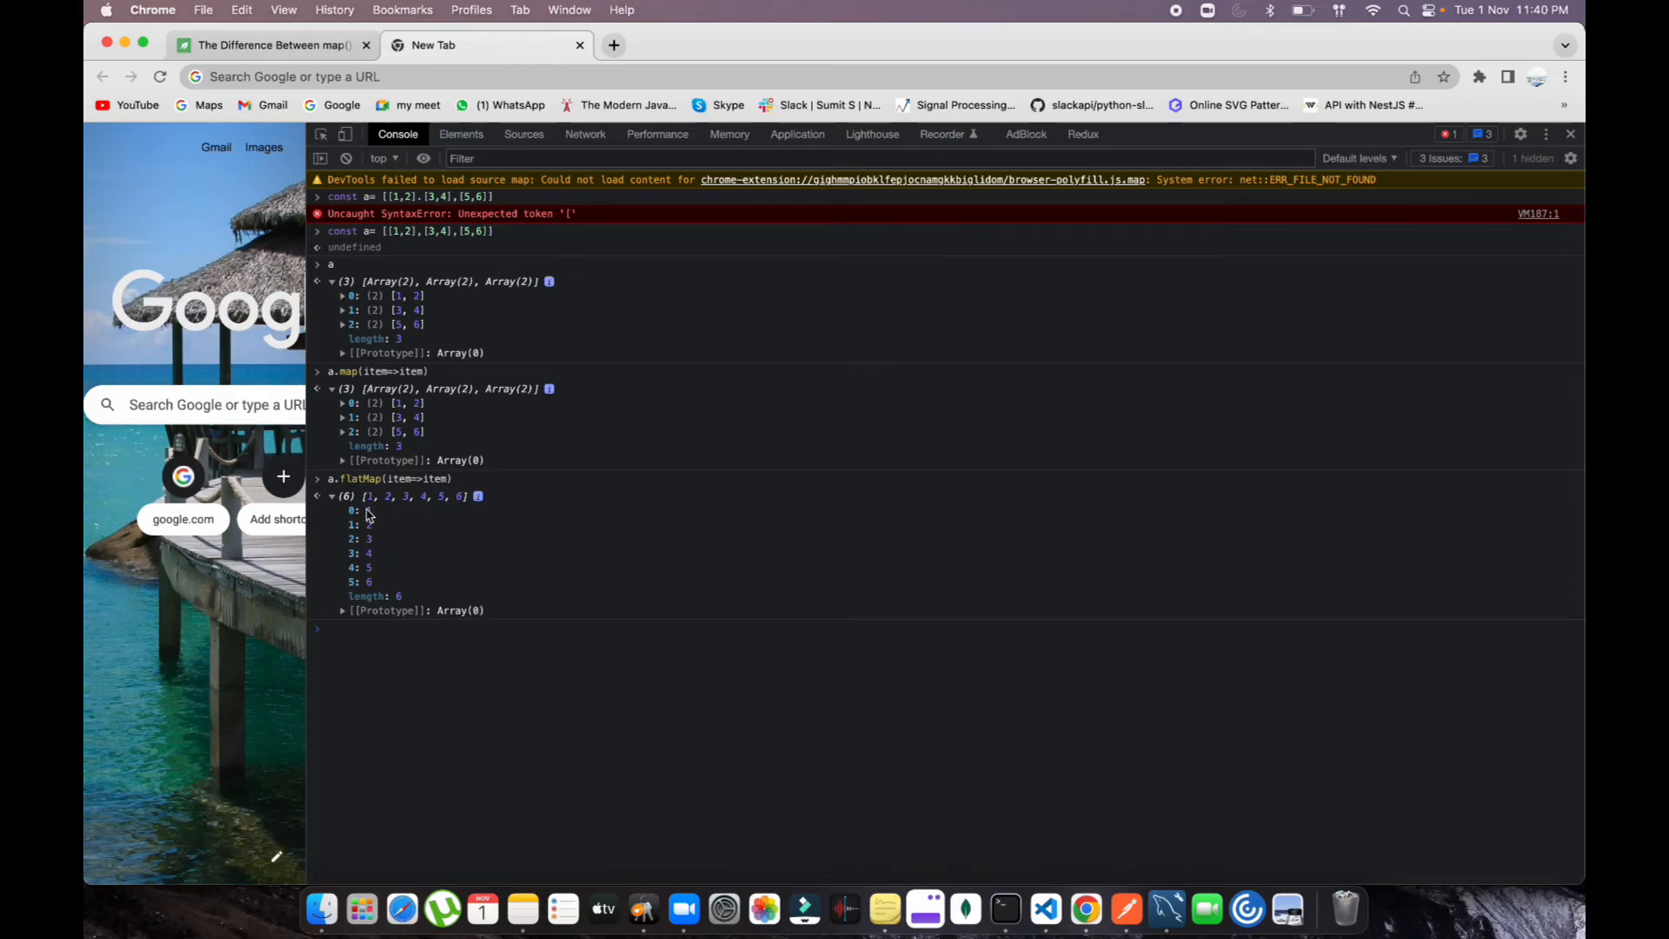
pyautogui.moveTo(372, 532)
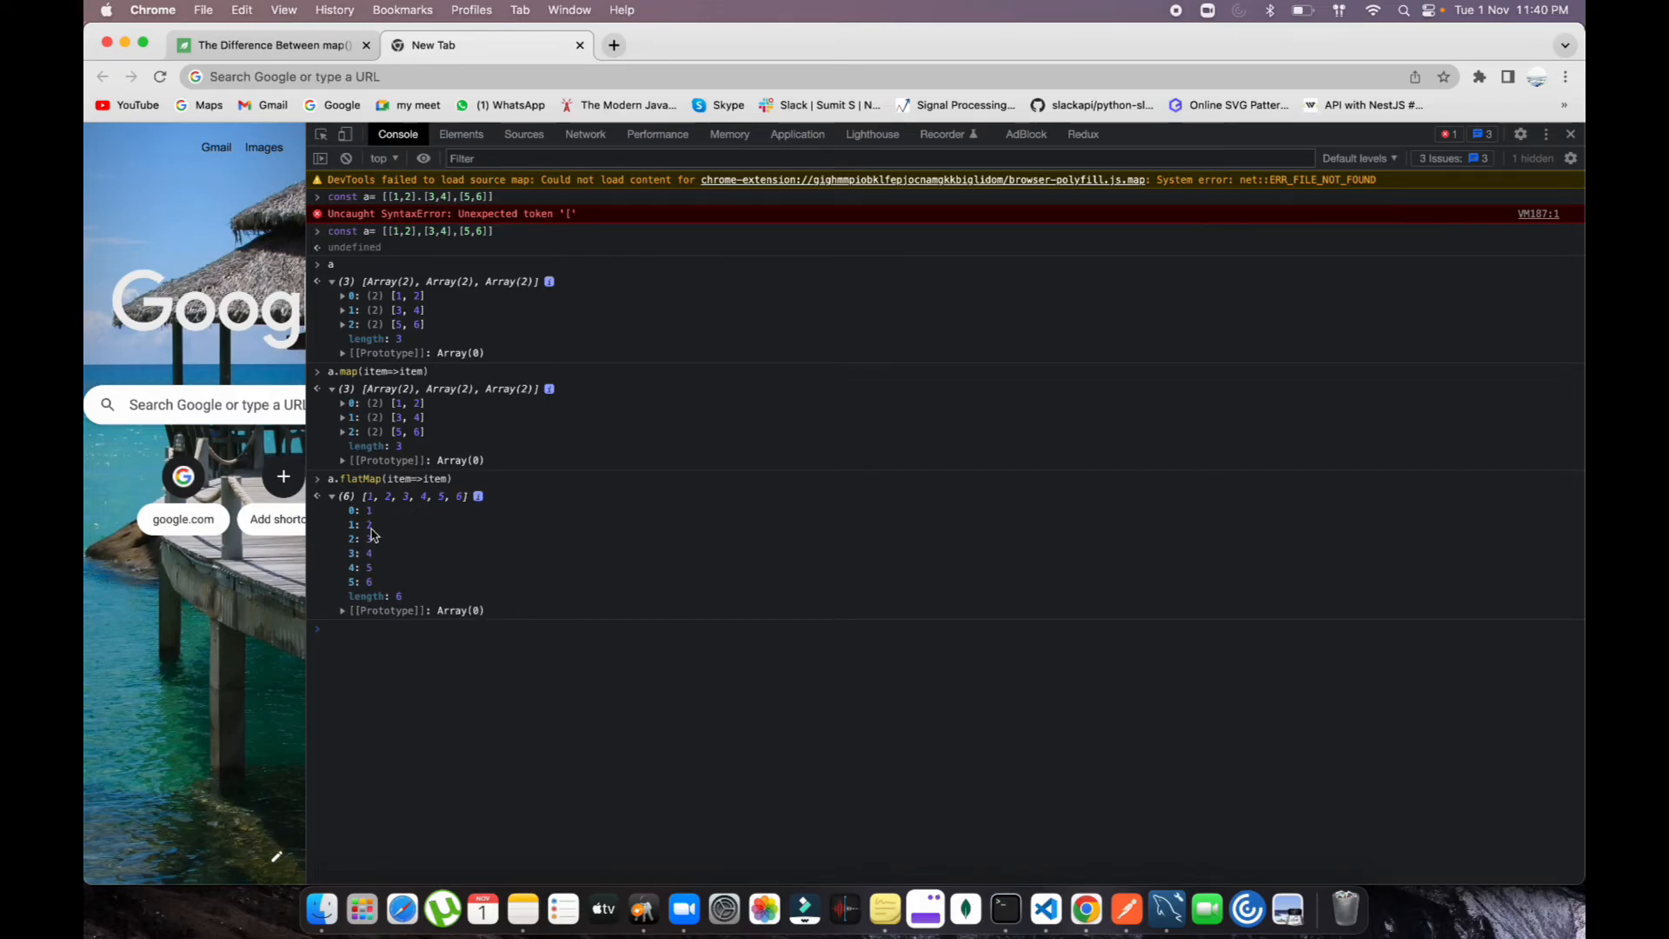
pyautogui.moveTo(372, 534)
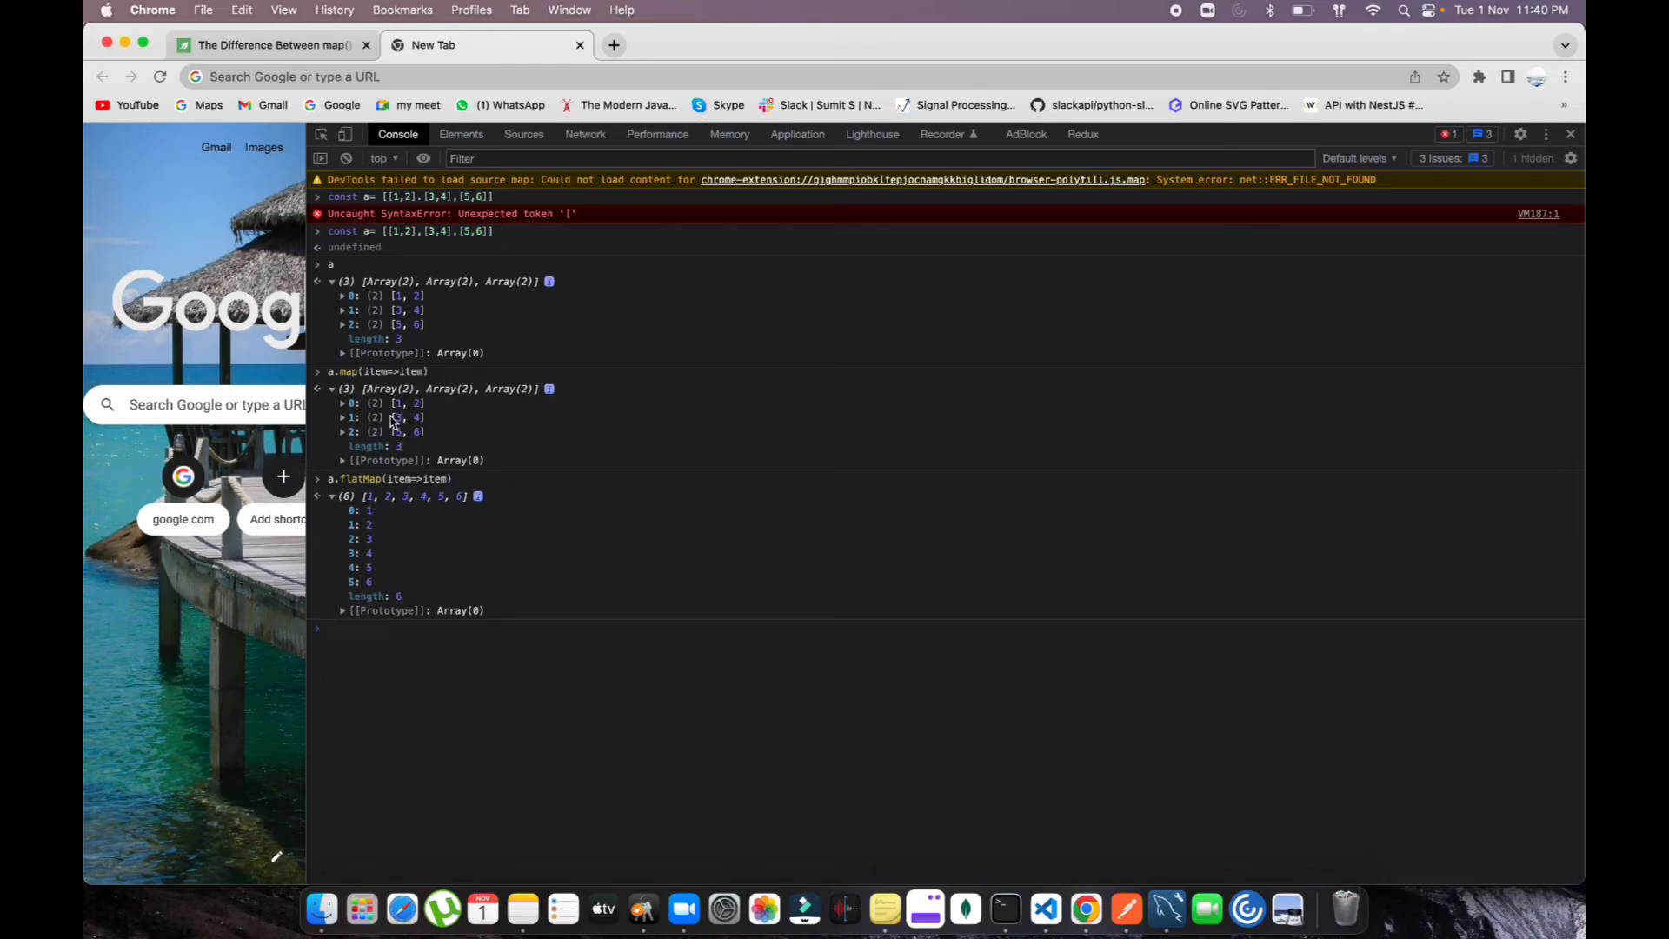
pyautogui.moveTo(660, 720)
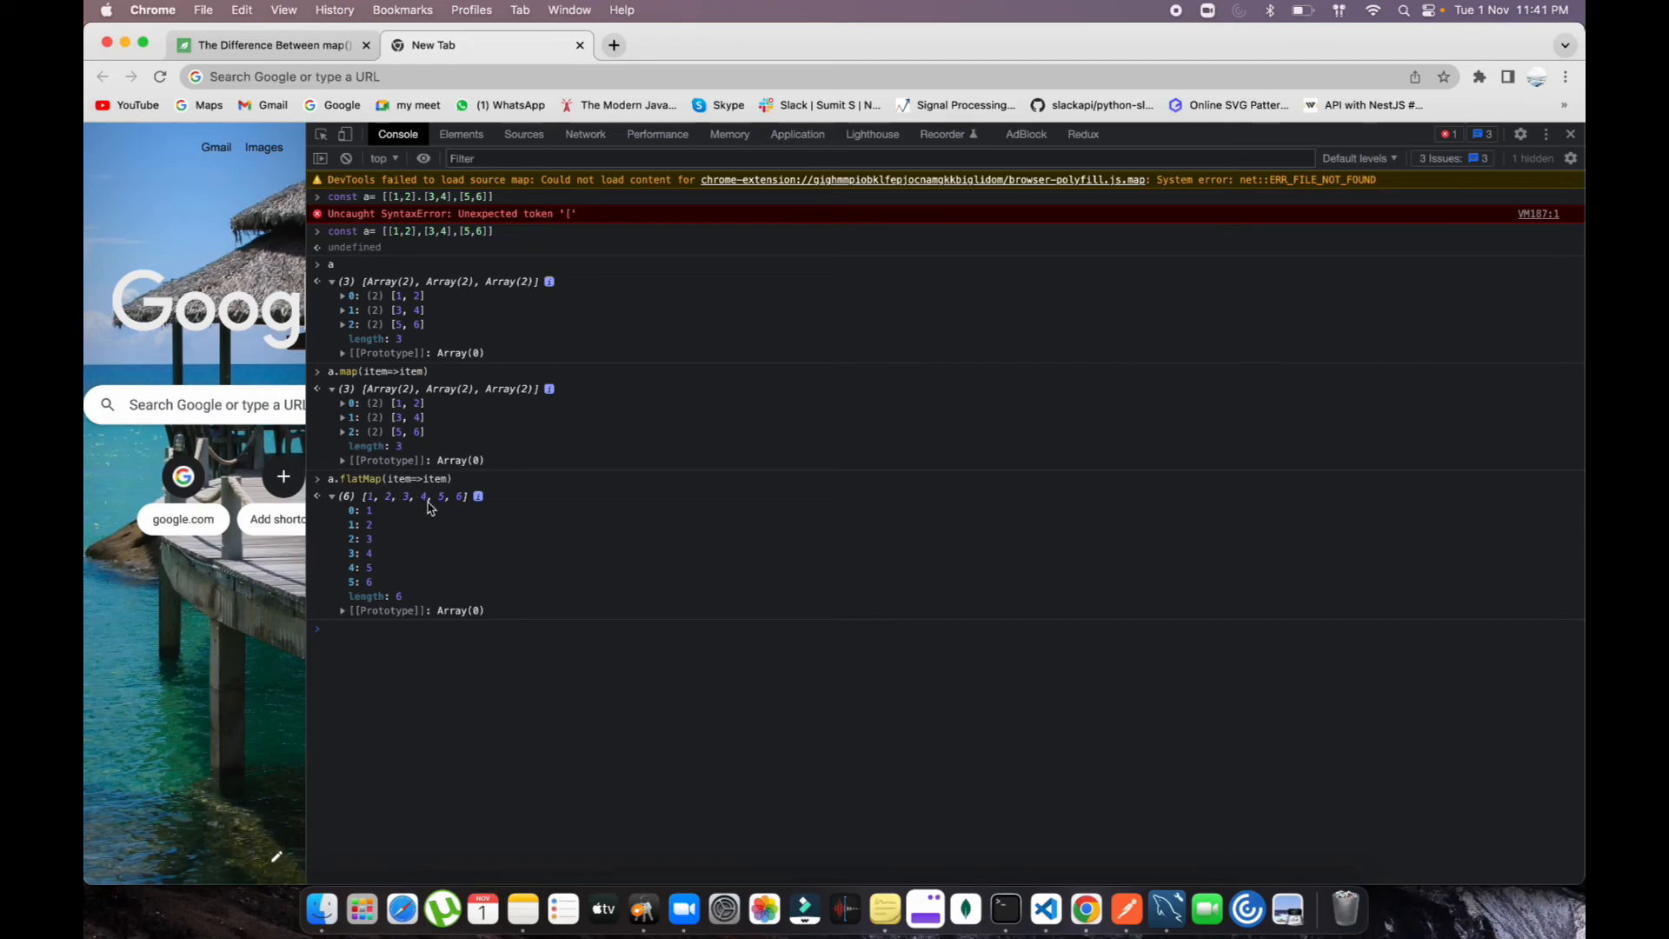
pyautogui.moveTo(374, 595)
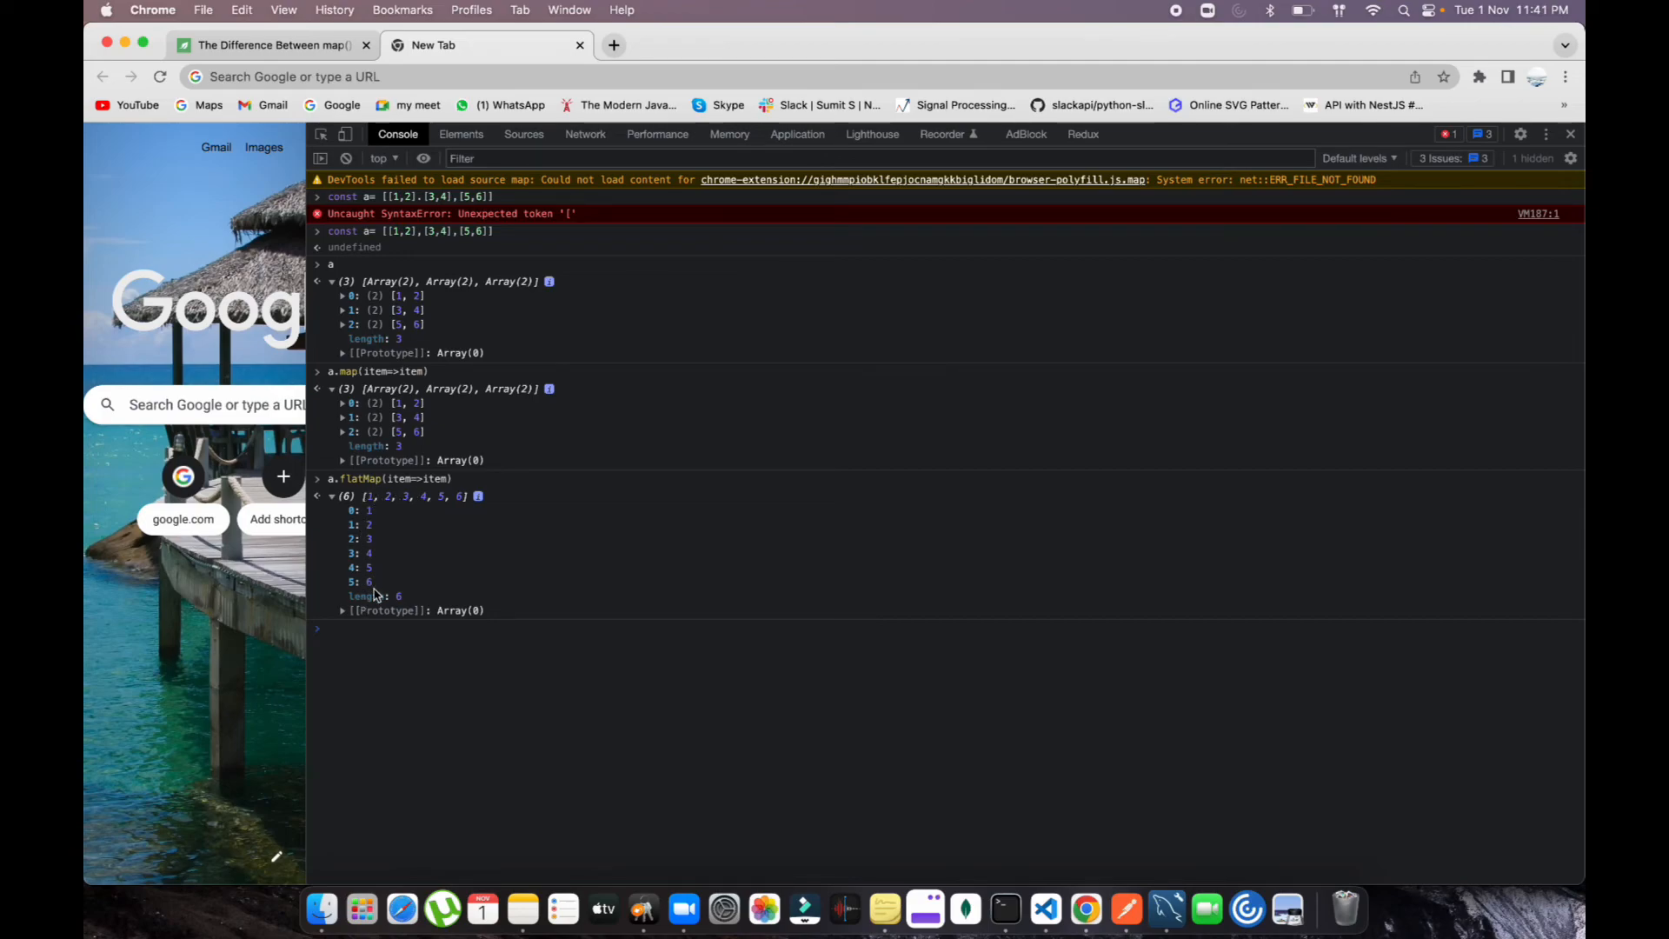
pyautogui.moveTo(373, 619)
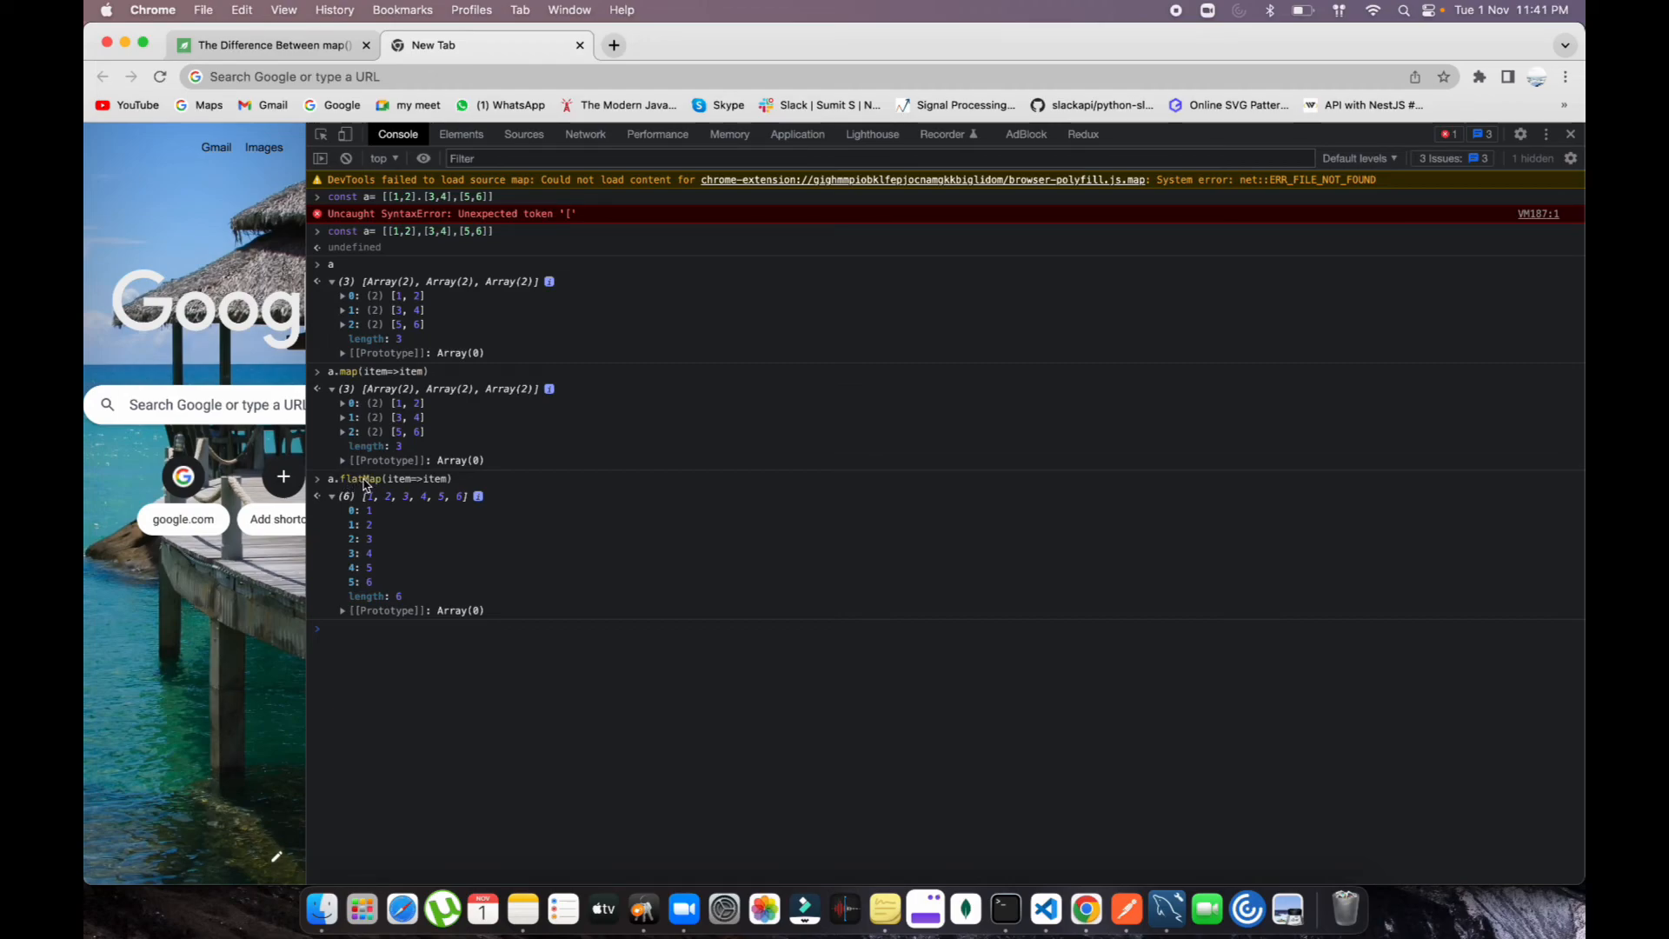
pyautogui.moveTo(351, 431)
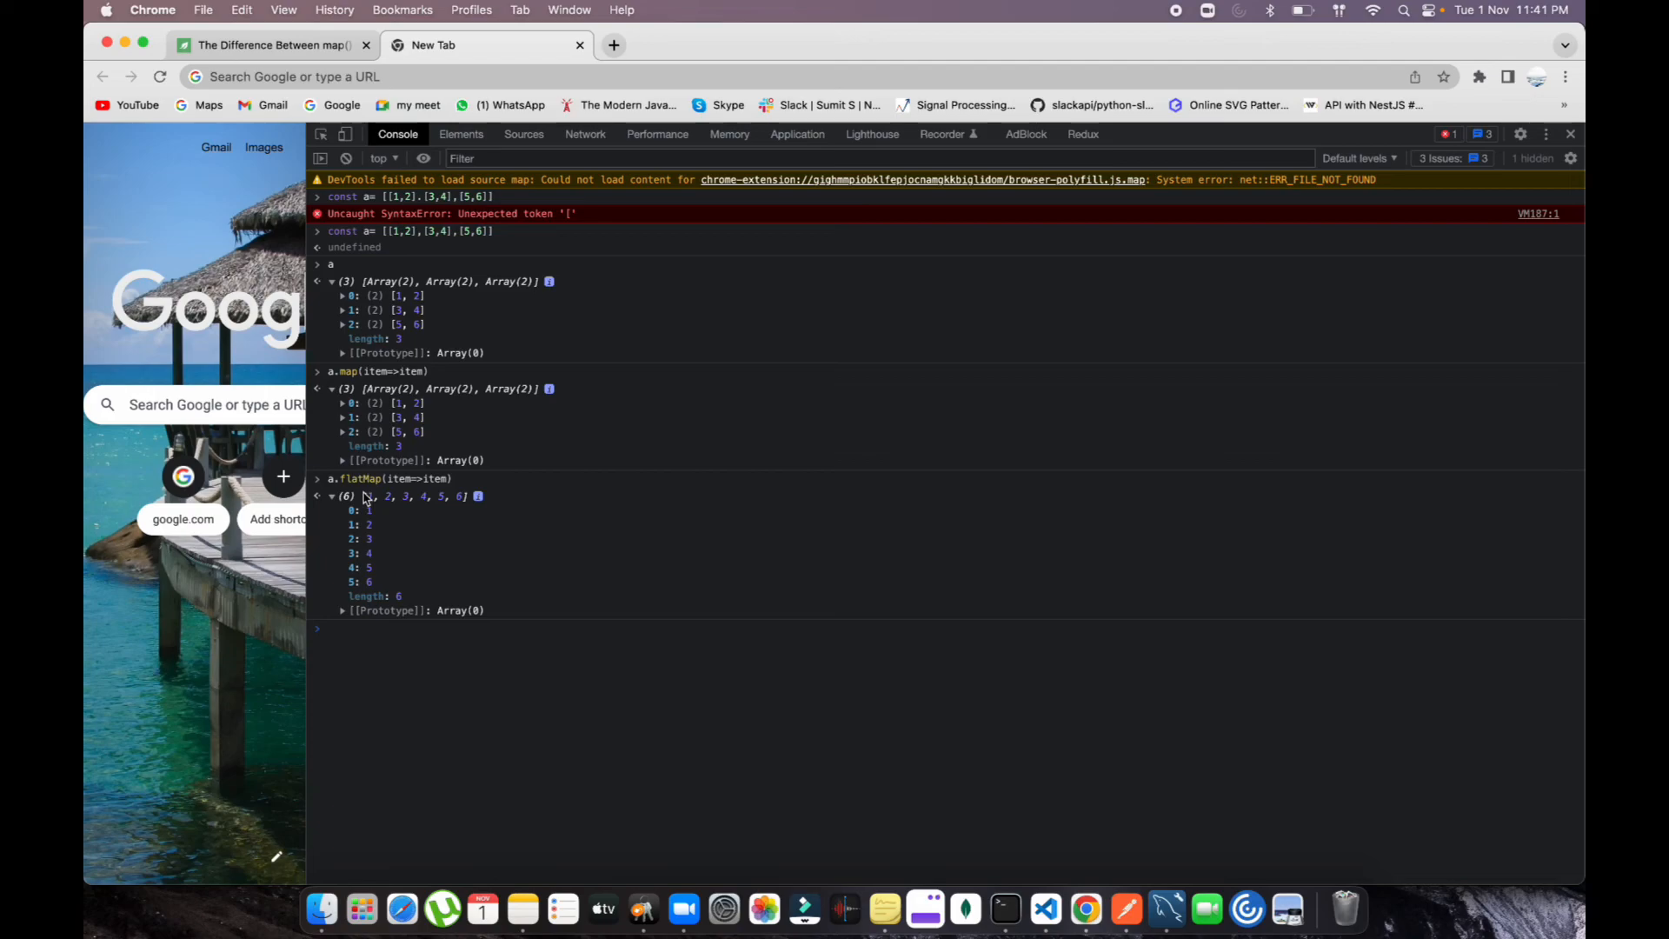
pyautogui.moveTo(372, 522)
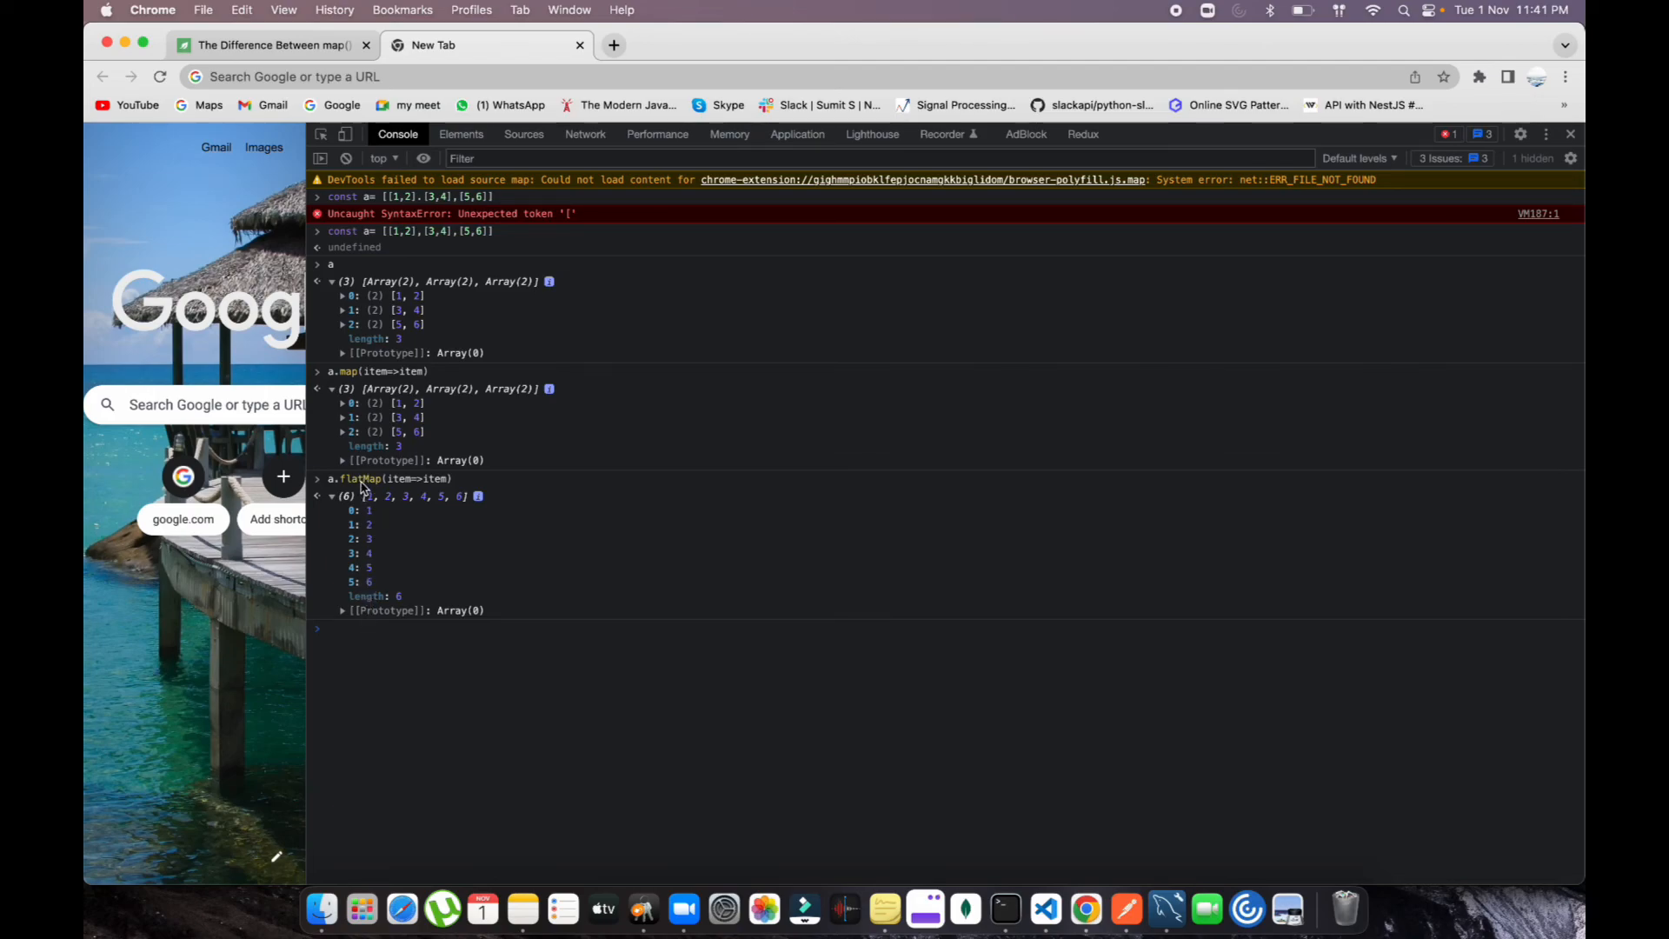
pyautogui.moveTo(335, 506)
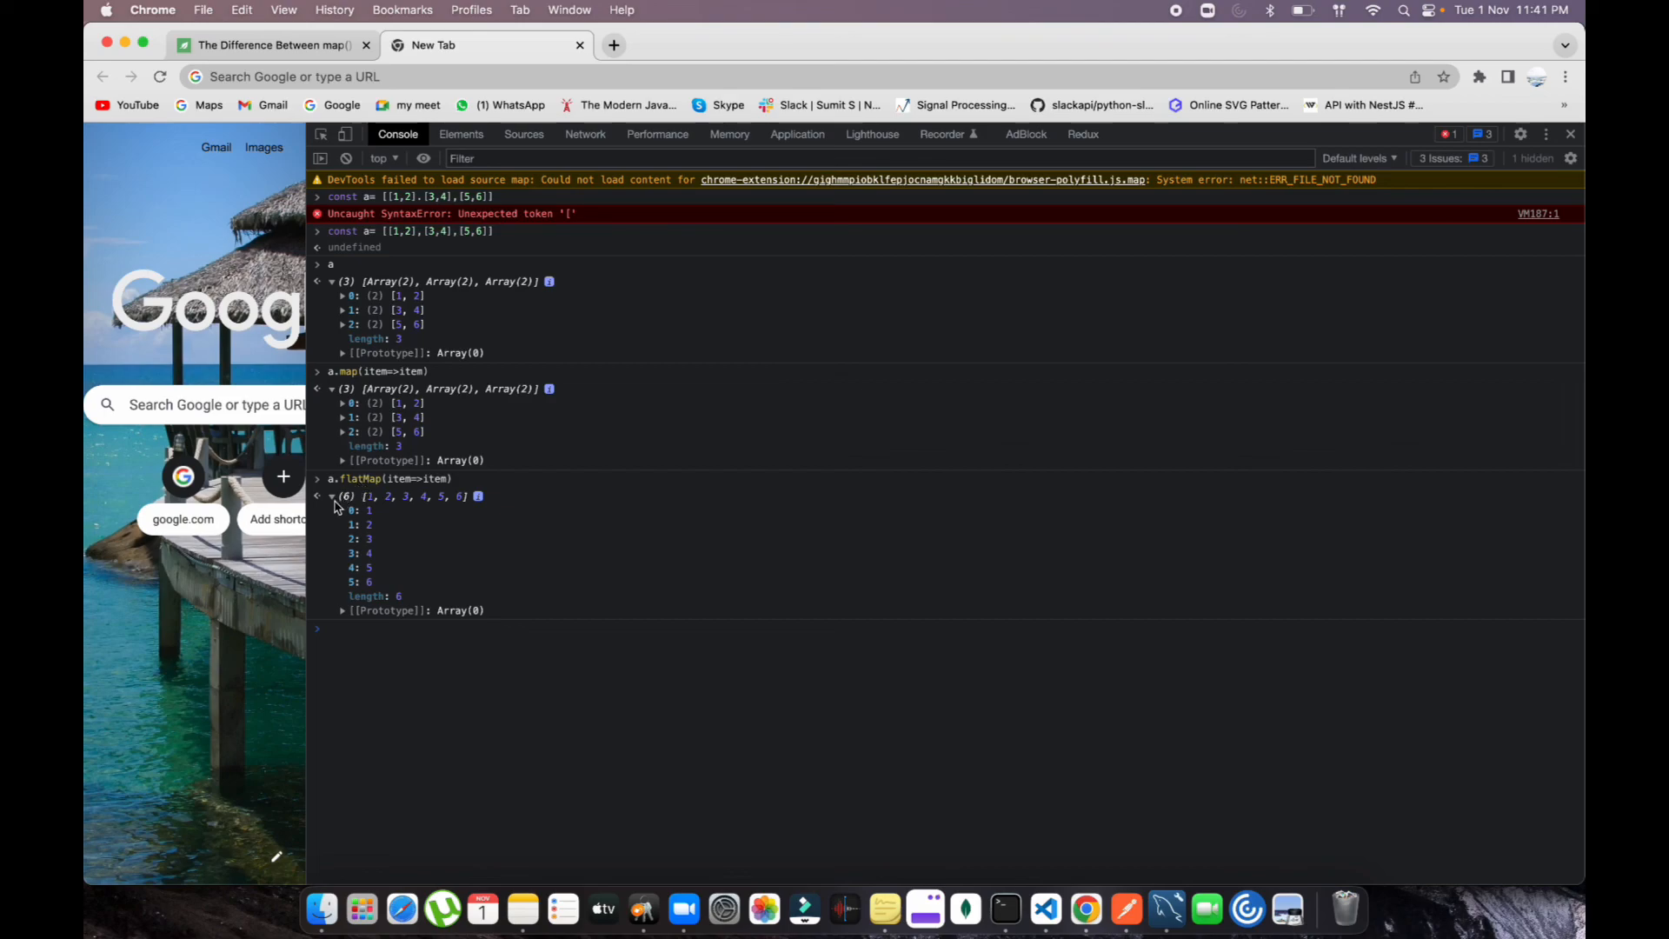
pyautogui.click(332, 495)
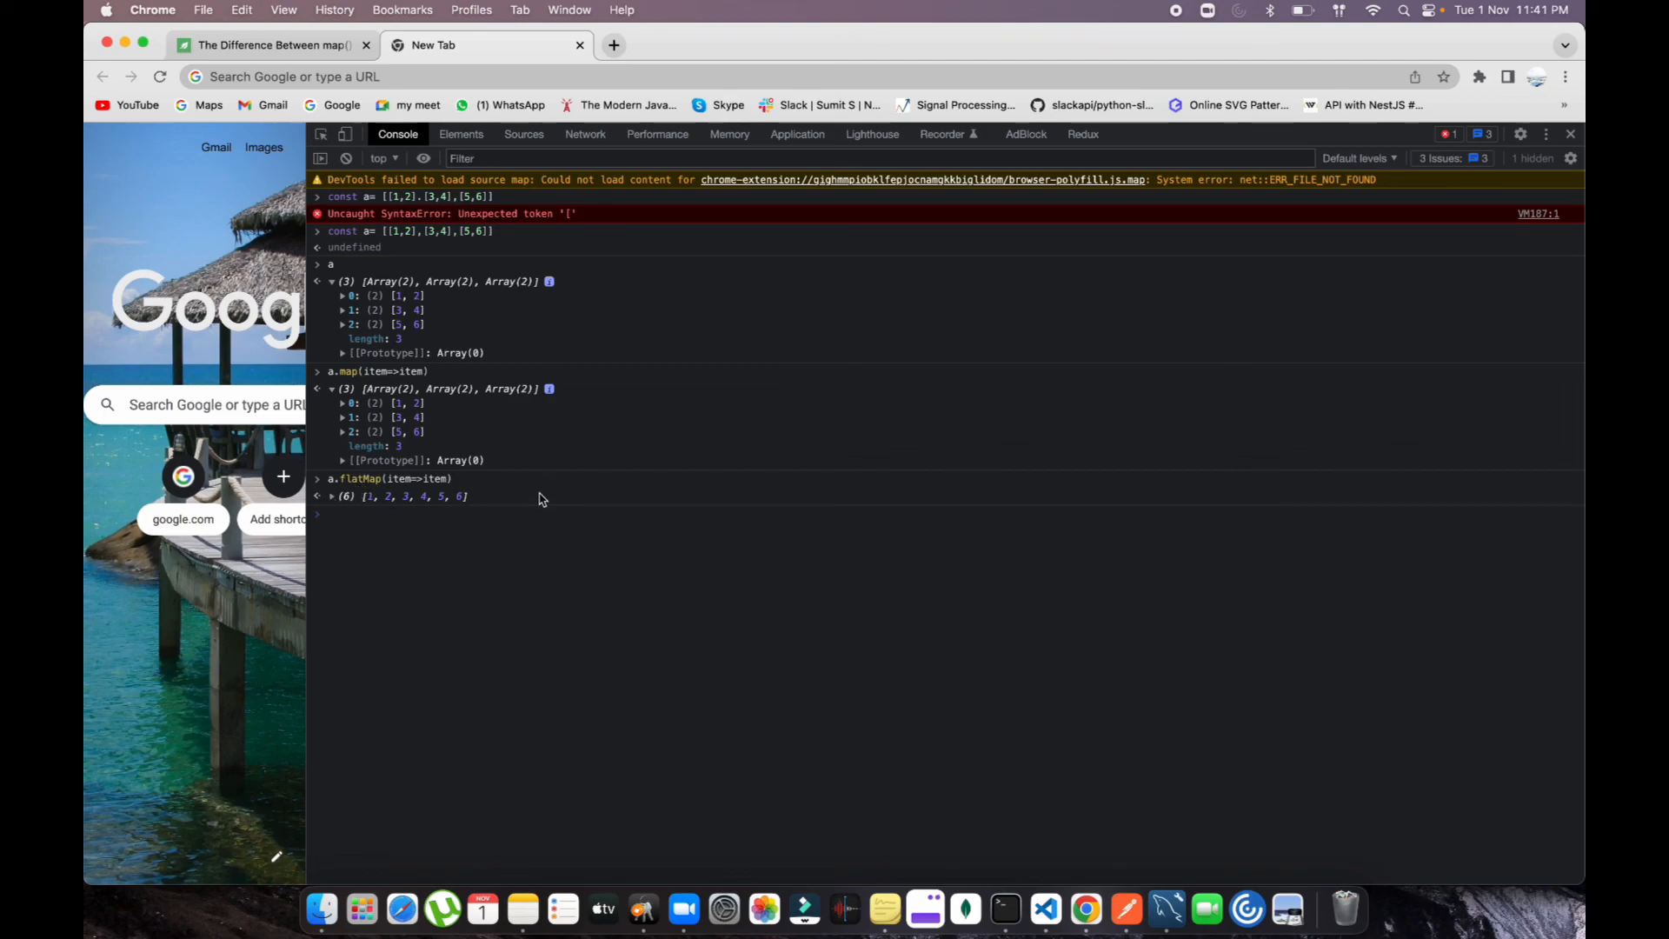
pyautogui.moveTo(363, 490)
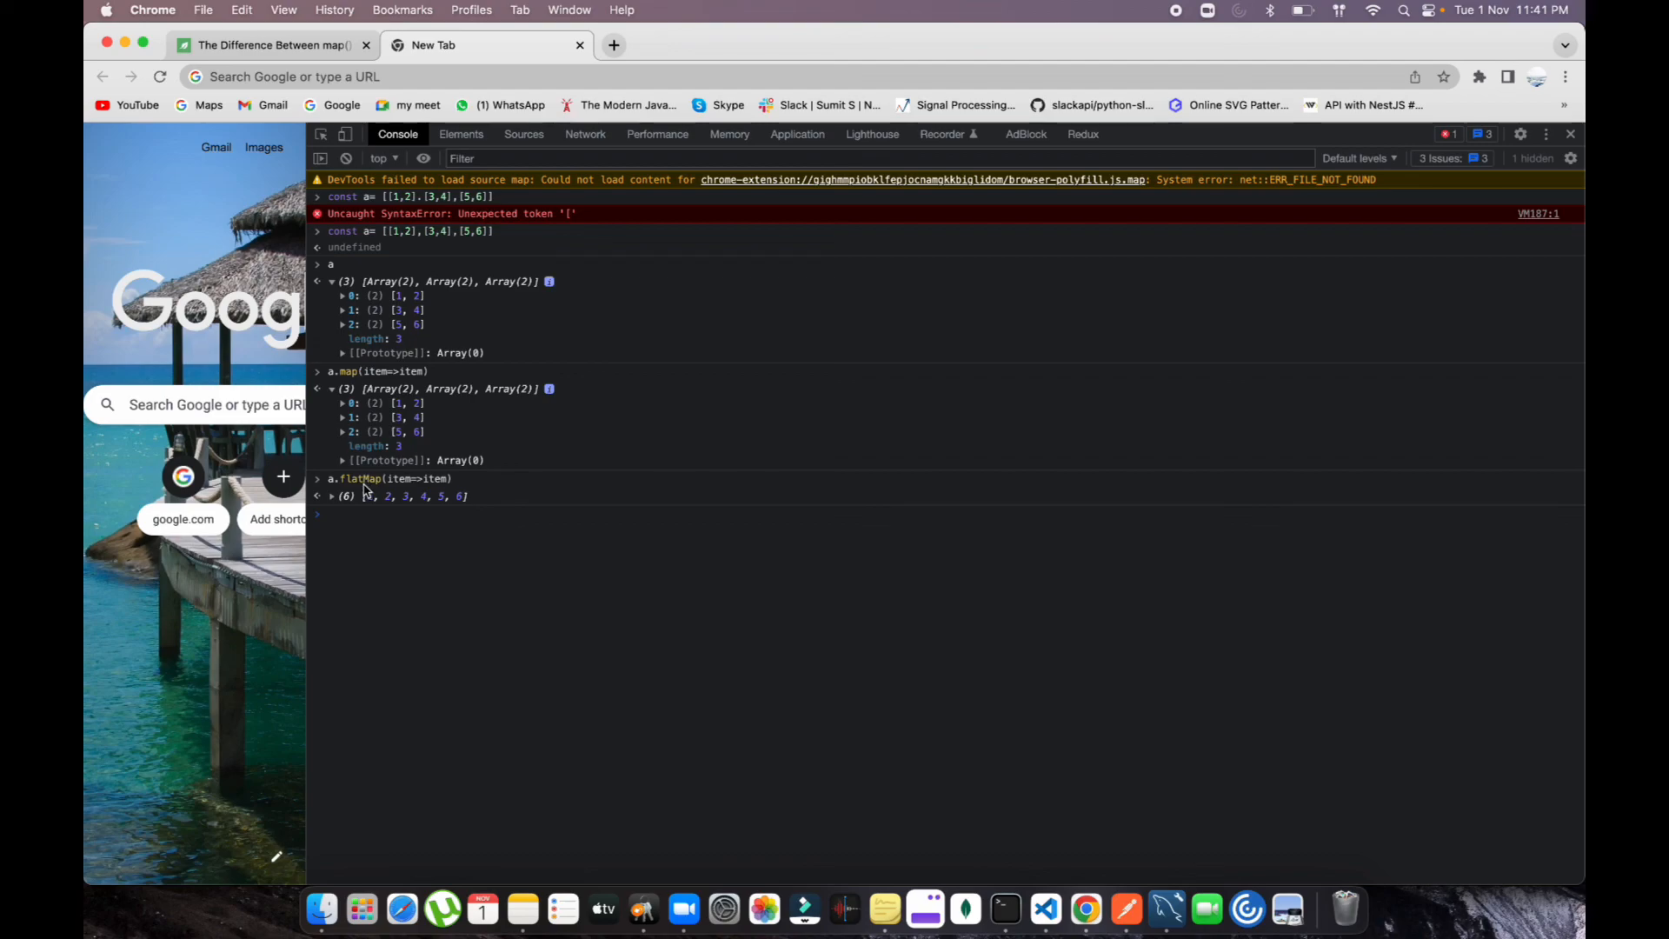